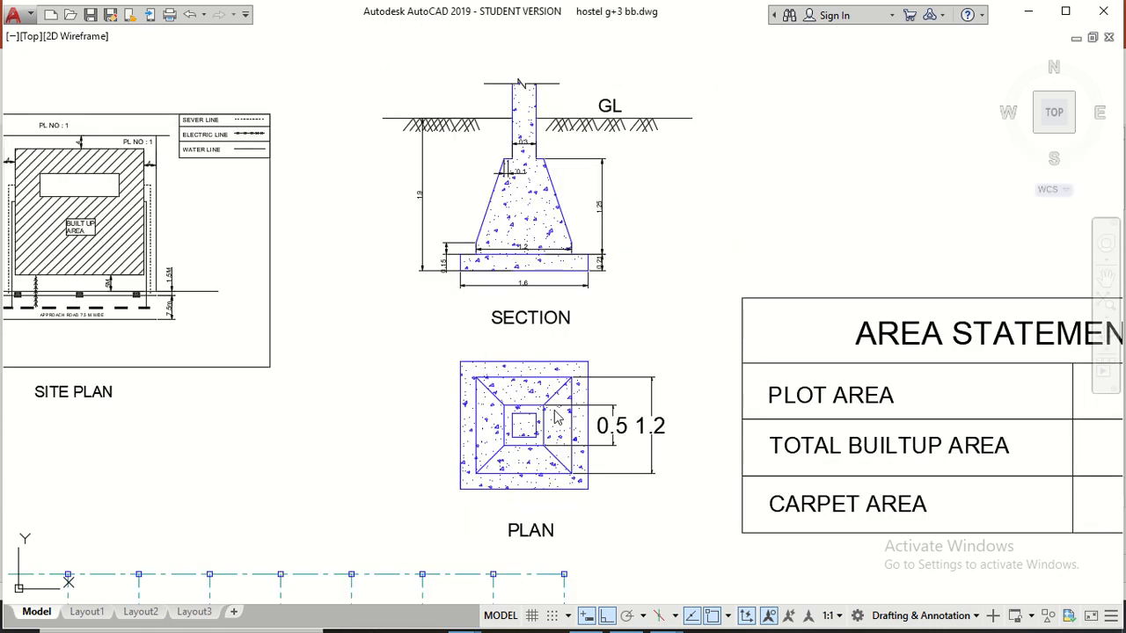
{"action": "mouse_move", "coordinate": [562, 437]}
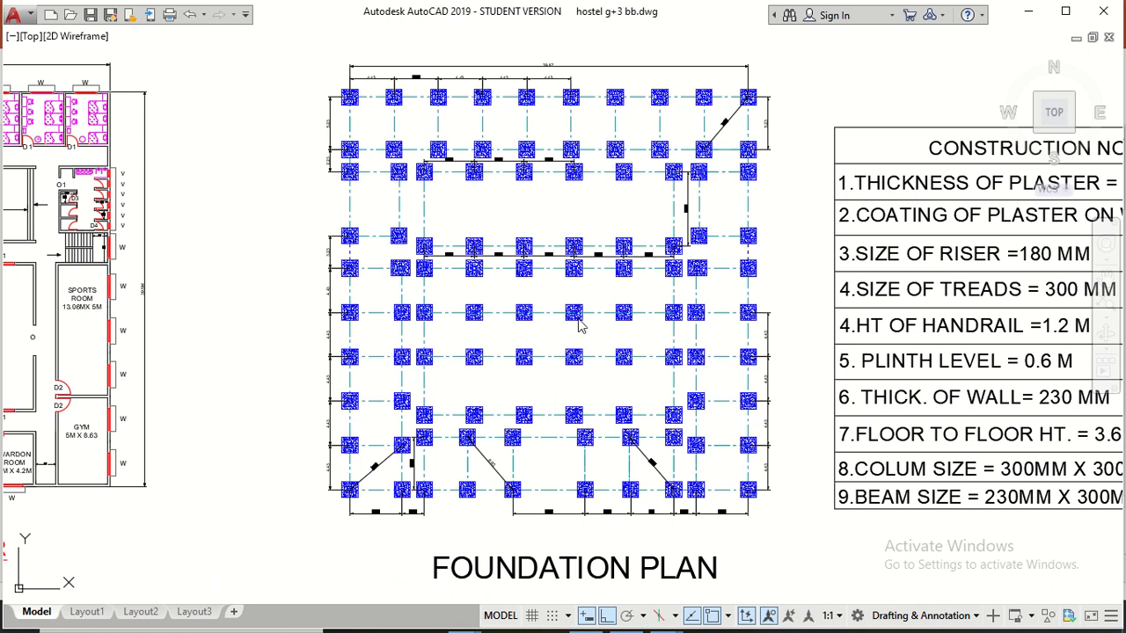
{"action": "mouse_move", "coordinate": [412, 329]}
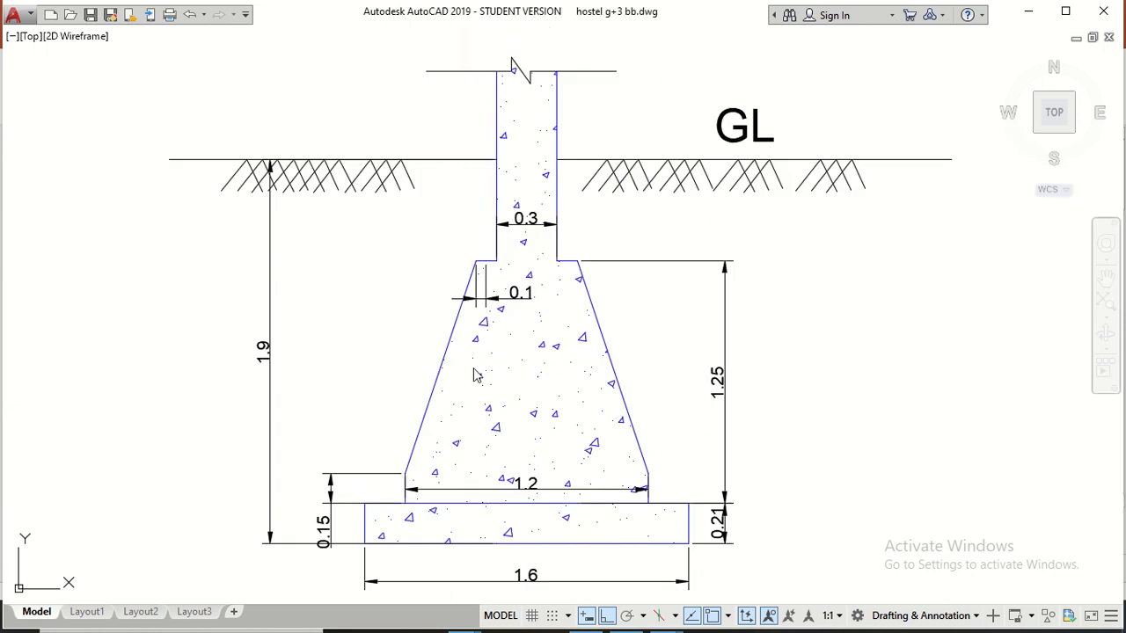
{"action": "mouse_move", "coordinate": [497, 447]}
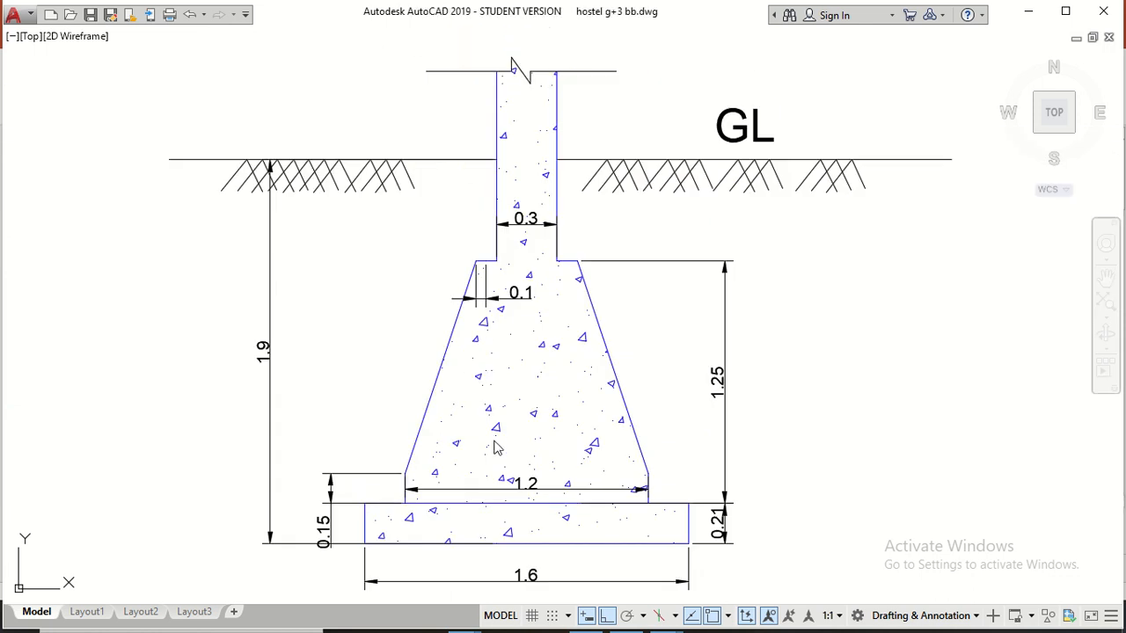
{"action": "mouse_move", "coordinate": [475, 454]}
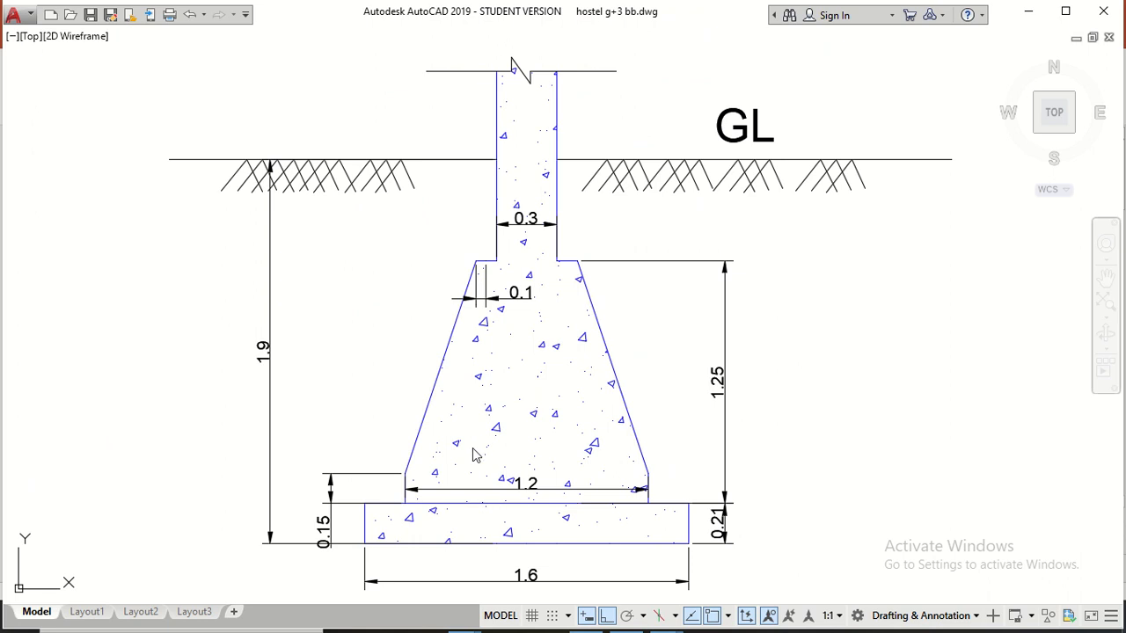
{"action": "mouse_move", "coordinate": [431, 482]}
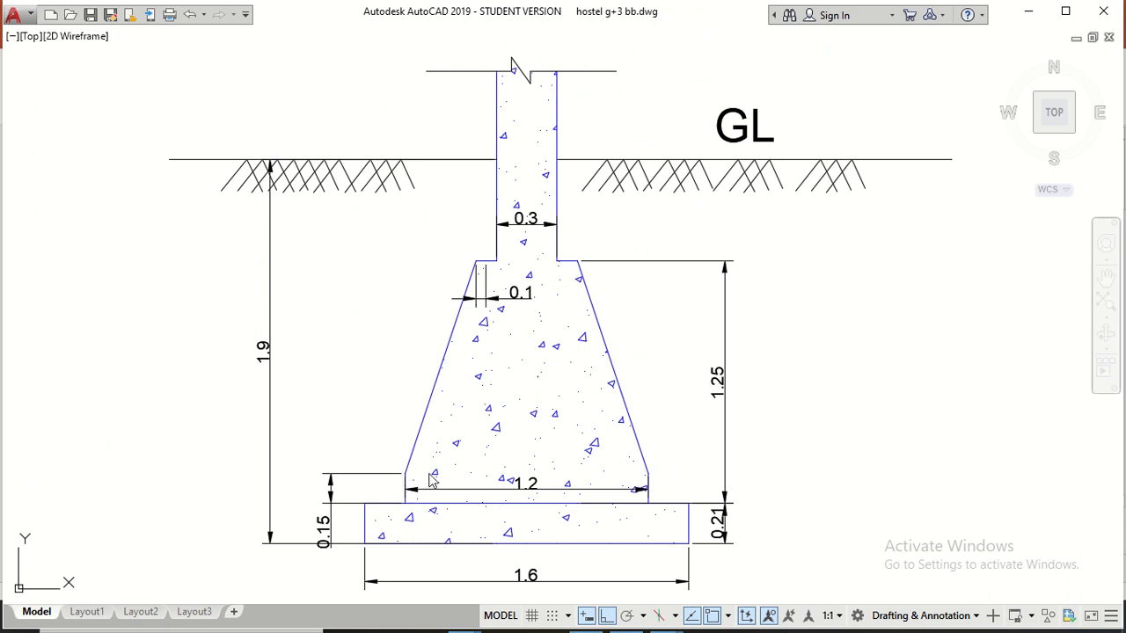
{"action": "mouse_move", "coordinate": [396, 510]}
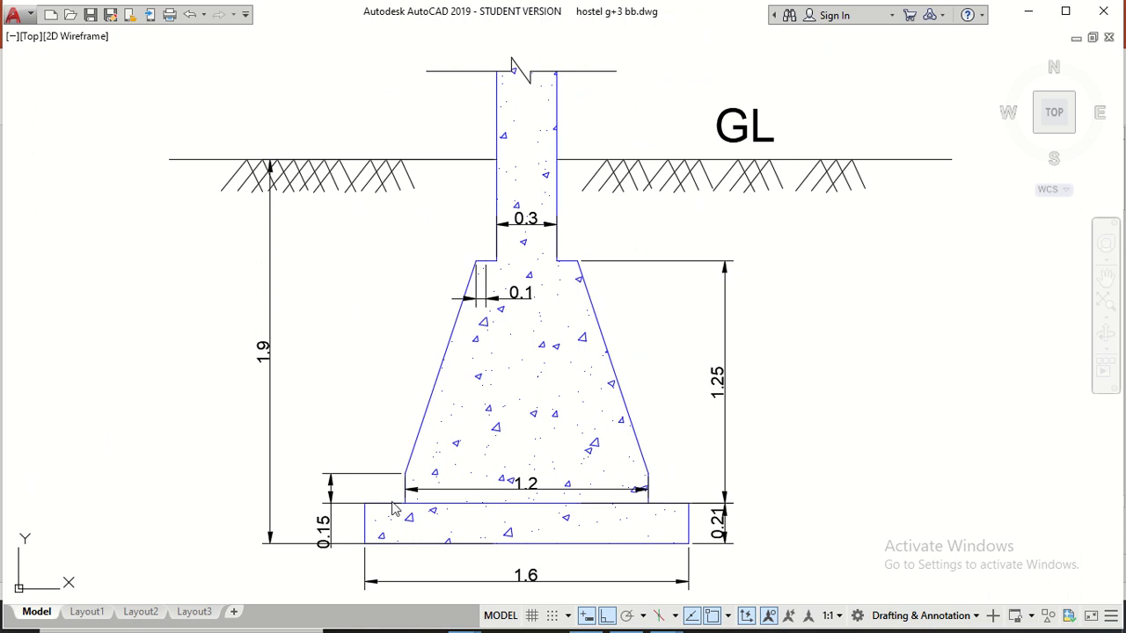
{"action": "mouse_move", "coordinate": [471, 295]}
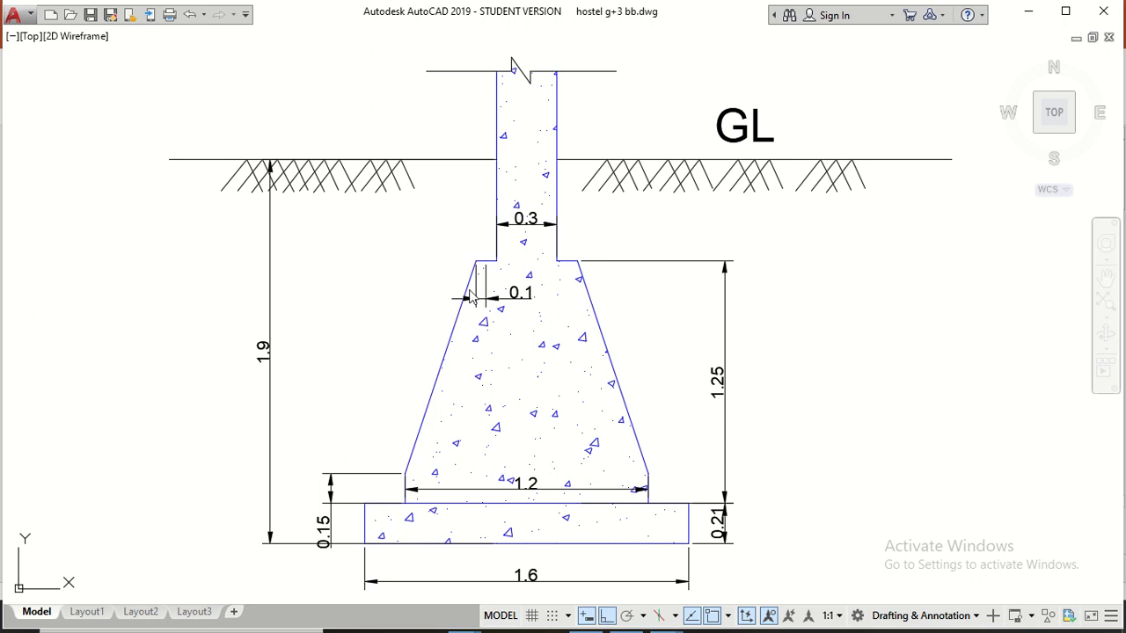
{"action": "mouse_move", "coordinate": [623, 419]}
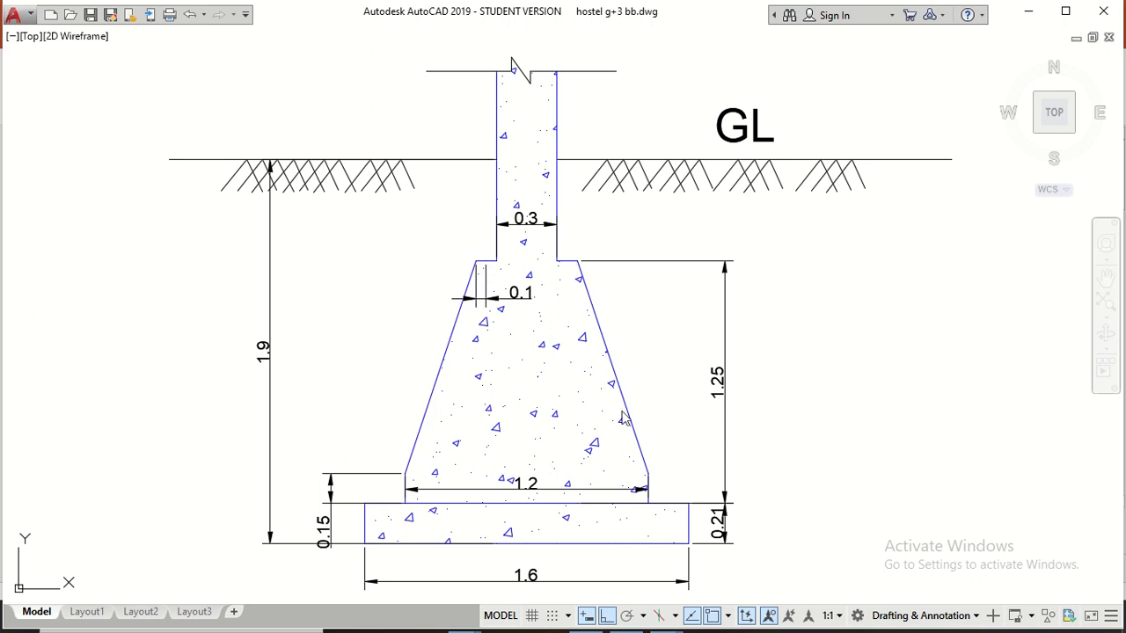
{"action": "mouse_move", "coordinate": [563, 276]}
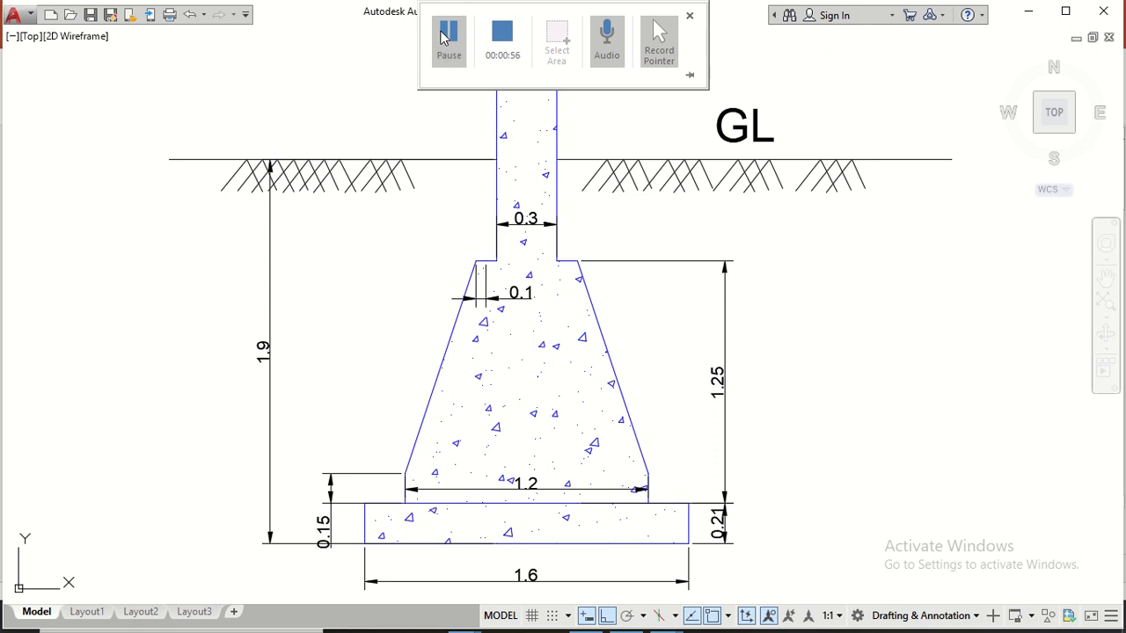
- Switch to the Excel estimate sheet showing the excavation, PCC and Footing F1 rows
{"action": "left_click", "coordinate": [665, 615]}
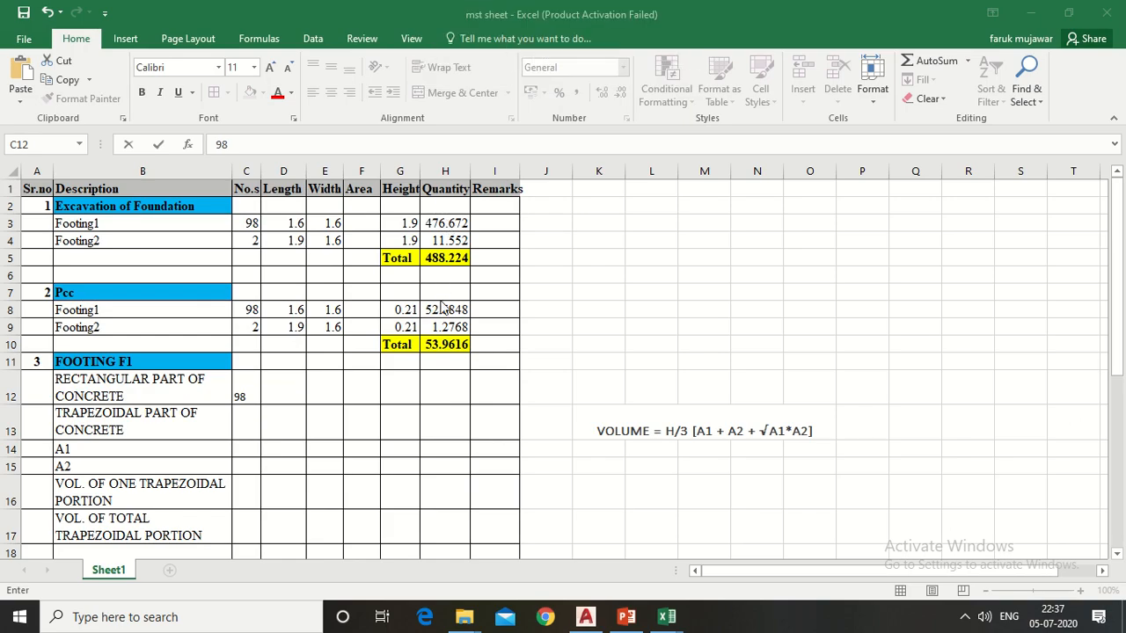
{"action": "mouse_move", "coordinate": [441, 302]}
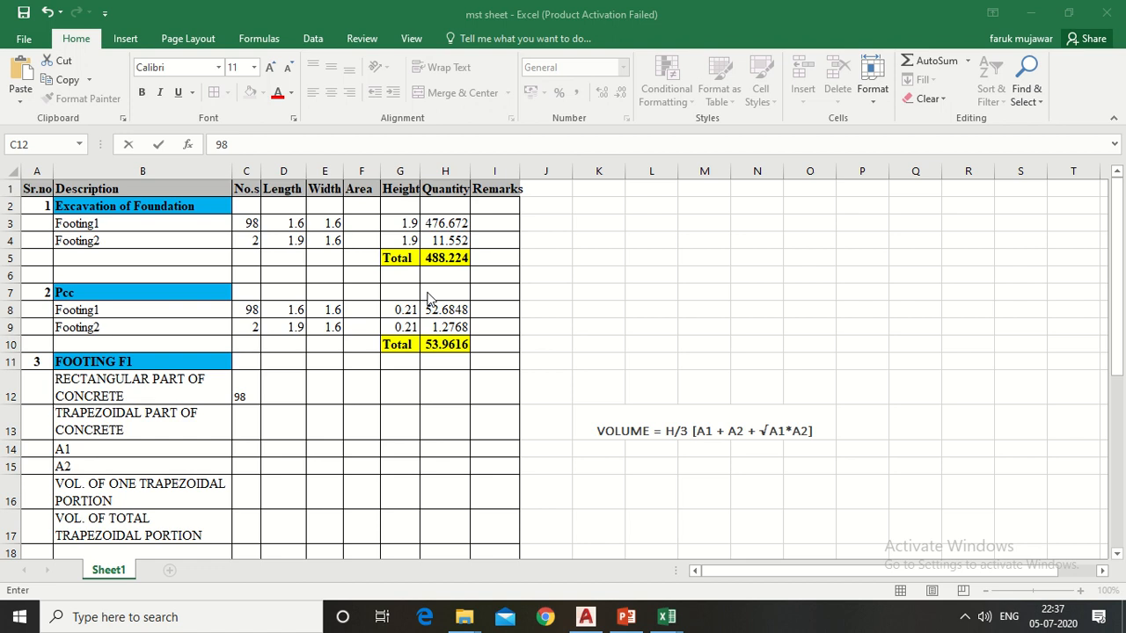
{"action": "mouse_move", "coordinate": [431, 292]}
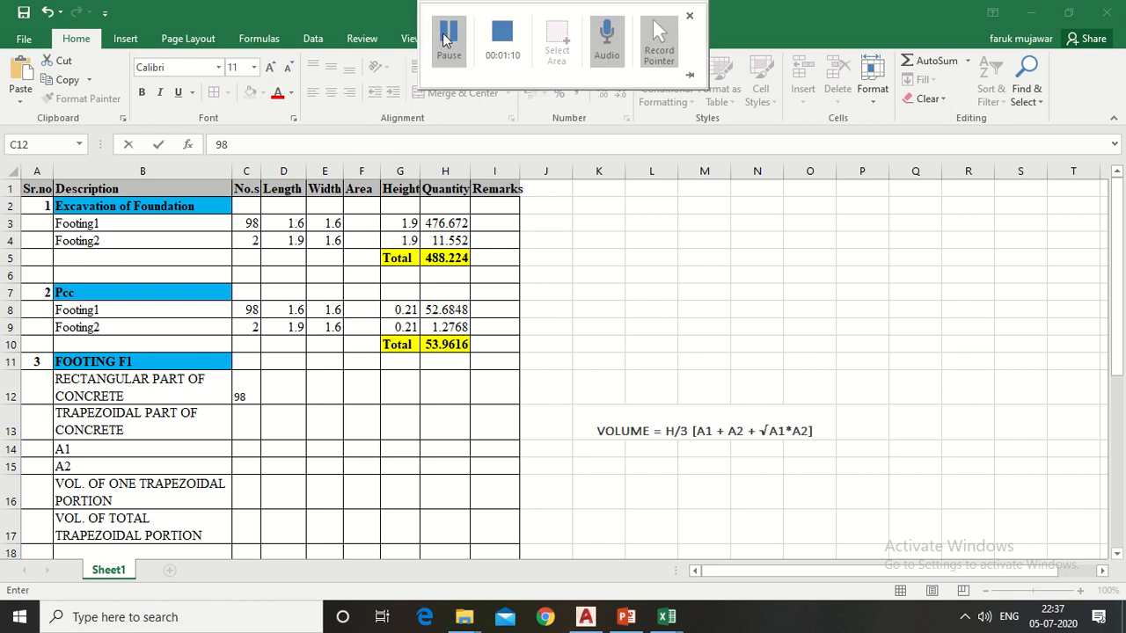
{"action": "left_click", "coordinate": [689, 16]}
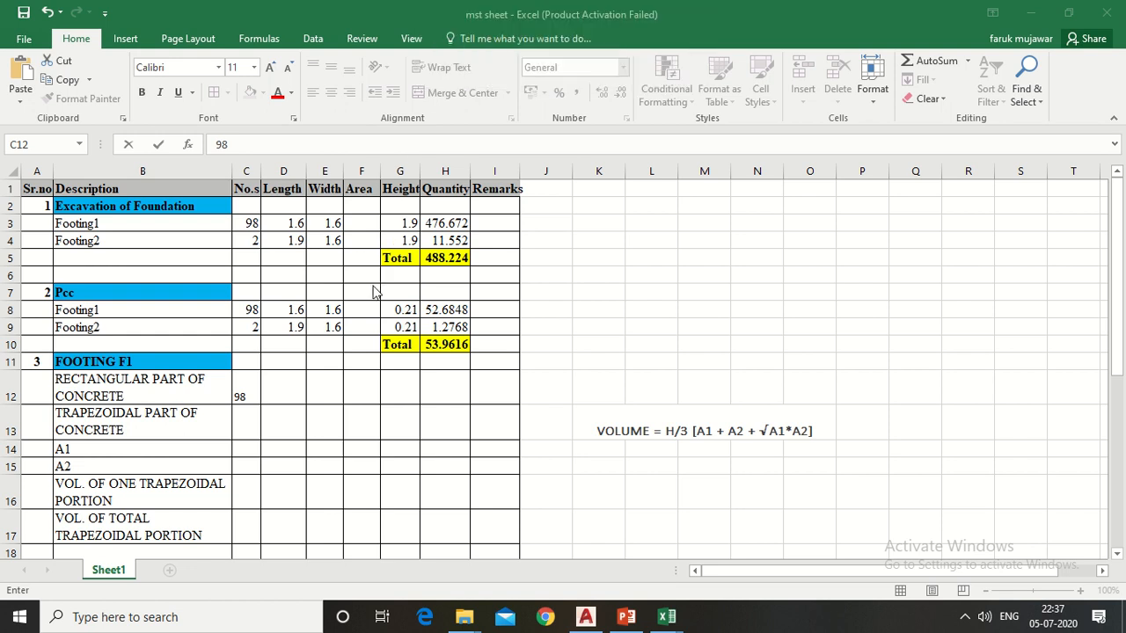
{"action": "mouse_move", "coordinate": [112, 405]}
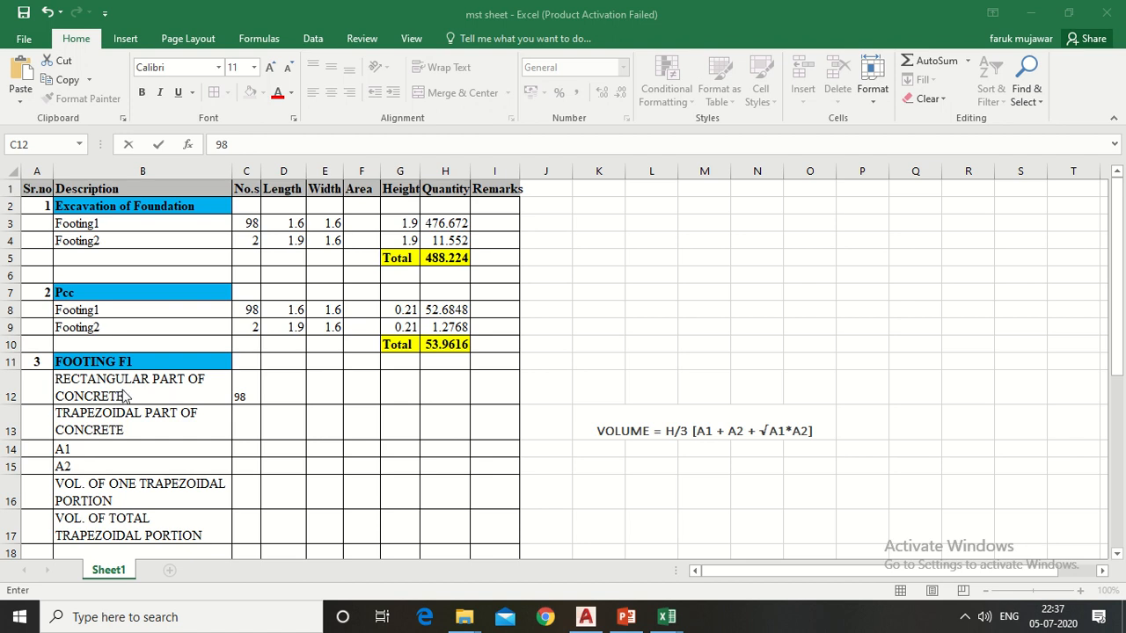
{"action": "mouse_move", "coordinate": [200, 369]}
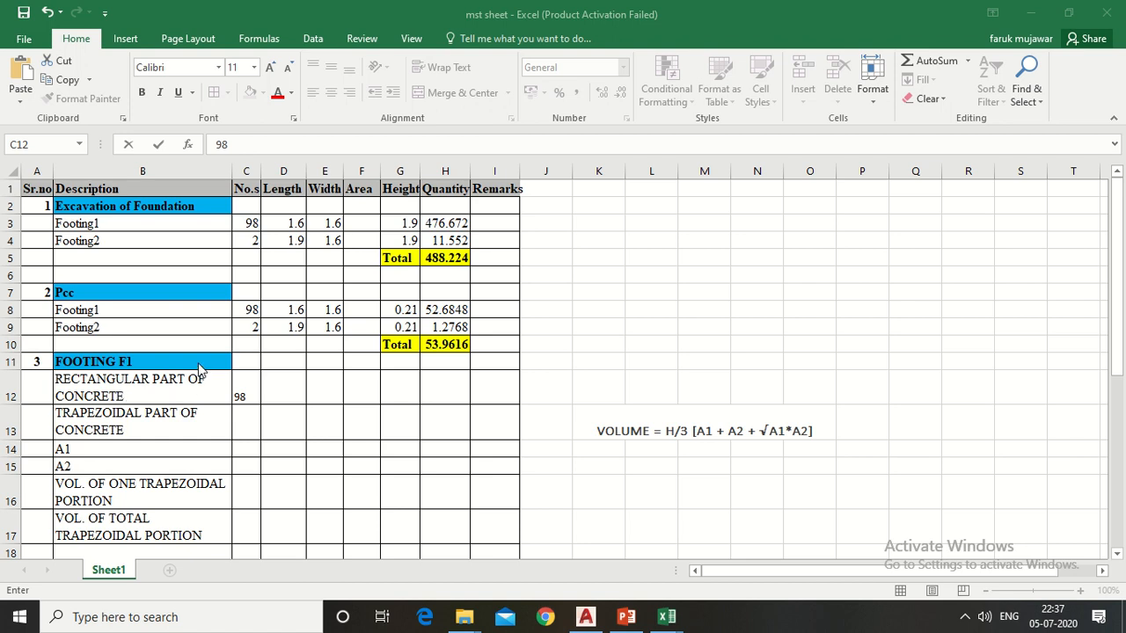
{"action": "mouse_move", "coordinate": [243, 335]}
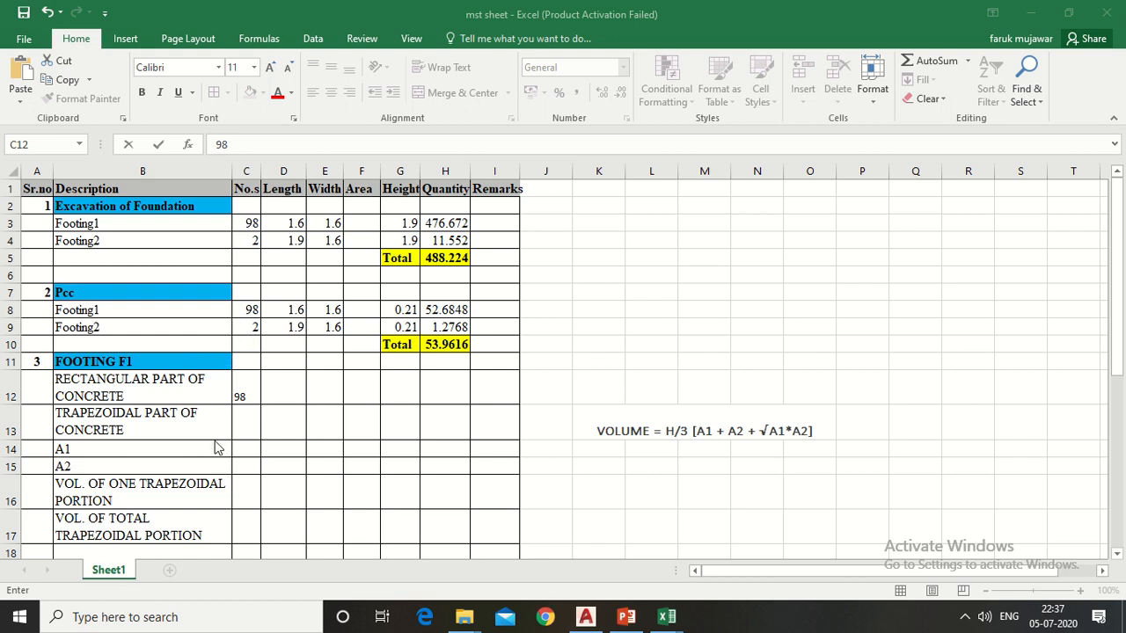
{"action": "mouse_move", "coordinate": [218, 398]}
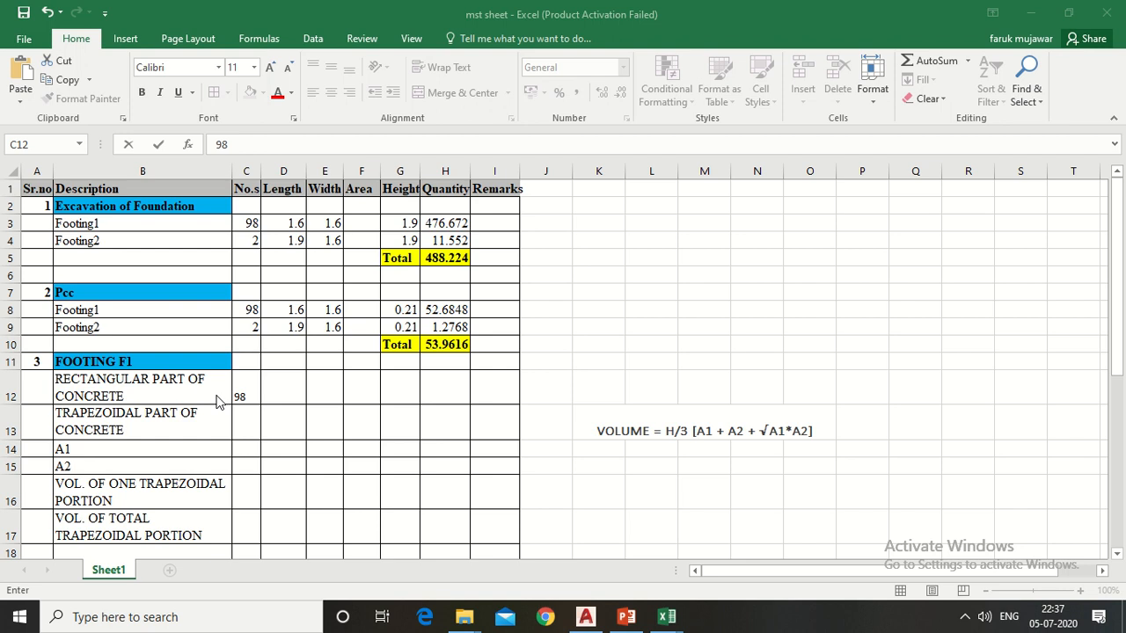
{"action": "mouse_move", "coordinate": [249, 396]}
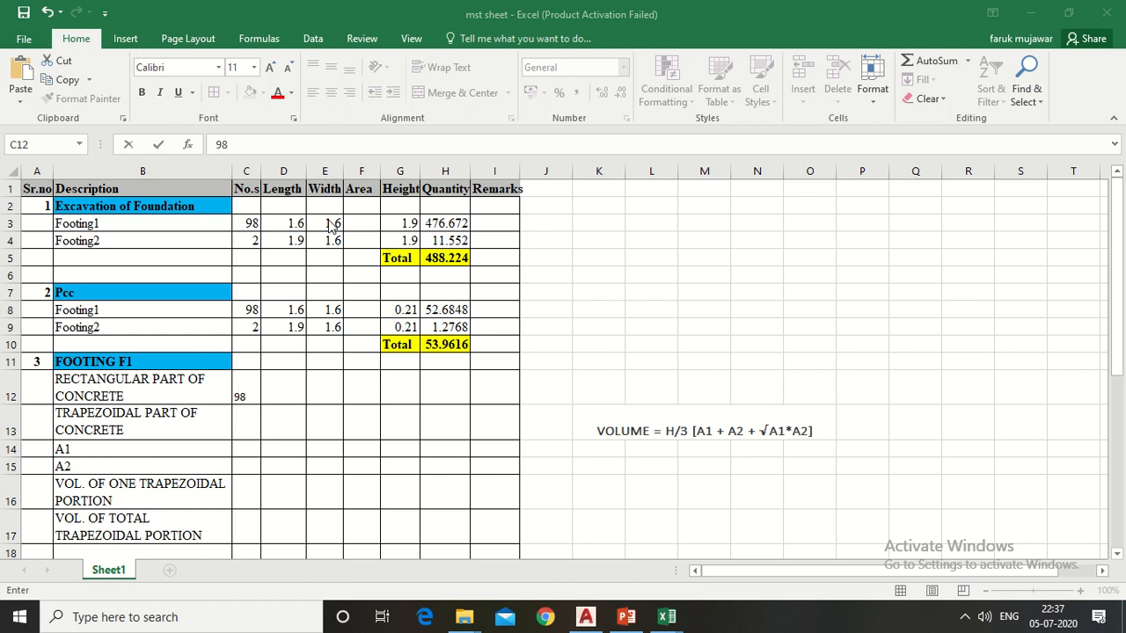
- Enter length 1.2 and width 1.2 for F1's rectangular part, checking the footing drawing in between
{"action": "left_click", "coordinate": [585, 615]}
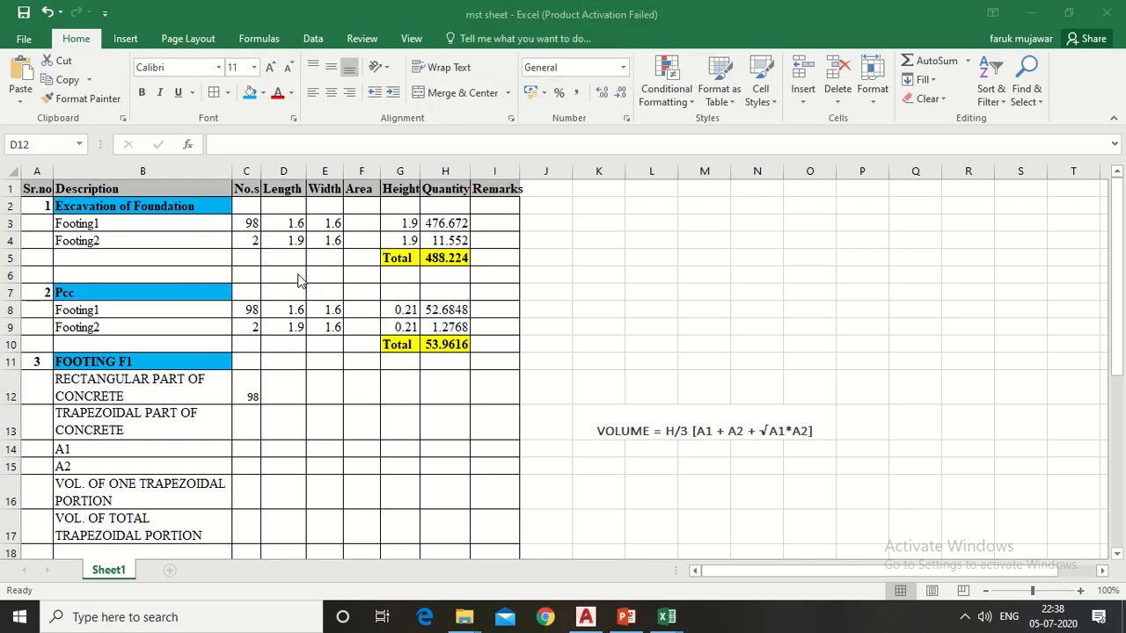
{"action": "mouse_move", "coordinate": [296, 325]}
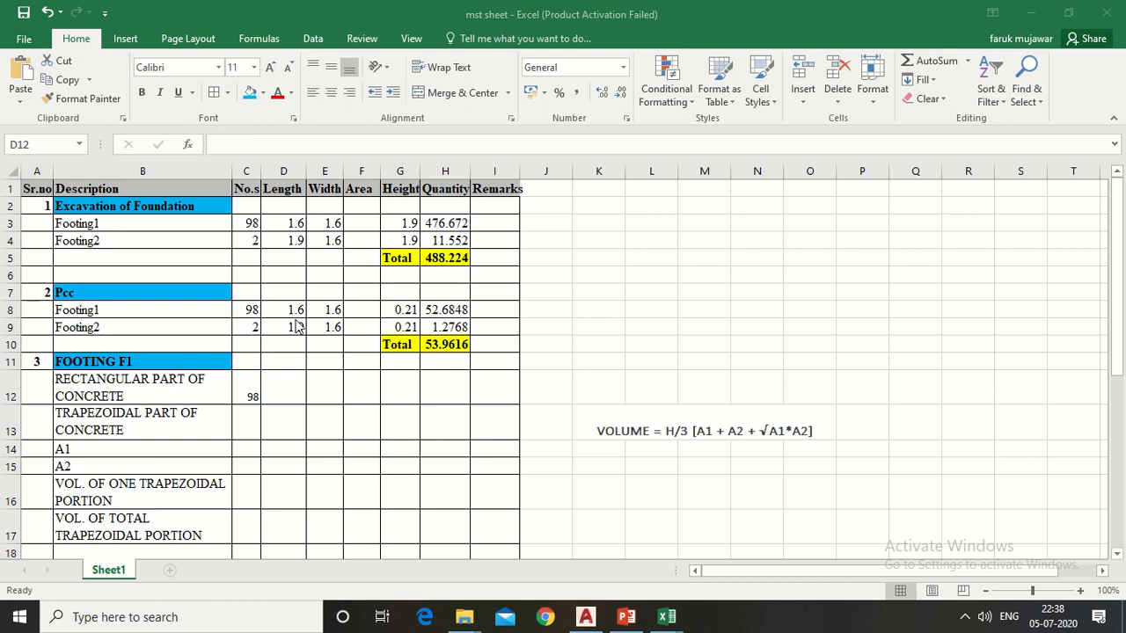
{"action": "mouse_move", "coordinate": [383, 7]}
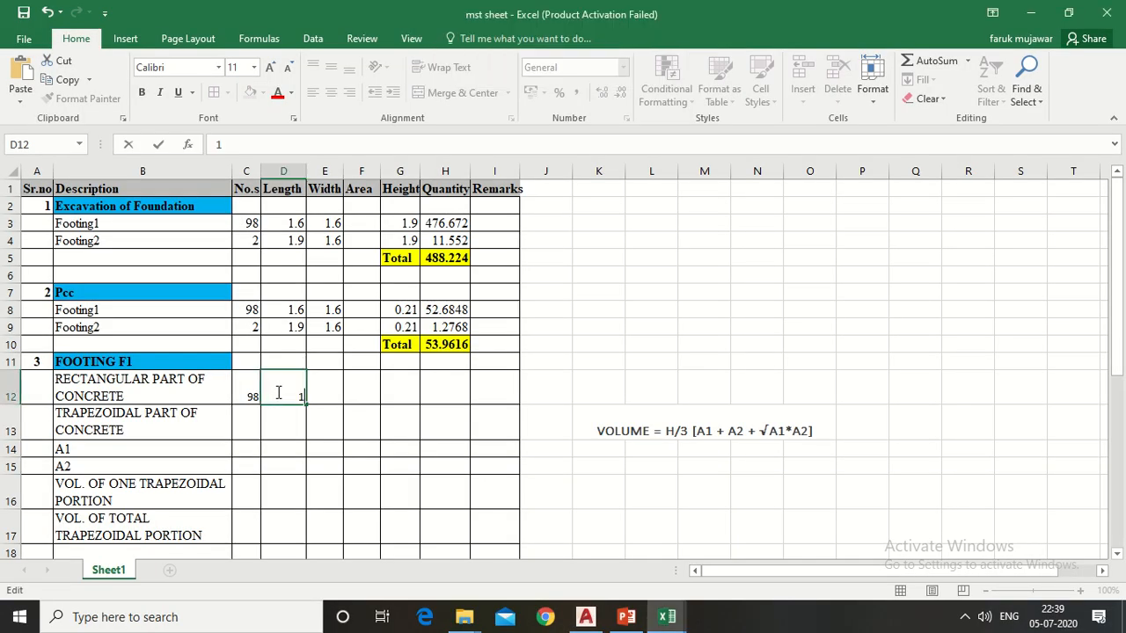
{"action": "type", "text": "1.2"}
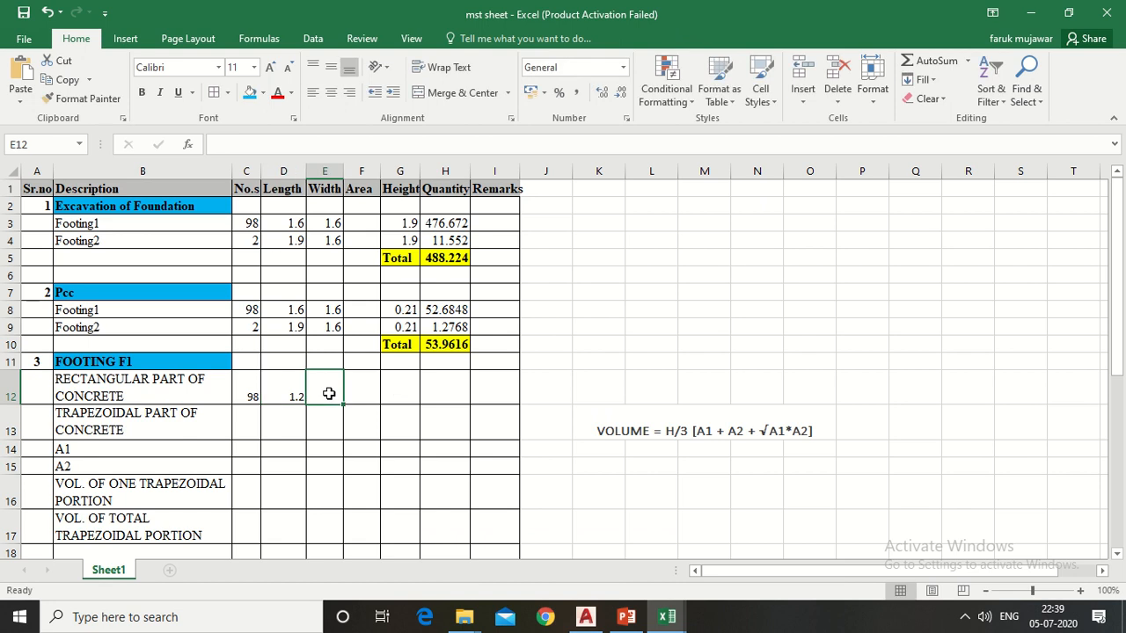
{"action": "left_click", "coordinate": [584, 616]}
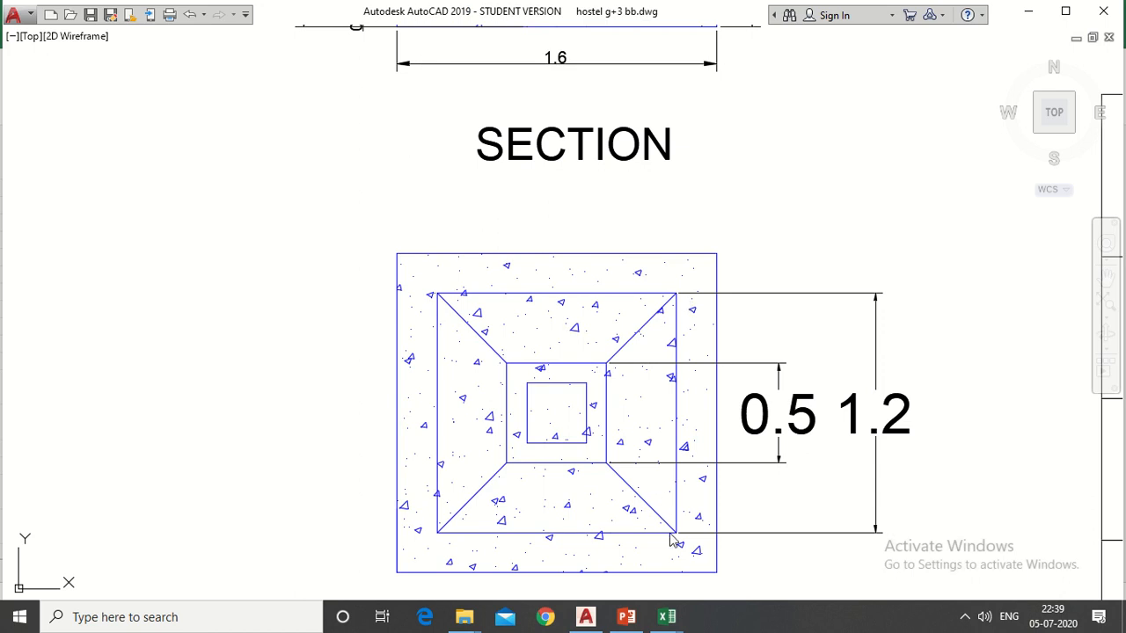
{"action": "mouse_move", "coordinate": [447, 4]}
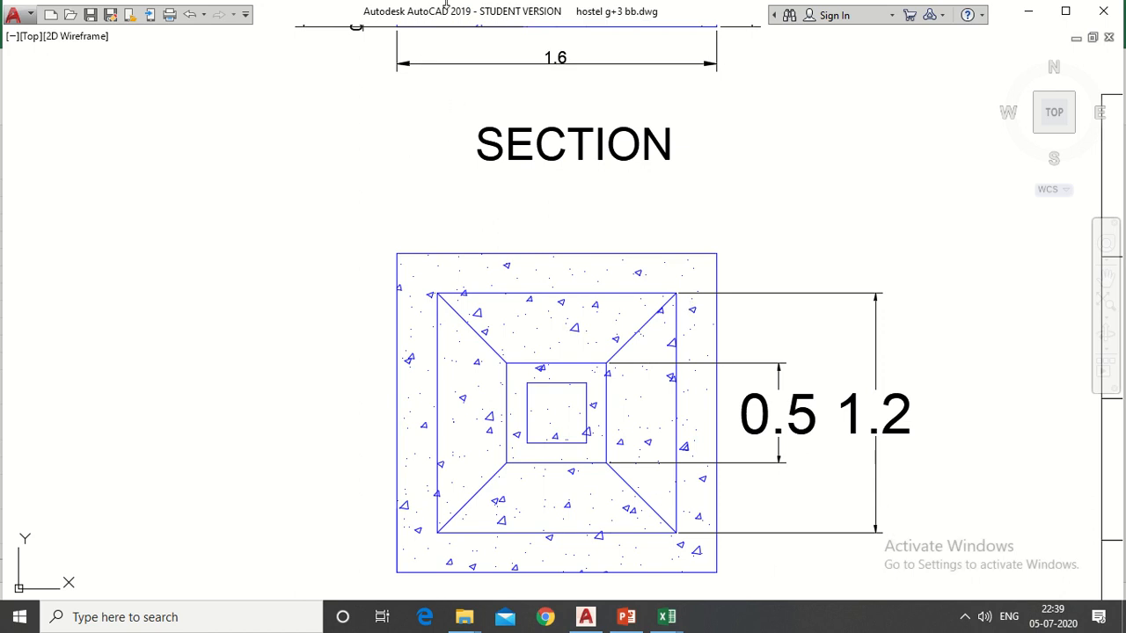
{"action": "left_click", "coordinate": [665, 615]}
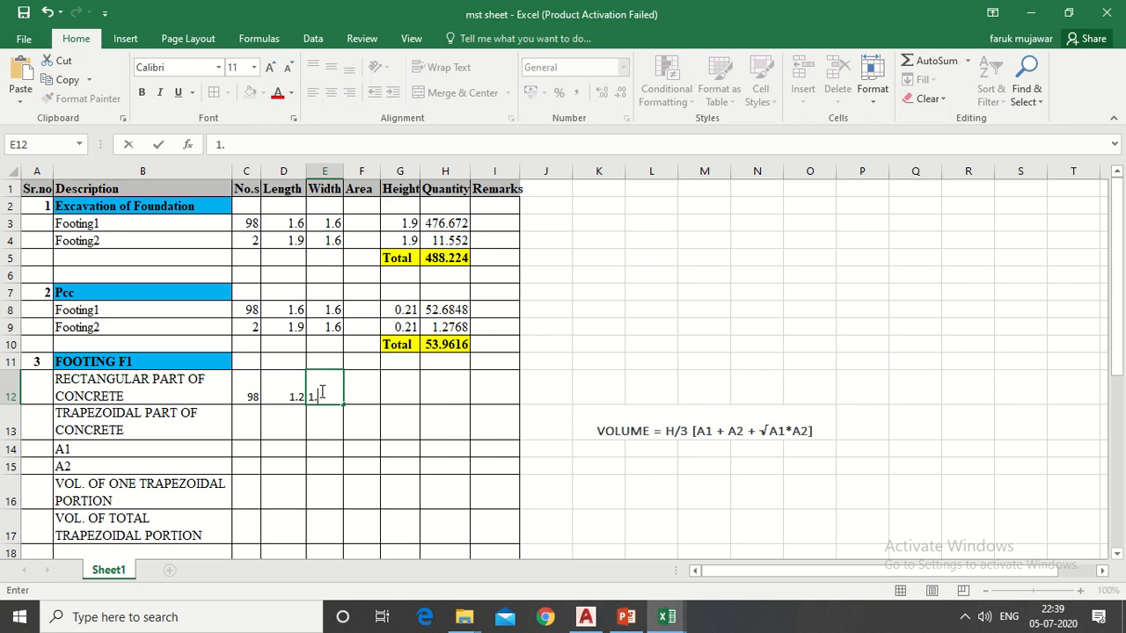
{"action": "type", "text": "2"}
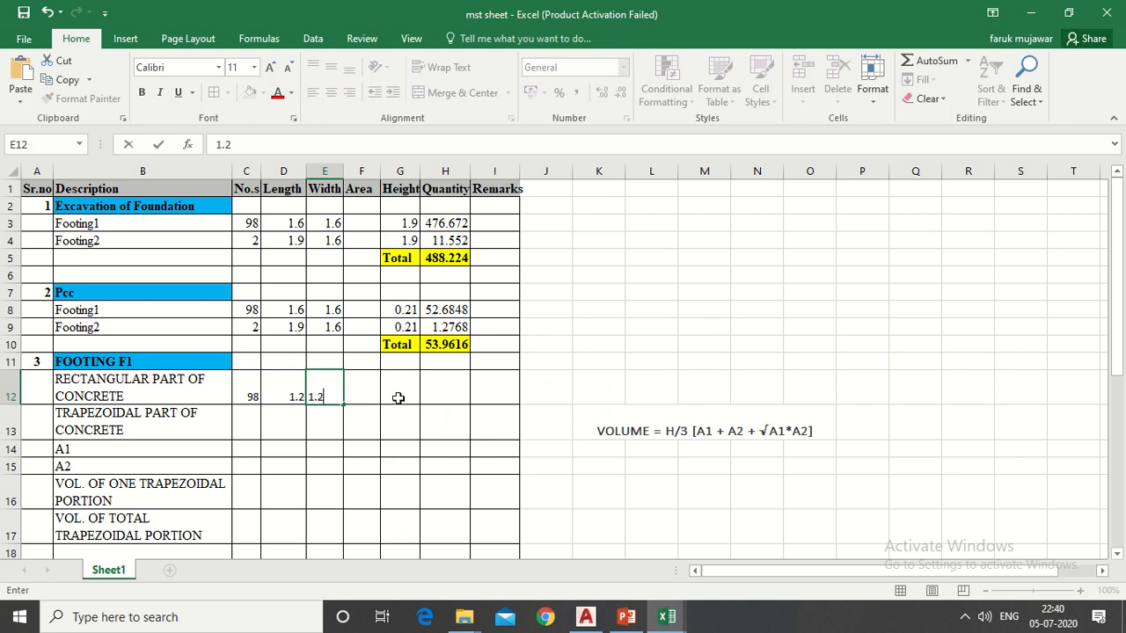
{"action": "left_click", "coordinate": [401, 387]}
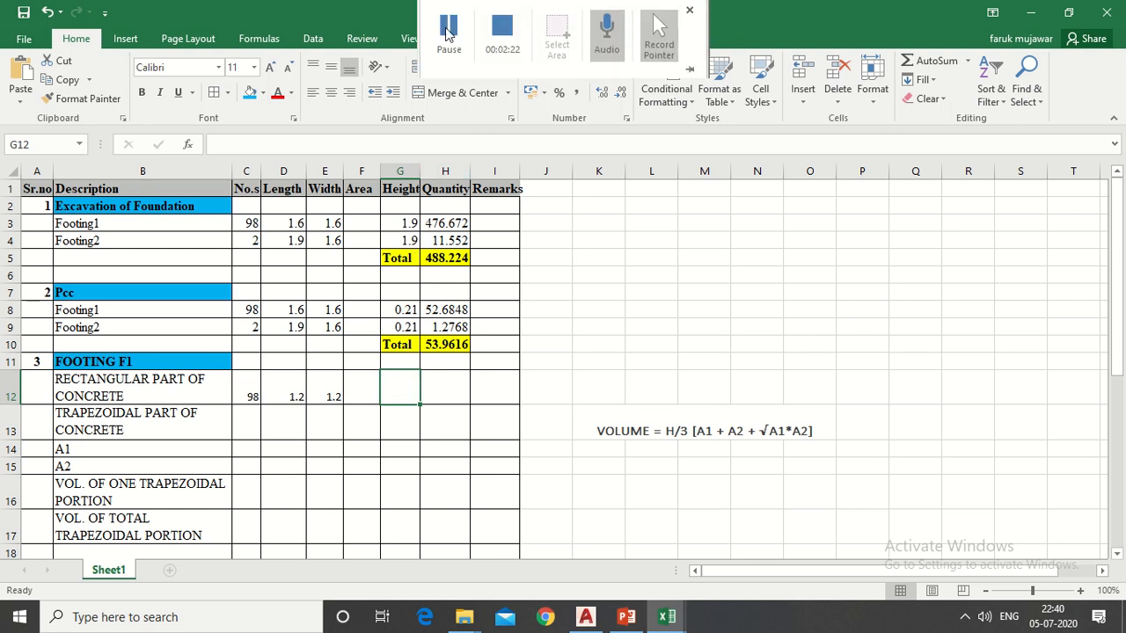
{"action": "left_click", "coordinate": [584, 616]}
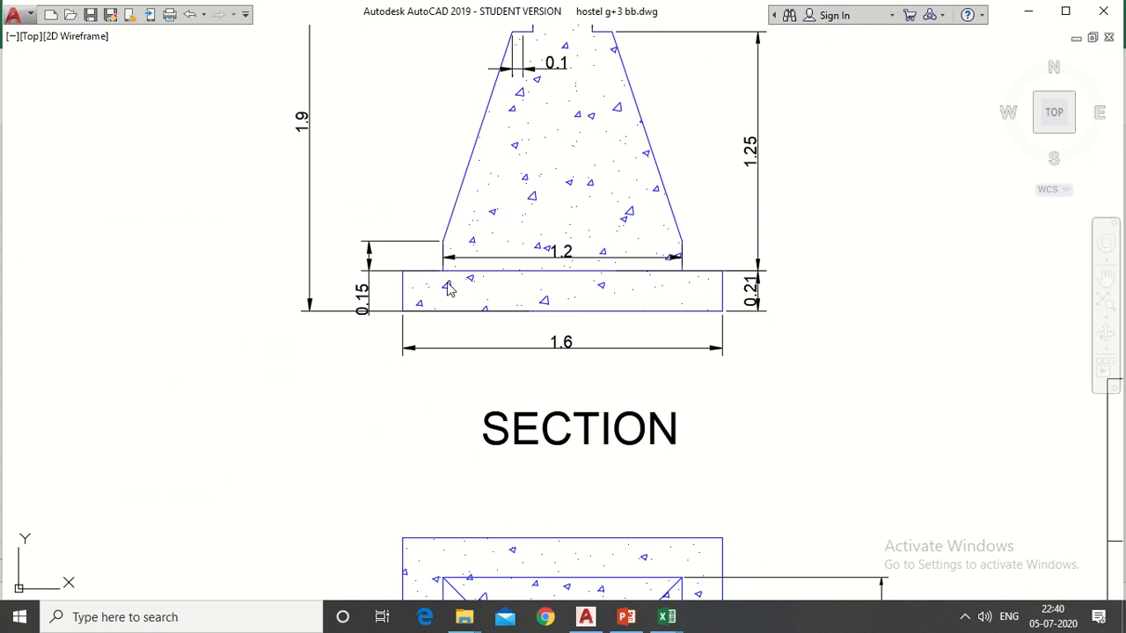
{"action": "mouse_move", "coordinate": [367, 302]}
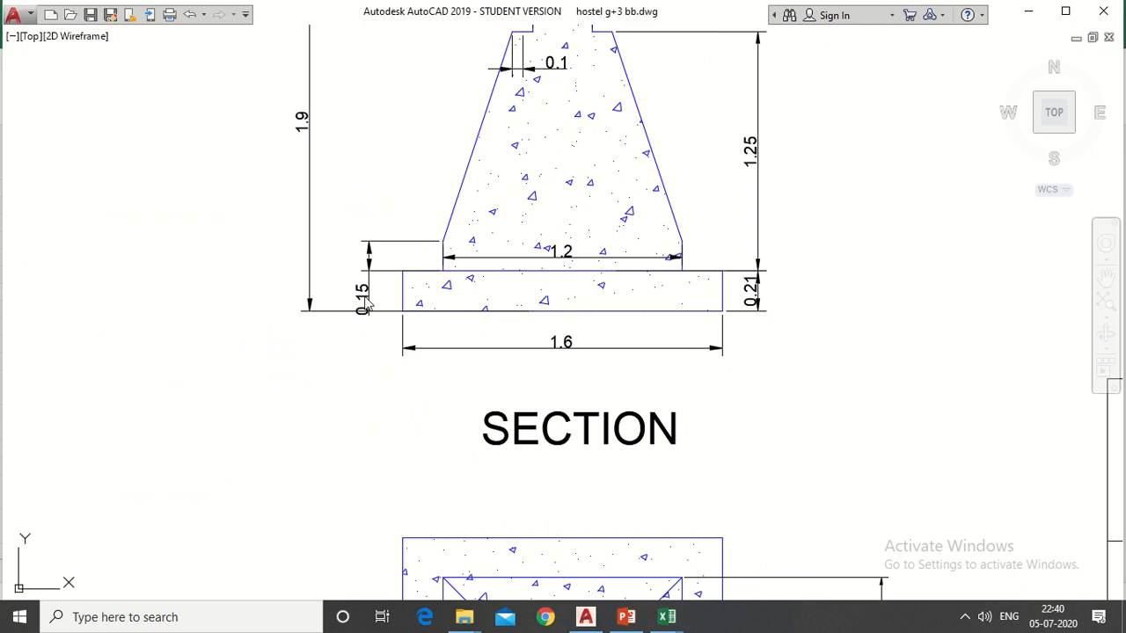
{"action": "mouse_move", "coordinate": [447, 7]}
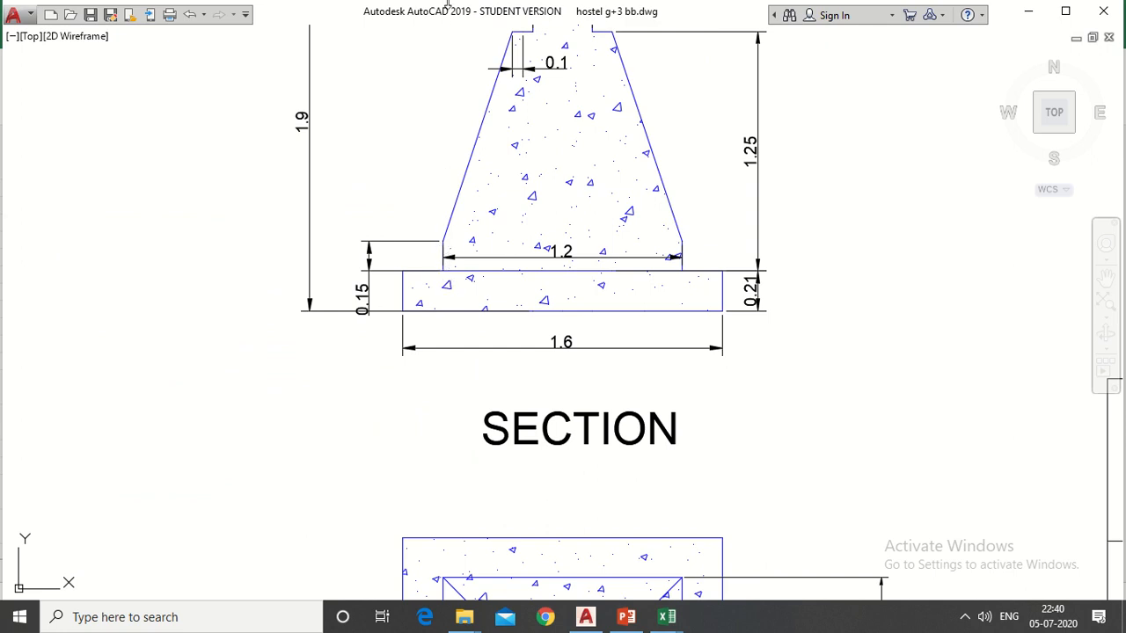
{"action": "left_click", "coordinate": [665, 615]}
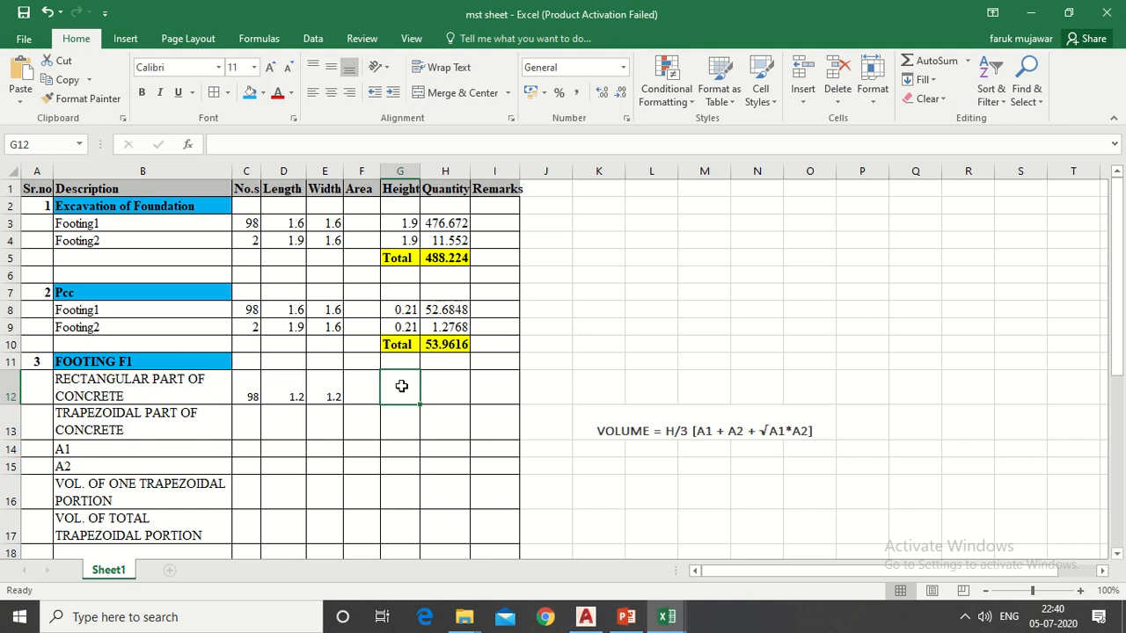
- Set the rectangular part's height to 0.15 and compute its quantity 21.168 with =product(C12:G12)
{"action": "type", "text": "0."}
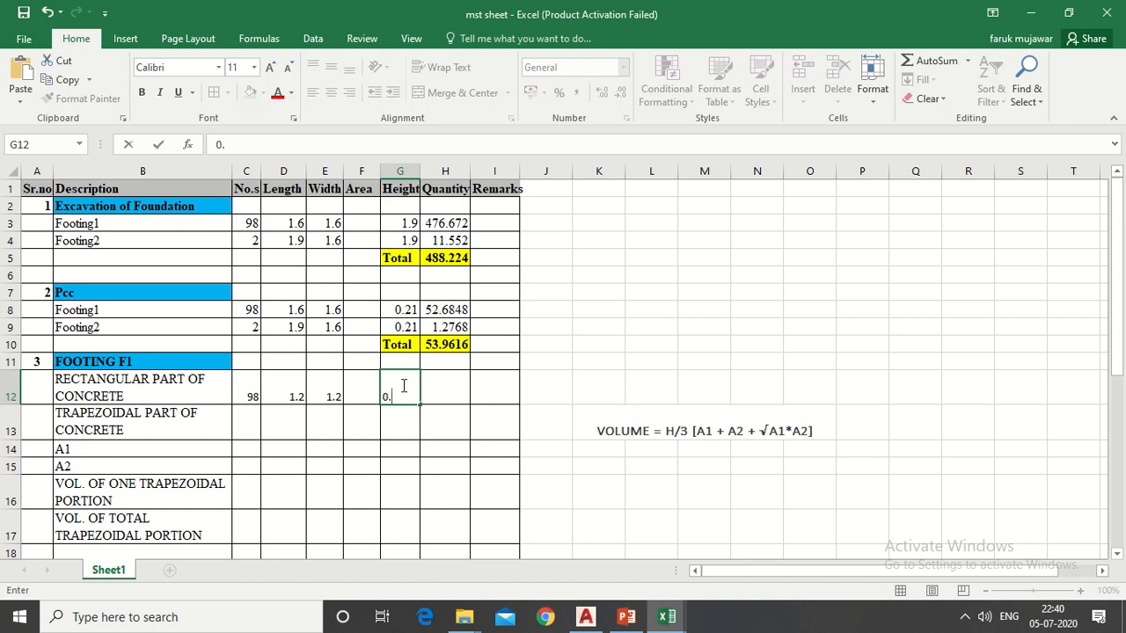
{"action": "type", "text": "15"}
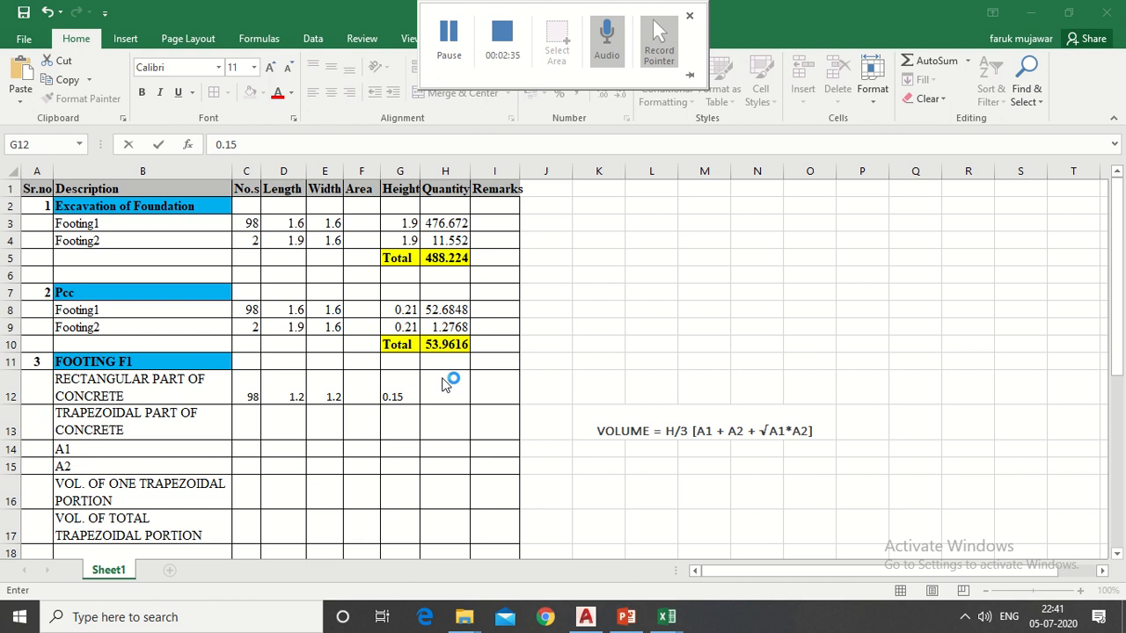
{"action": "left_click", "coordinate": [690, 16]}
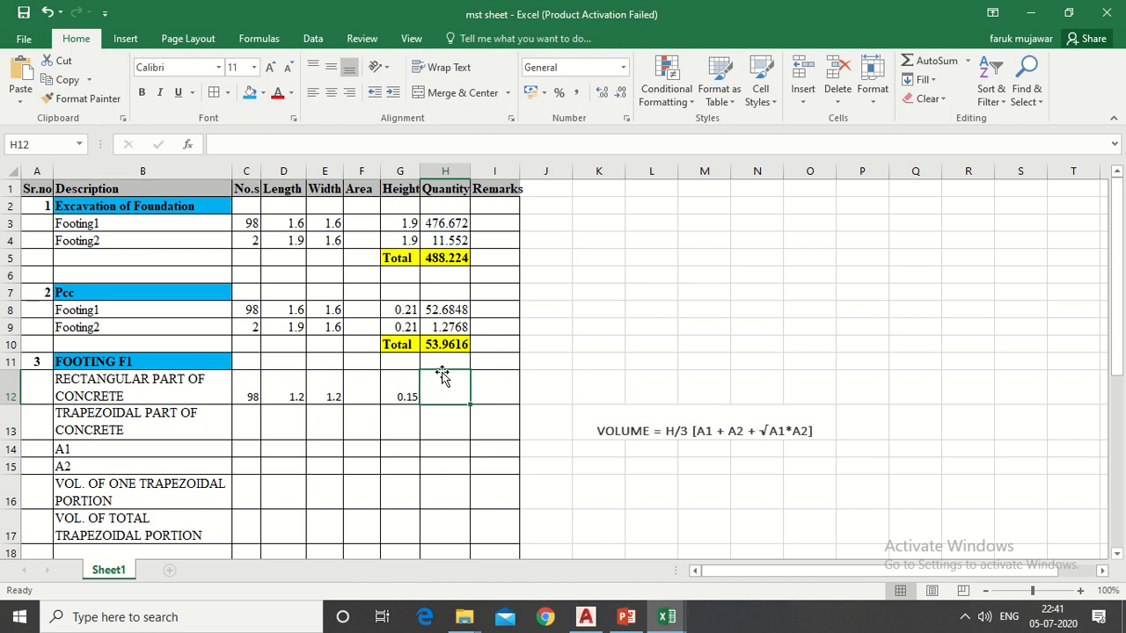
{"action": "type", "text": "=product(C12:G12)"}
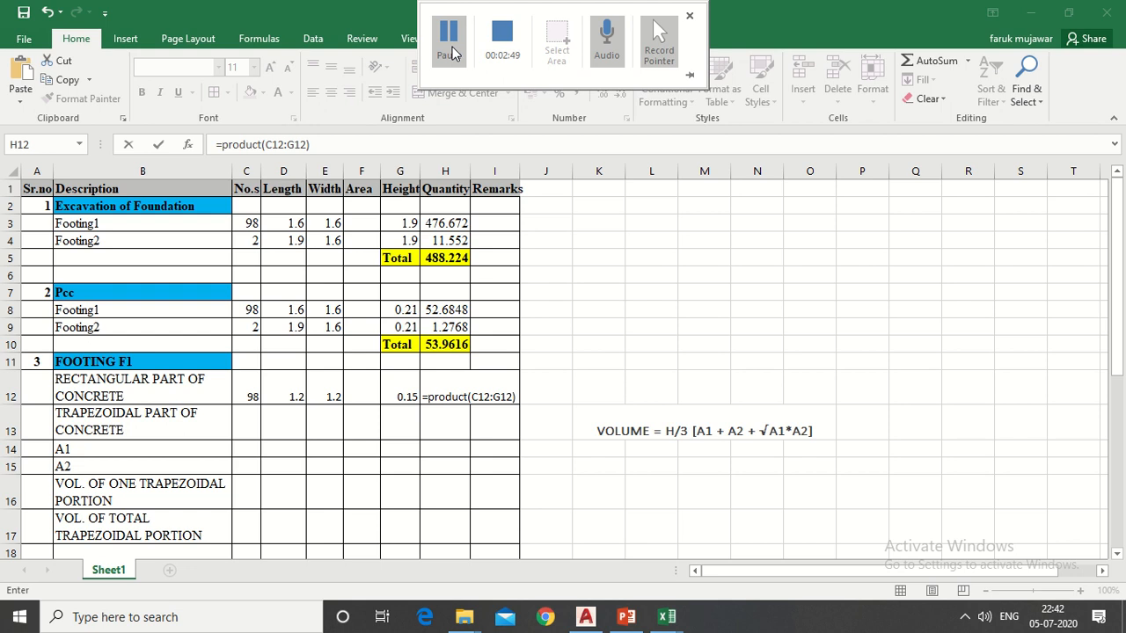
{"action": "left_click", "coordinate": [690, 16]}
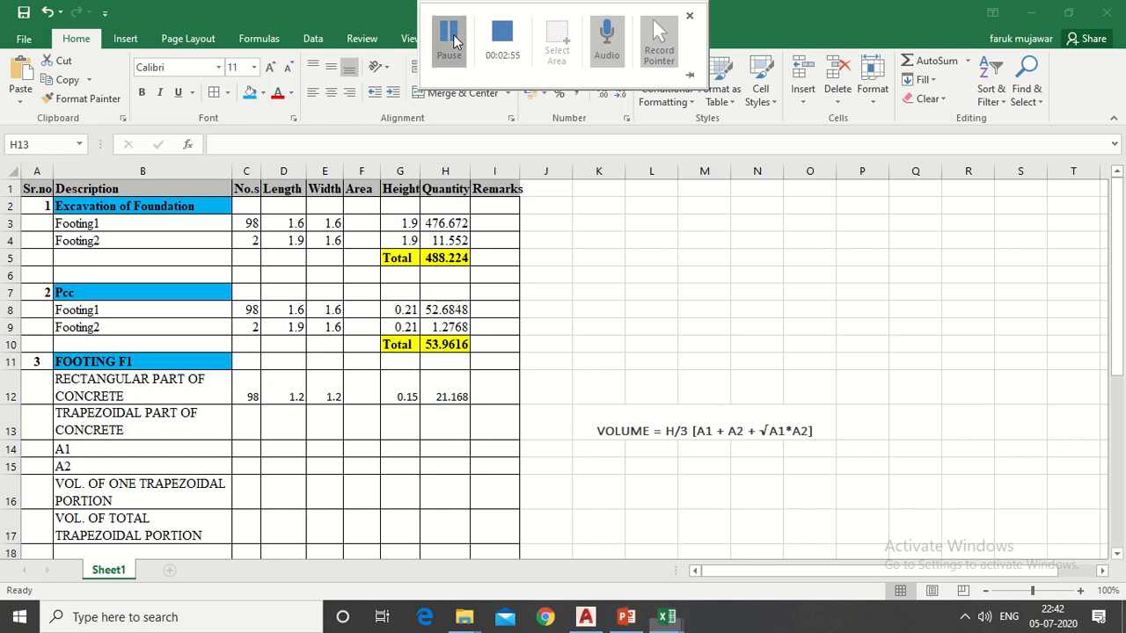
{"action": "left_click", "coordinate": [689, 14]}
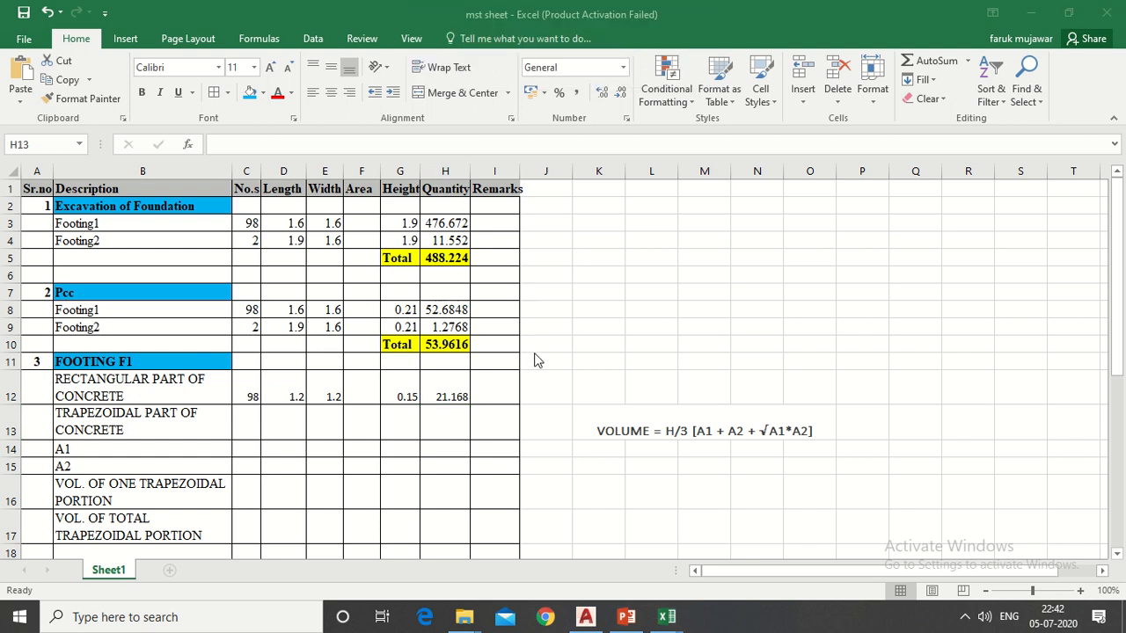
{"action": "mouse_move", "coordinate": [161, 433]}
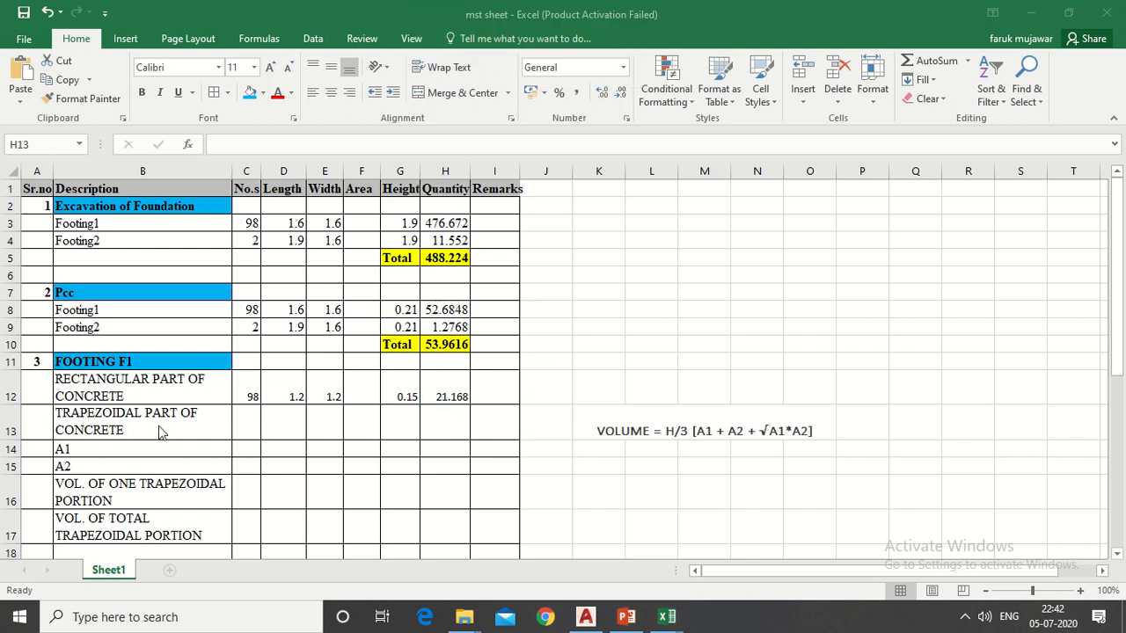
{"action": "mouse_move", "coordinate": [236, 440]}
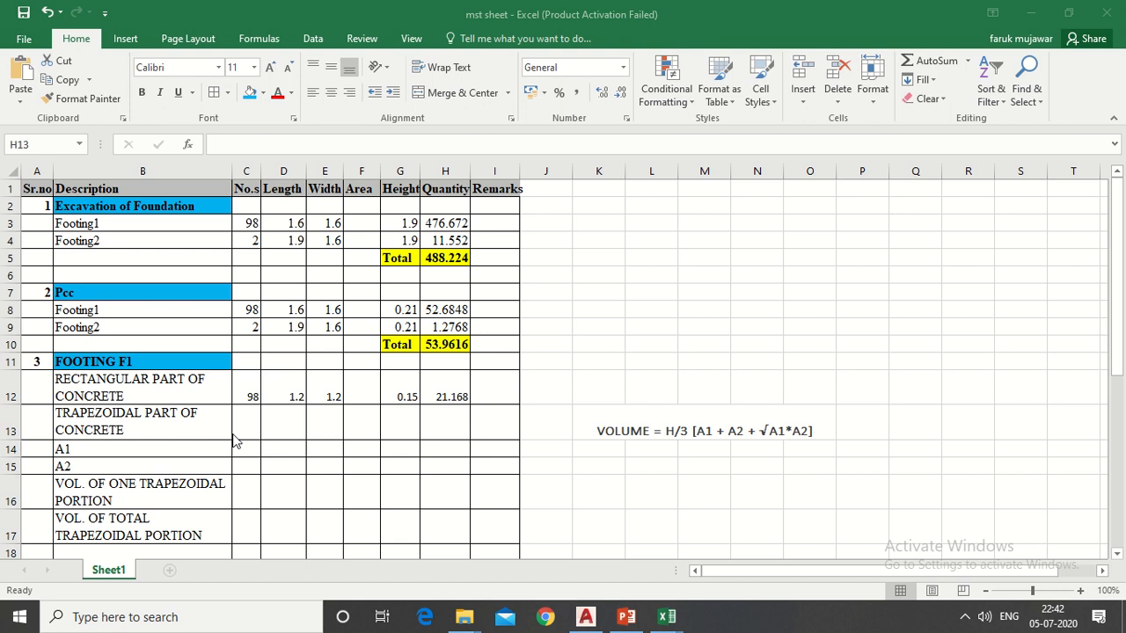
{"action": "mouse_move", "coordinate": [440, 464]}
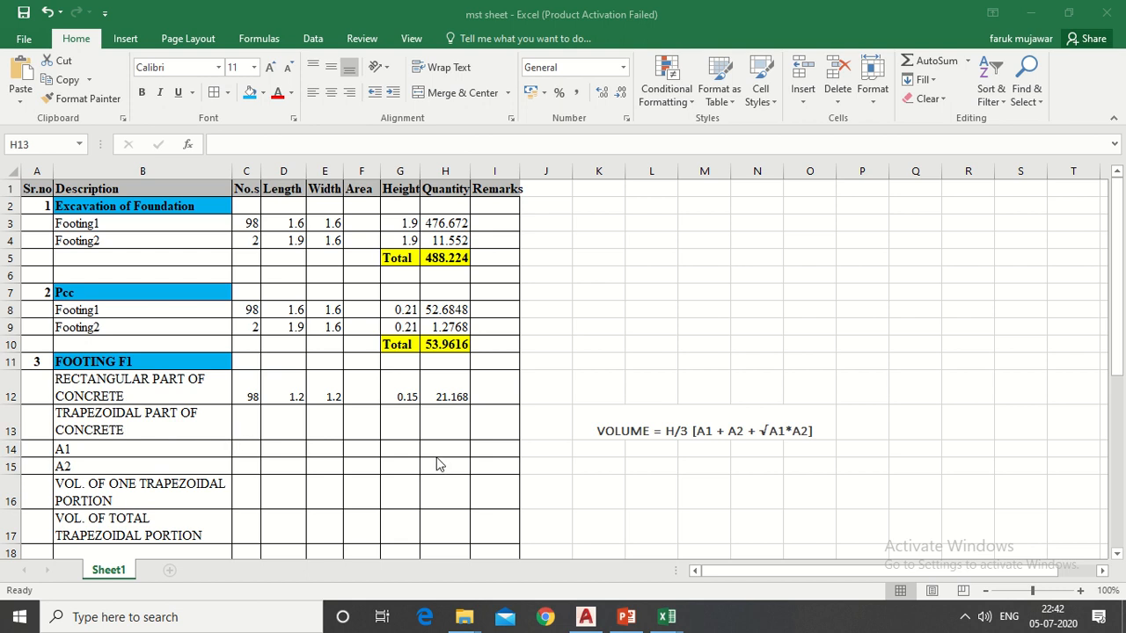
{"action": "mouse_move", "coordinate": [640, 454]}
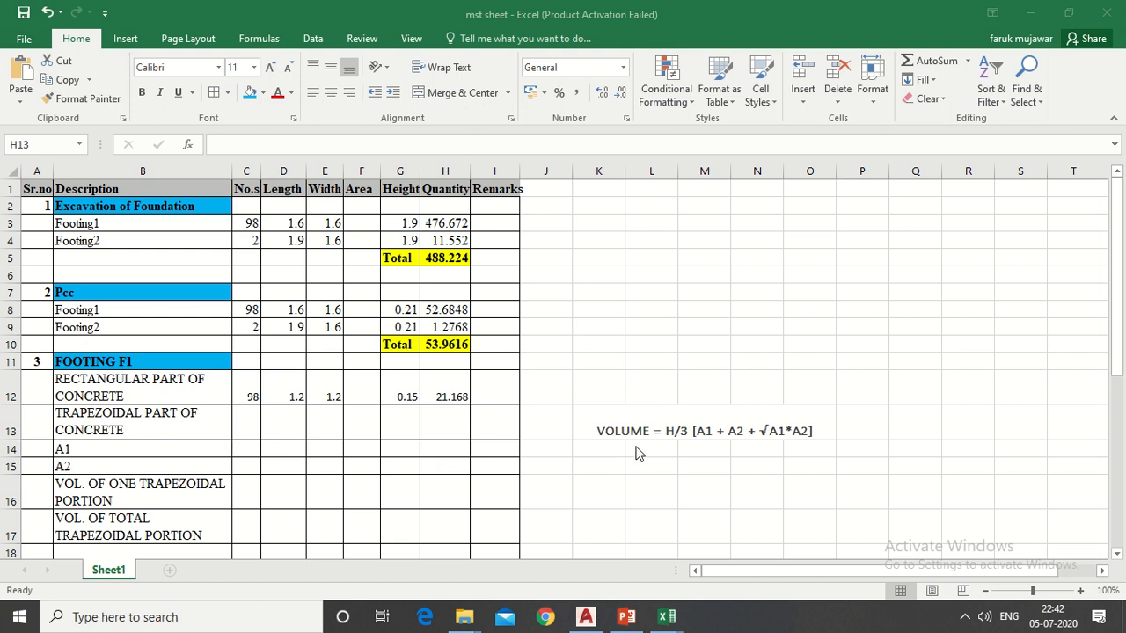
{"action": "mouse_move", "coordinate": [700, 453]}
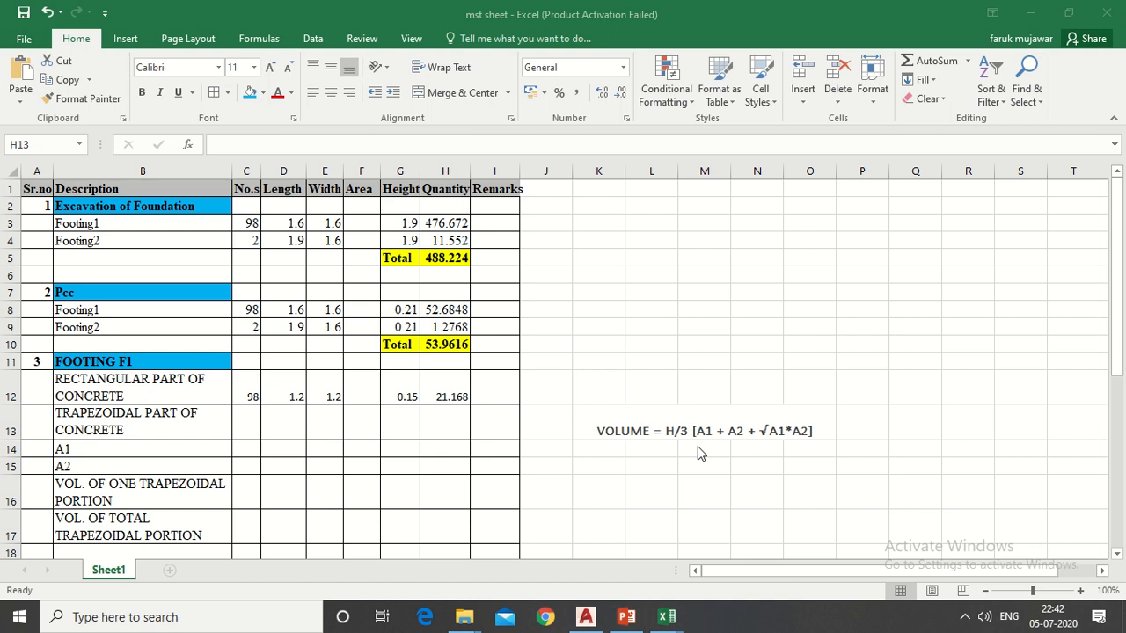
{"action": "mouse_move", "coordinate": [676, 454]}
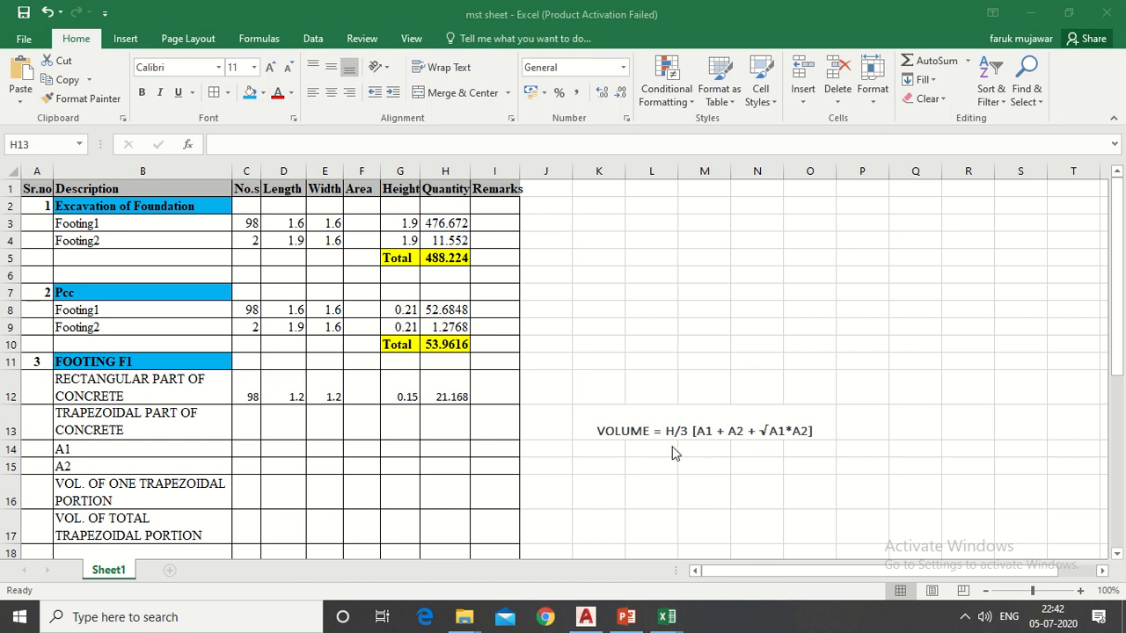
{"action": "mouse_move", "coordinate": [678, 443]}
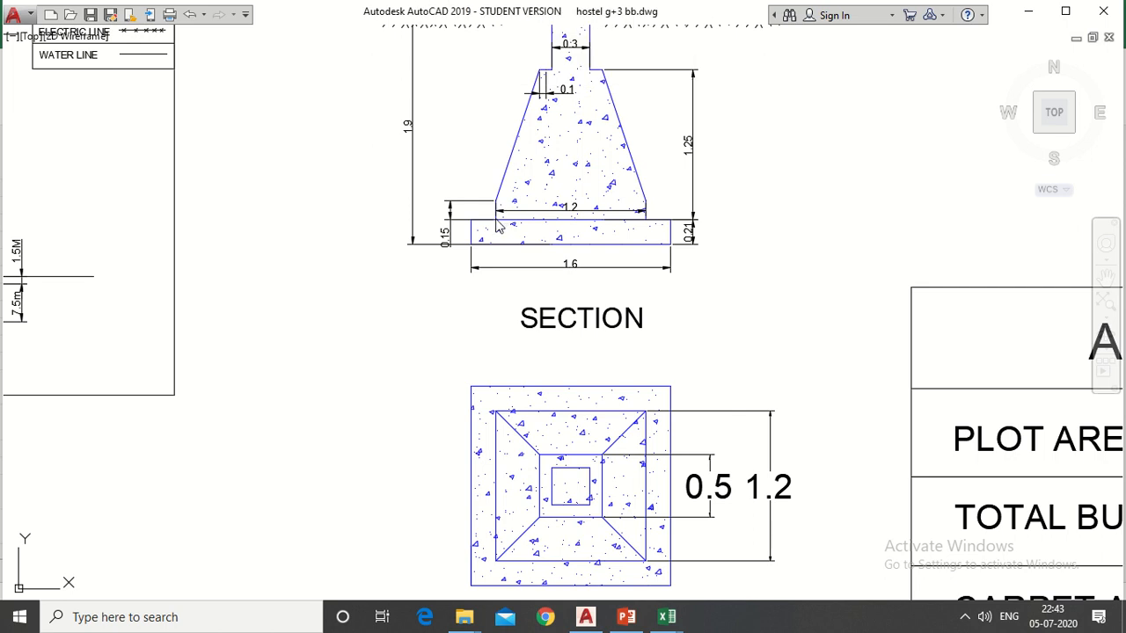
{"action": "mouse_move", "coordinate": [647, 215]}
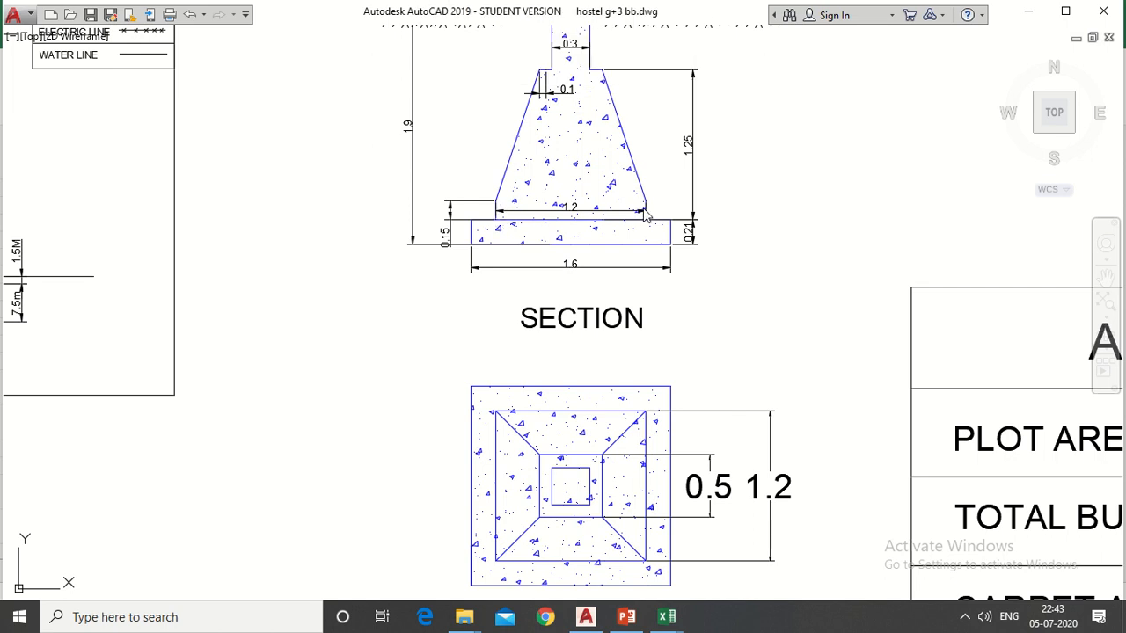
{"action": "mouse_move", "coordinate": [672, 429]}
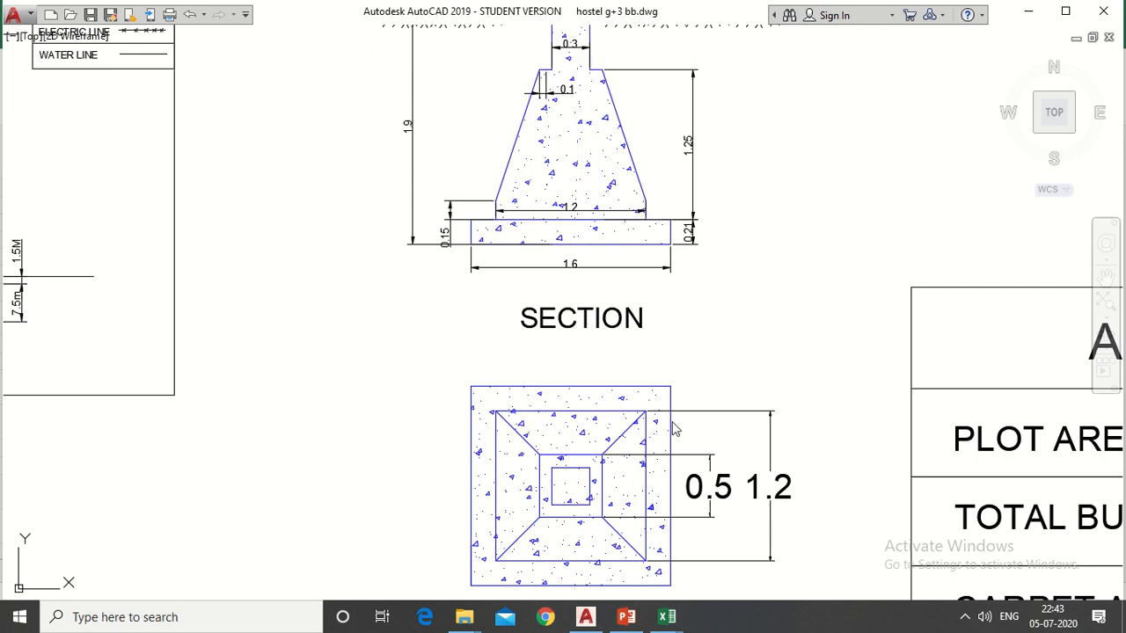
{"action": "mouse_move", "coordinate": [644, 436]}
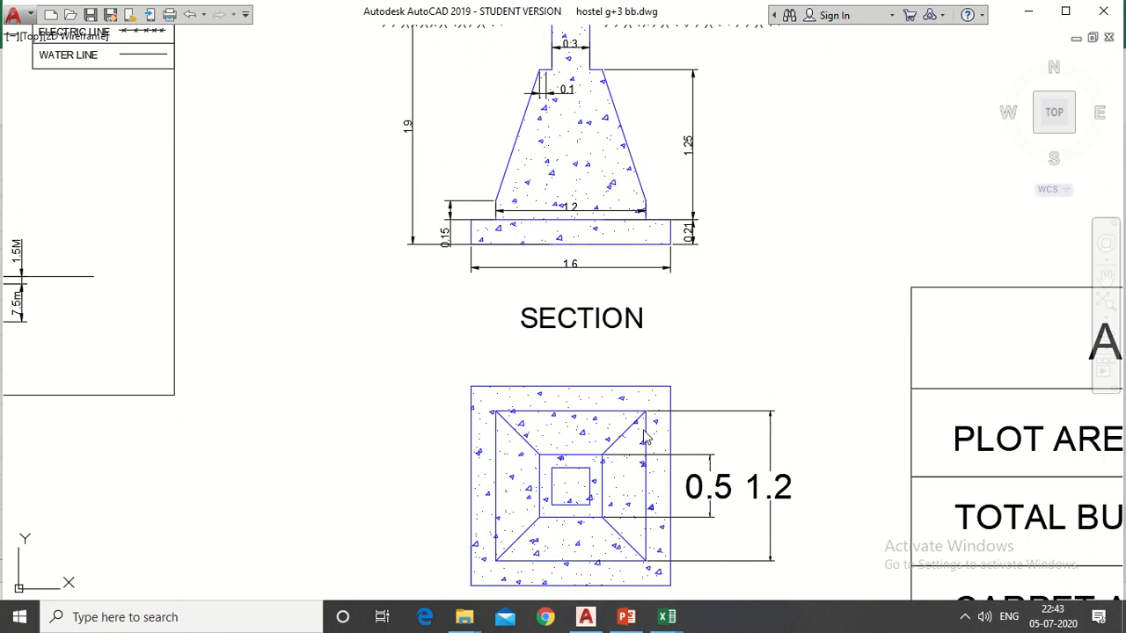
{"action": "mouse_move", "coordinate": [761, 479]}
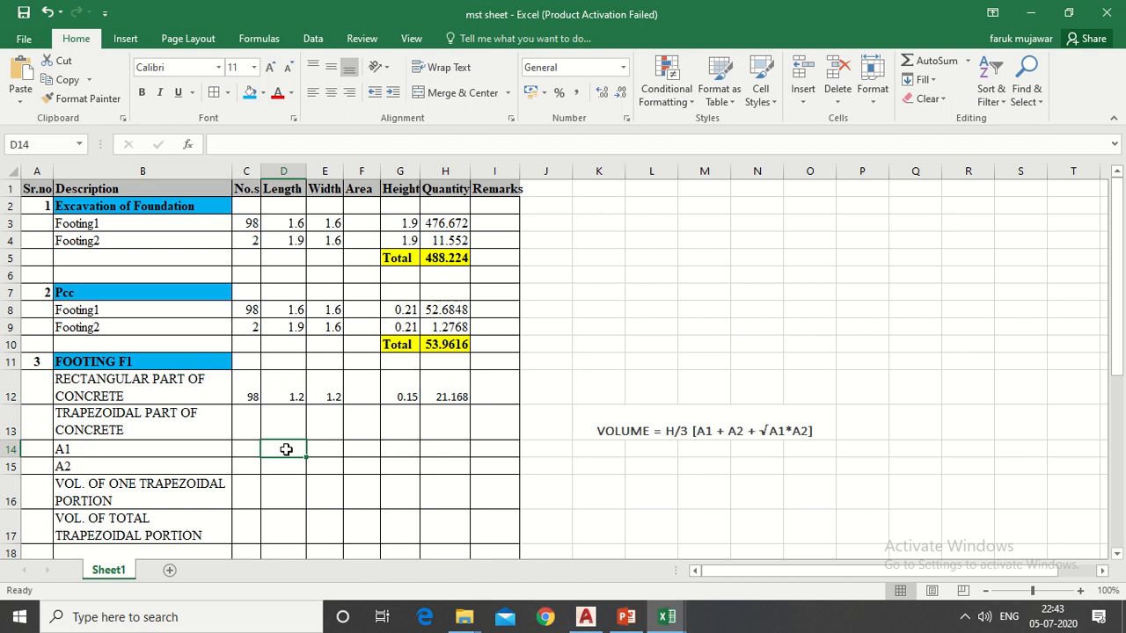
- Enter 1.2 as both the length and width of the A1 area row
{"action": "type", "text": "1.2"}
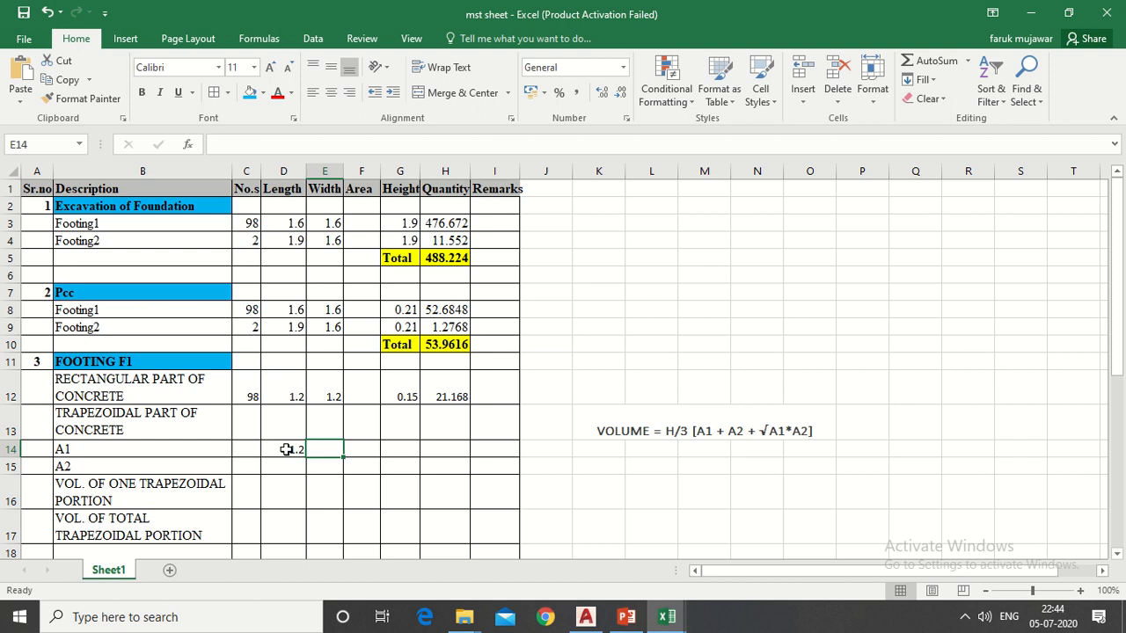
{"action": "type", "text": "1.2"}
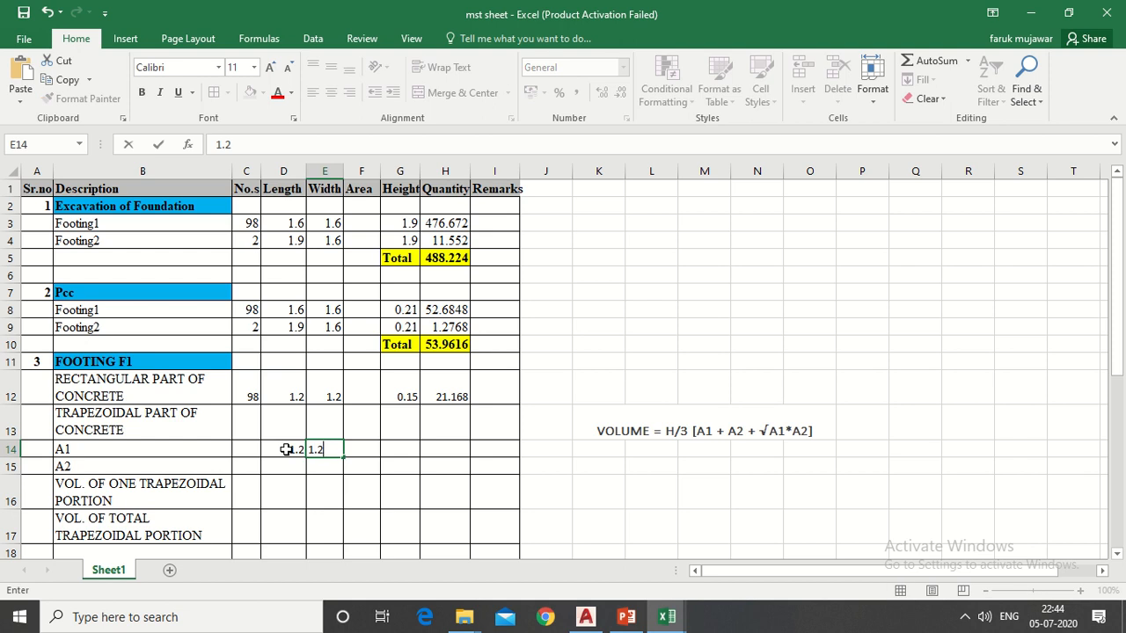
{"action": "mouse_move", "coordinate": [710, 461]}
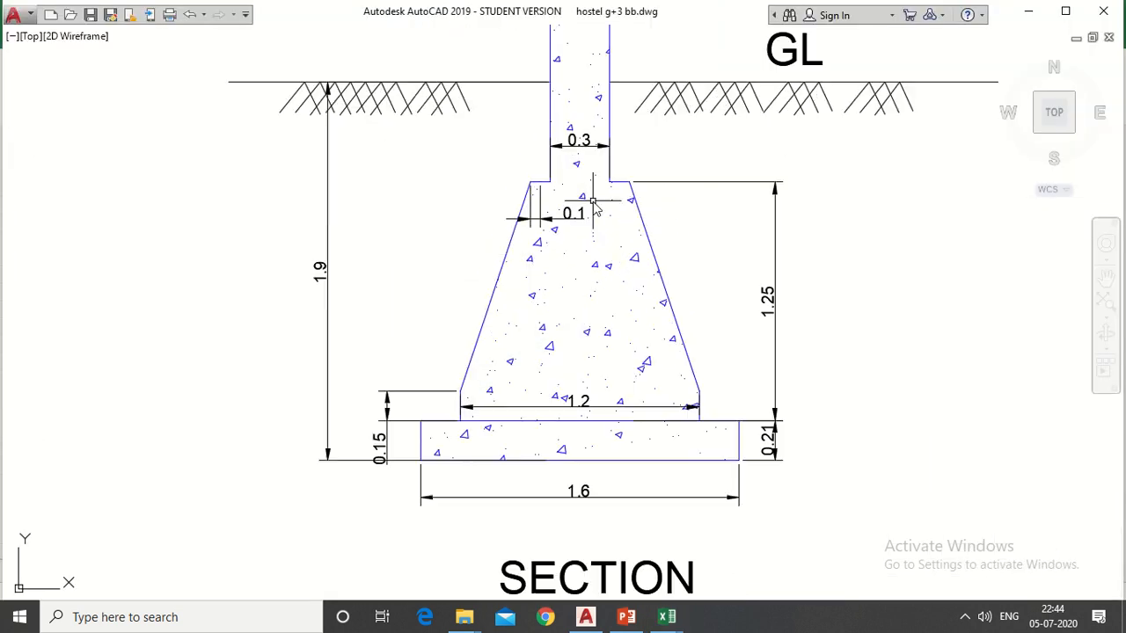
{"action": "mouse_move", "coordinate": [571, 168]}
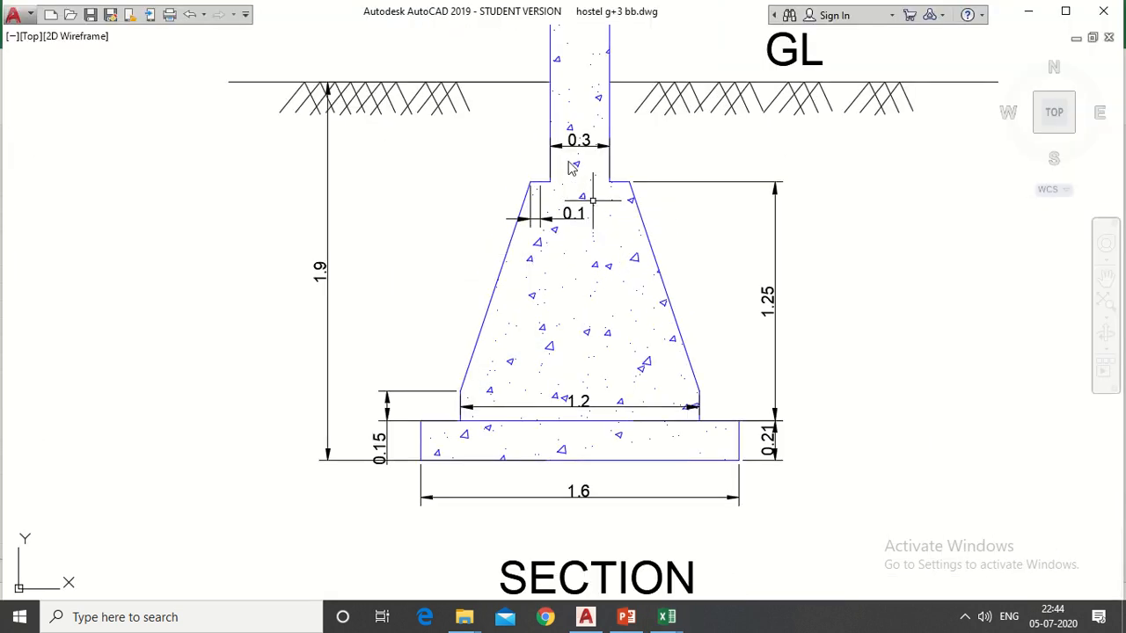
{"action": "mouse_move", "coordinate": [580, 155]}
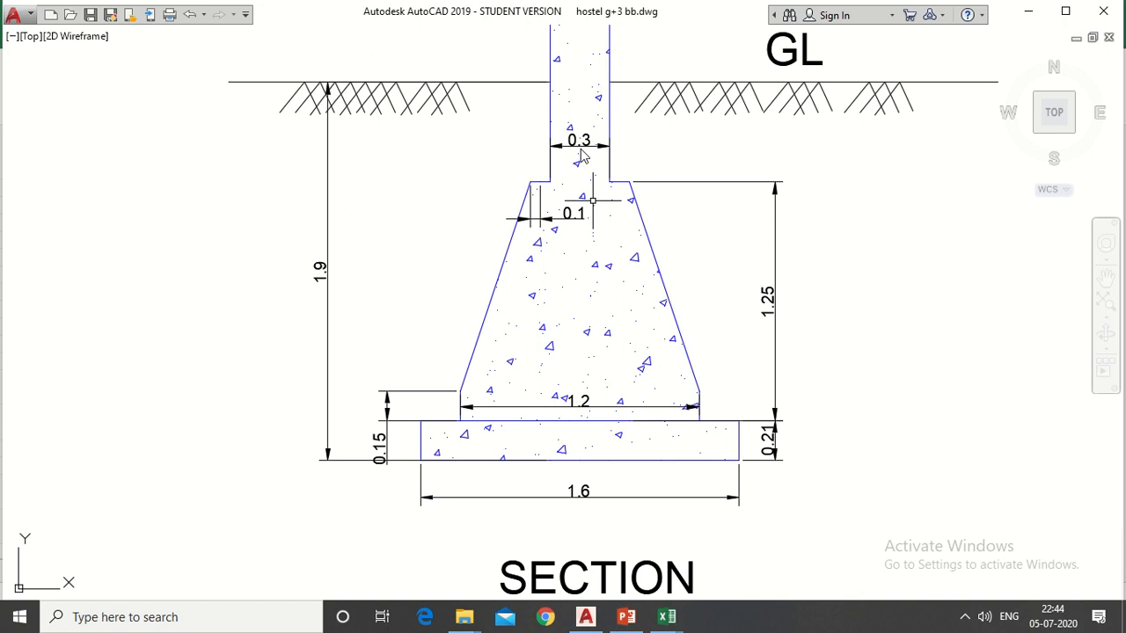
{"action": "mouse_move", "coordinate": [609, 209]}
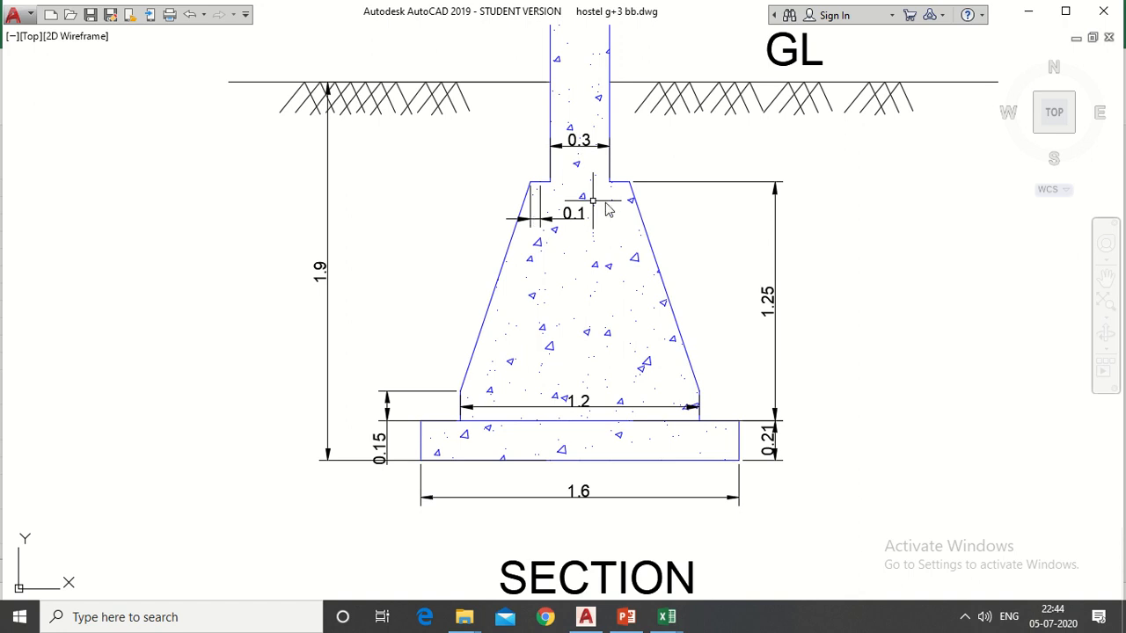
{"action": "mouse_move", "coordinate": [618, 282]}
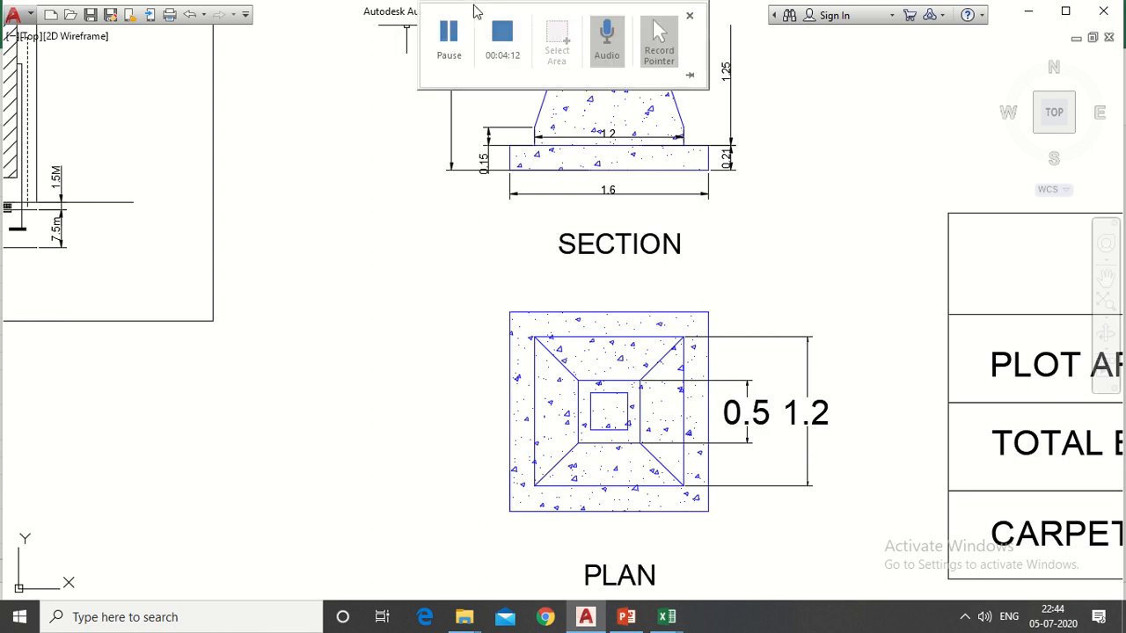
{"action": "left_click", "coordinate": [665, 616]}
{"action": "type", "text": "0.5"}
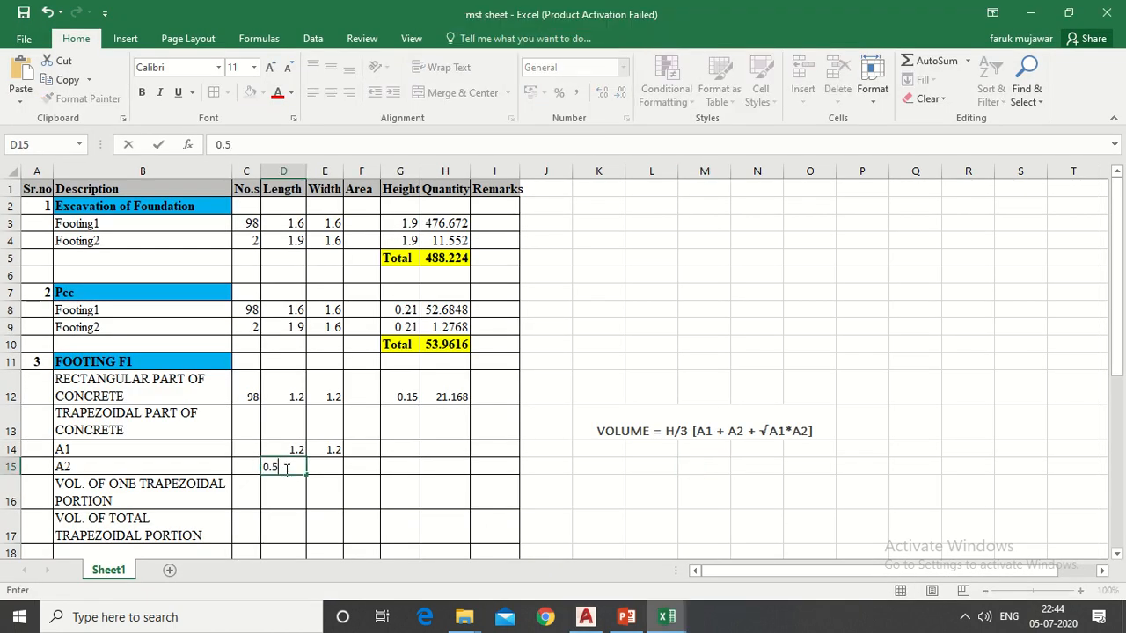
- Size A2 at 0.5 by 0.5 and compute areas A1 1.44 and A2 0.25 with =PRODUCT, filled down
{"action": "key", "text": "Tab"}
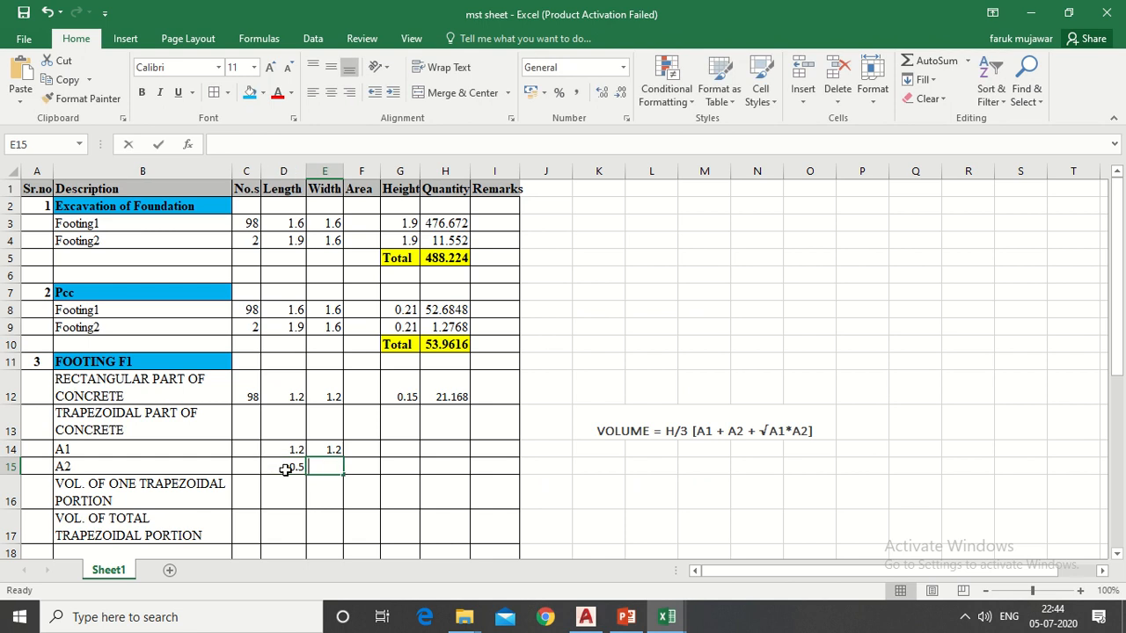
{"action": "type", "text": "0.5"}
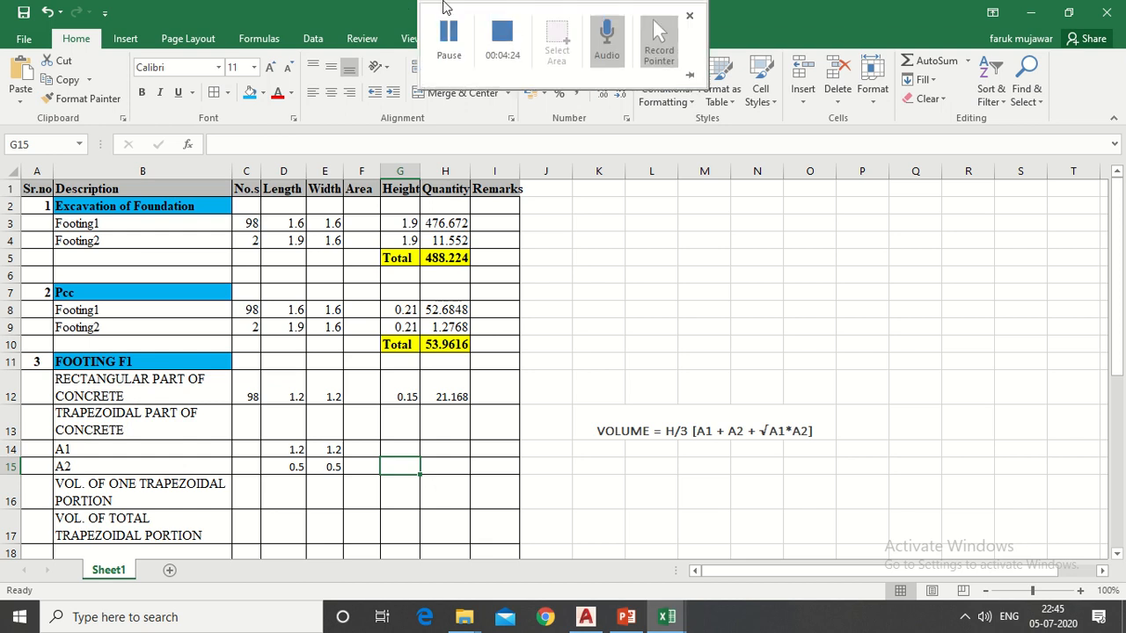
{"action": "left_click", "coordinate": [689, 16]}
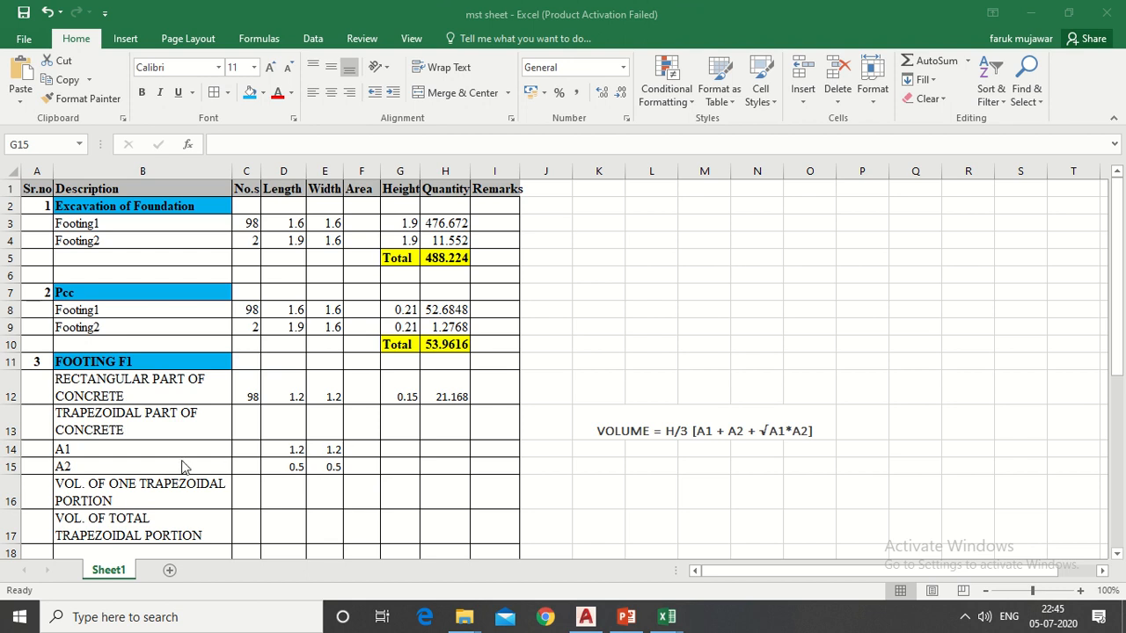
{"action": "mouse_move", "coordinate": [369, 439]}
{"action": "type", "text": "=product(D14:E14)"}
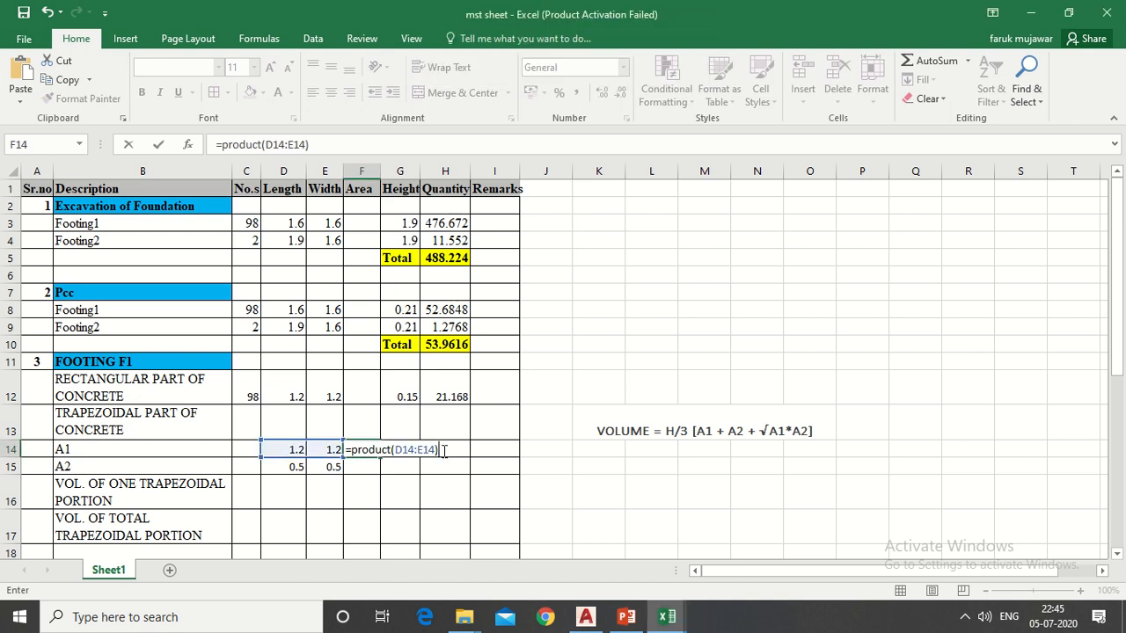
{"action": "key", "text": "Return"}
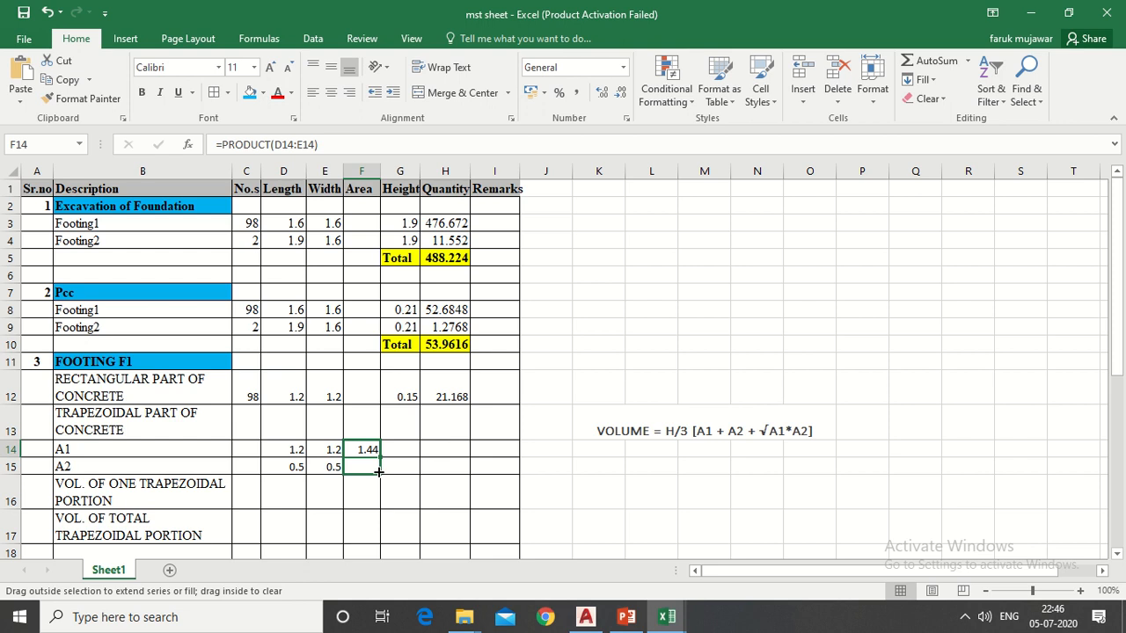
{"action": "left_click_drag", "start_coordinate": [362, 450], "coordinate": [362, 468]}
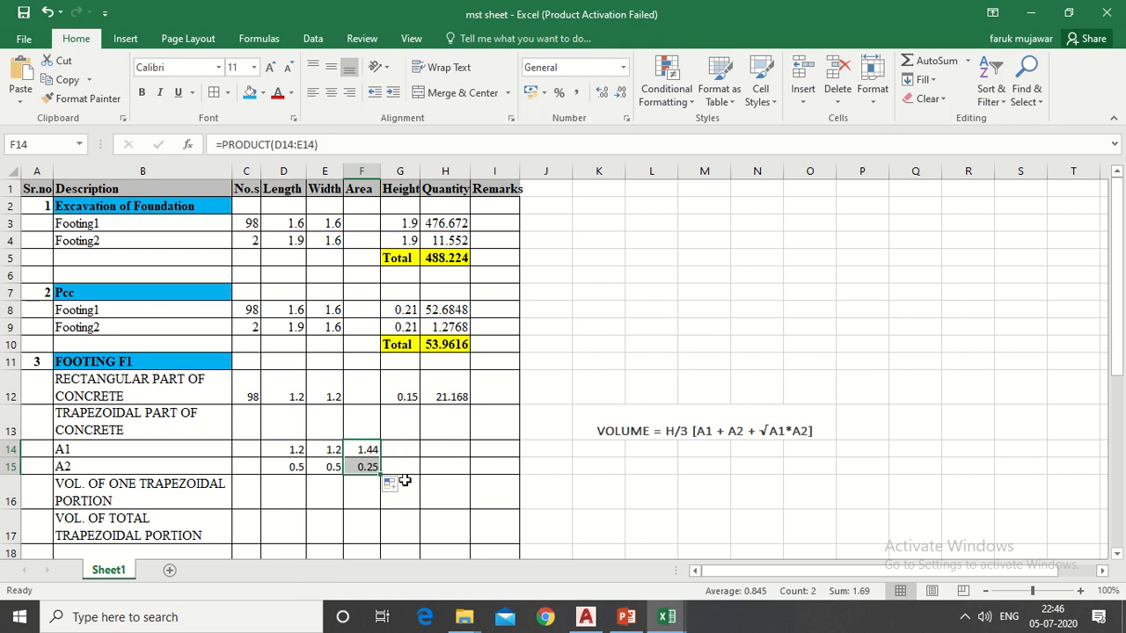
{"action": "left_click", "coordinate": [402, 491]}
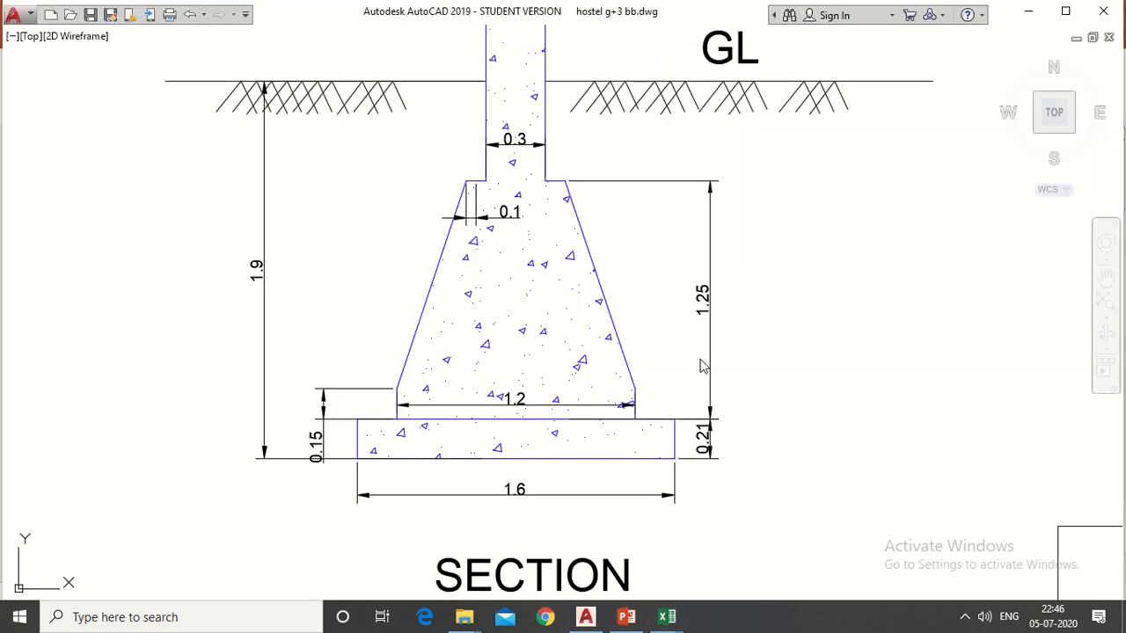
{"action": "mouse_move", "coordinate": [372, 415]}
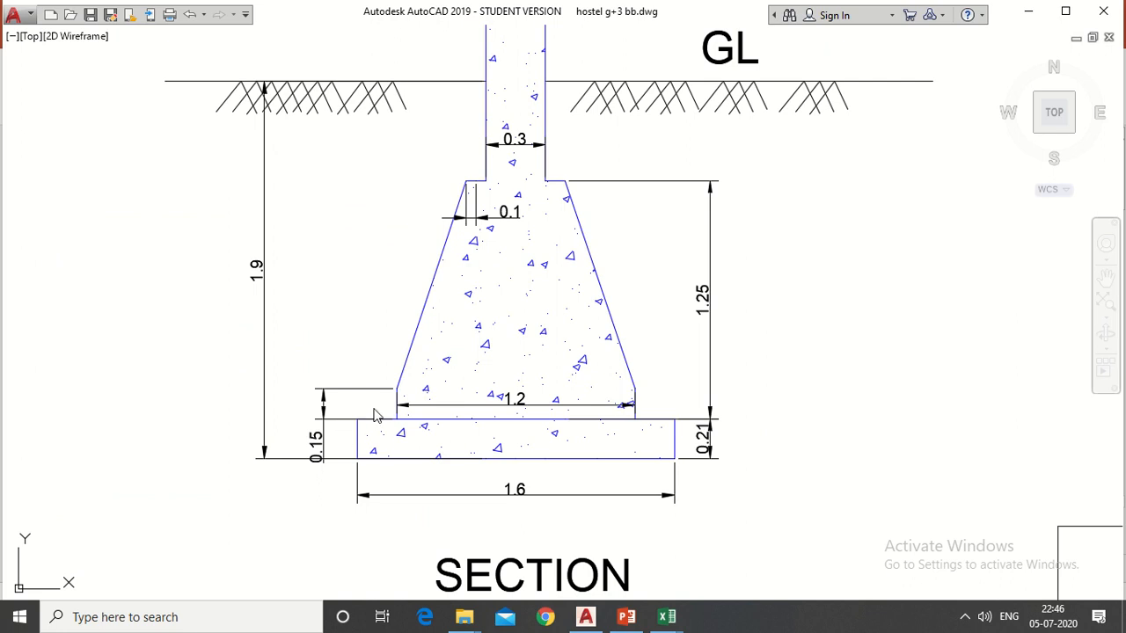
{"action": "mouse_move", "coordinate": [437, 179]}
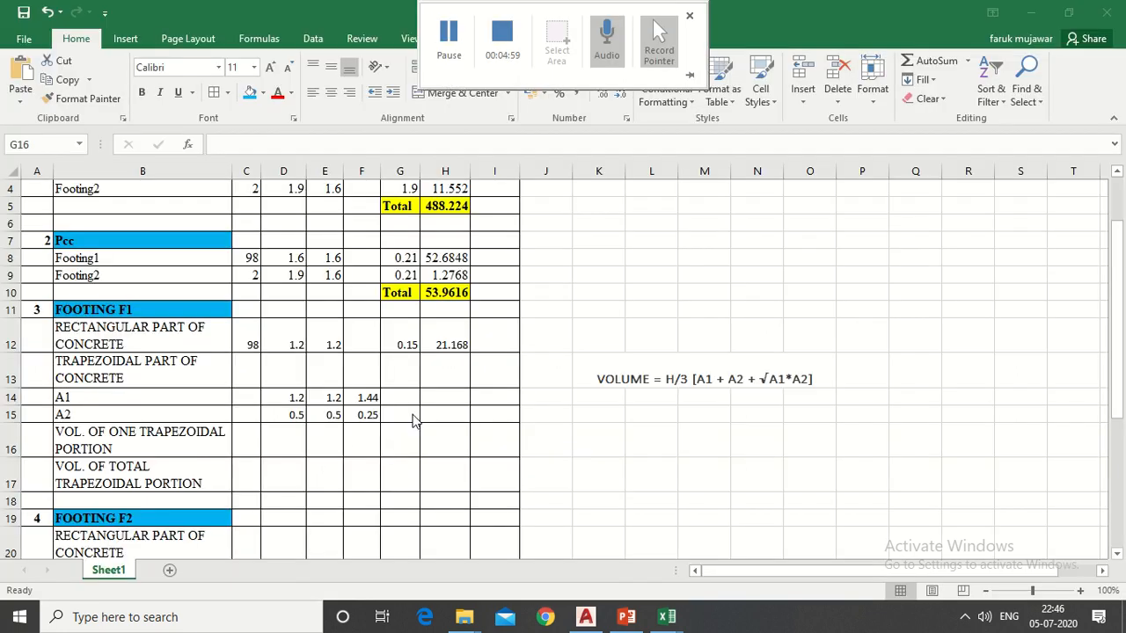
- Enter height 1.1 for one trapezoidal portion and move to its quantity cell
{"action": "left_click", "coordinate": [690, 16]}
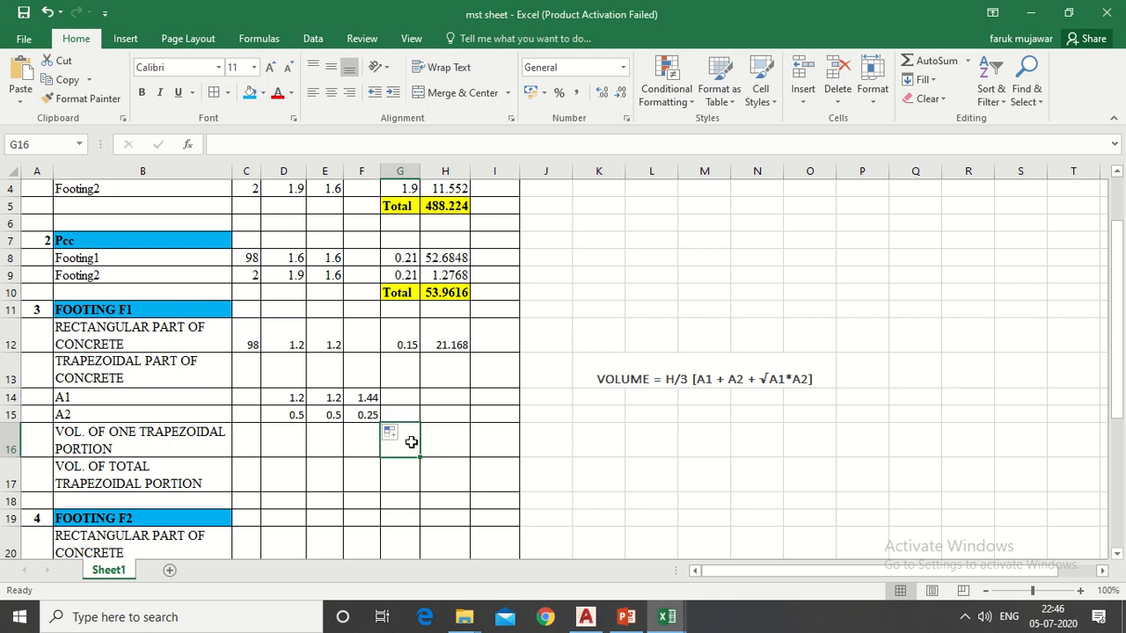
{"action": "type", "text": "1"}
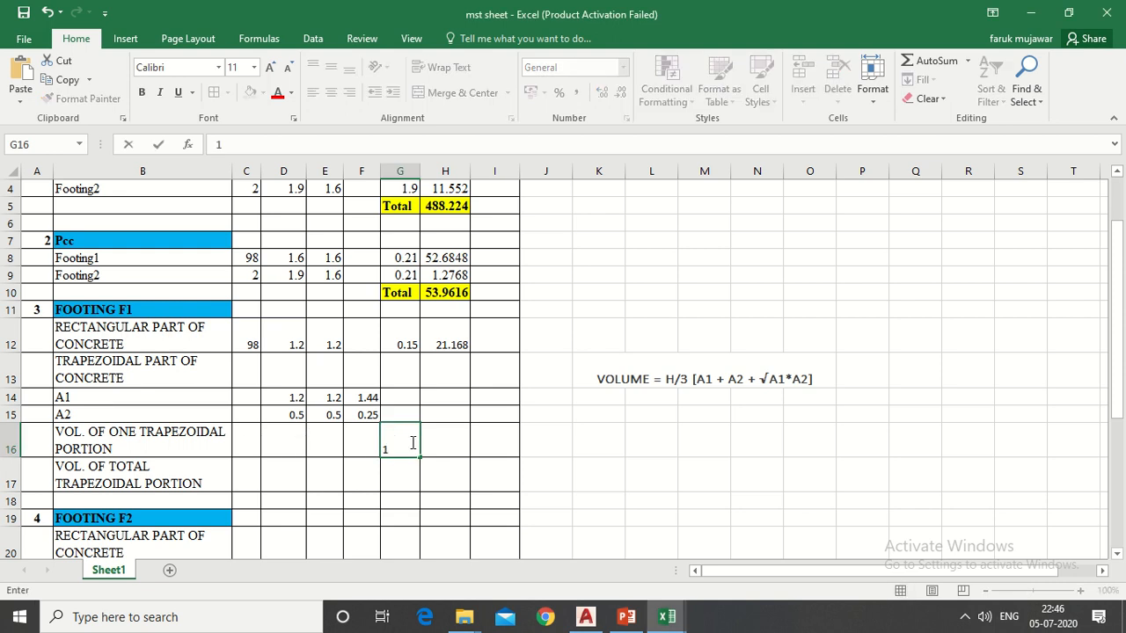
{"action": "type", "text": ".1"}
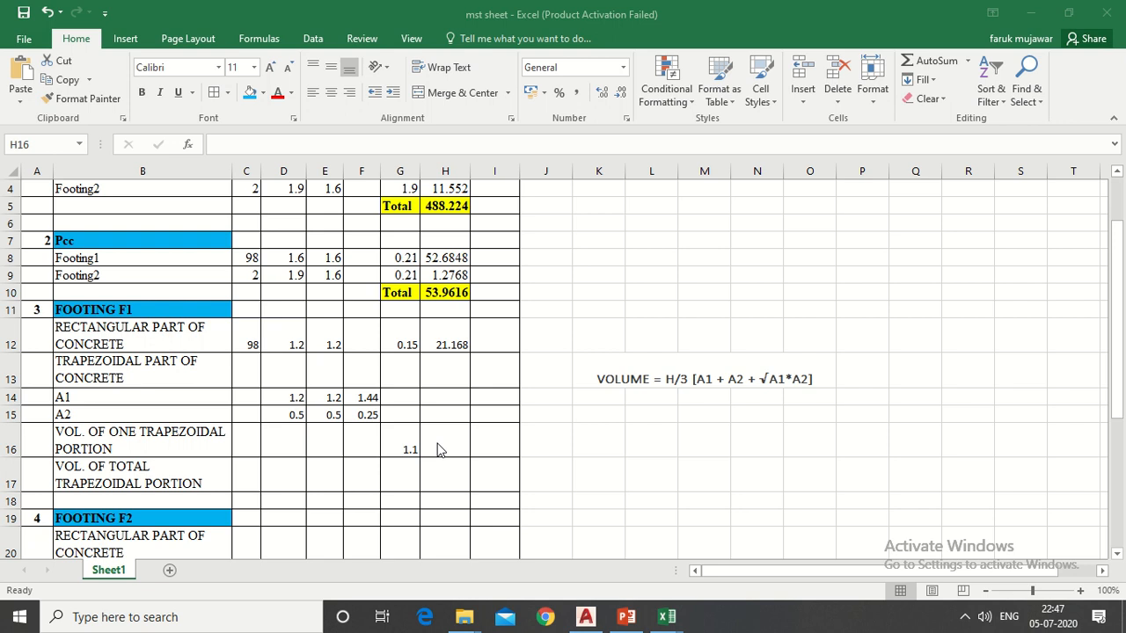
{"action": "left_click", "coordinate": [445, 440]}
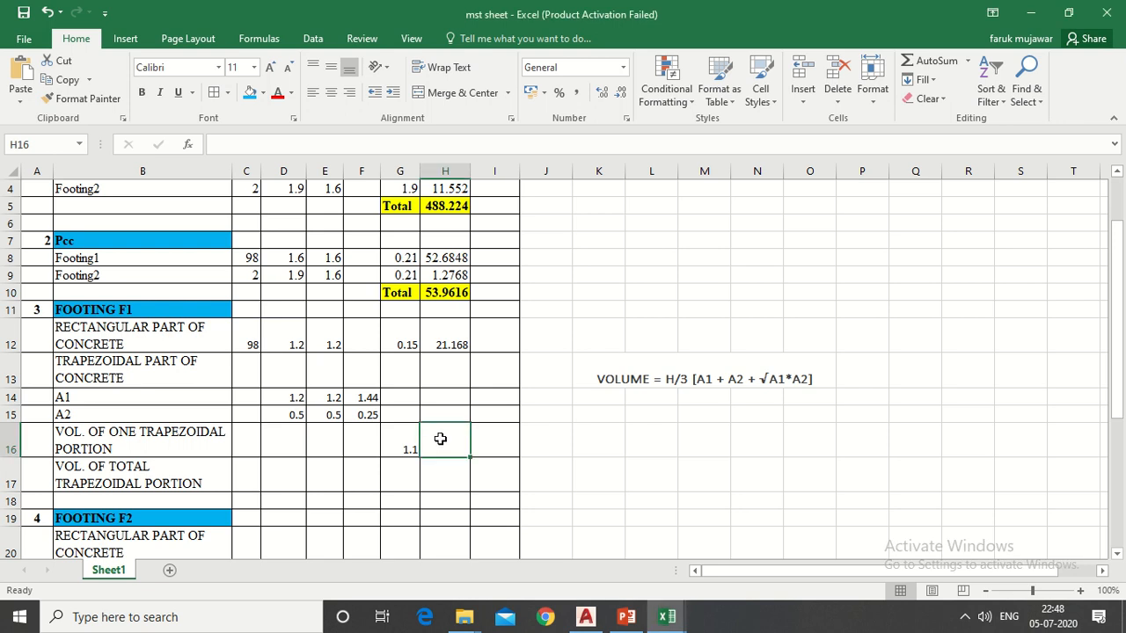
- Start the frustum formula in H16 with height/3 times the sum of areas A1 and A2
{"action": "type", "text": "="}
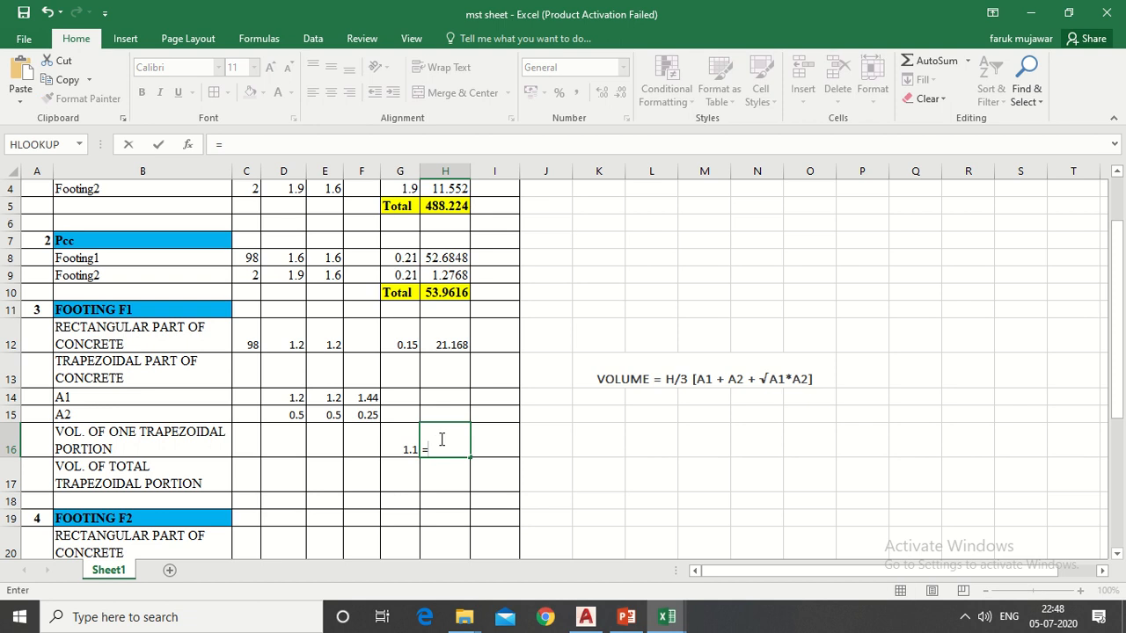
{"action": "type", "text": "(("}
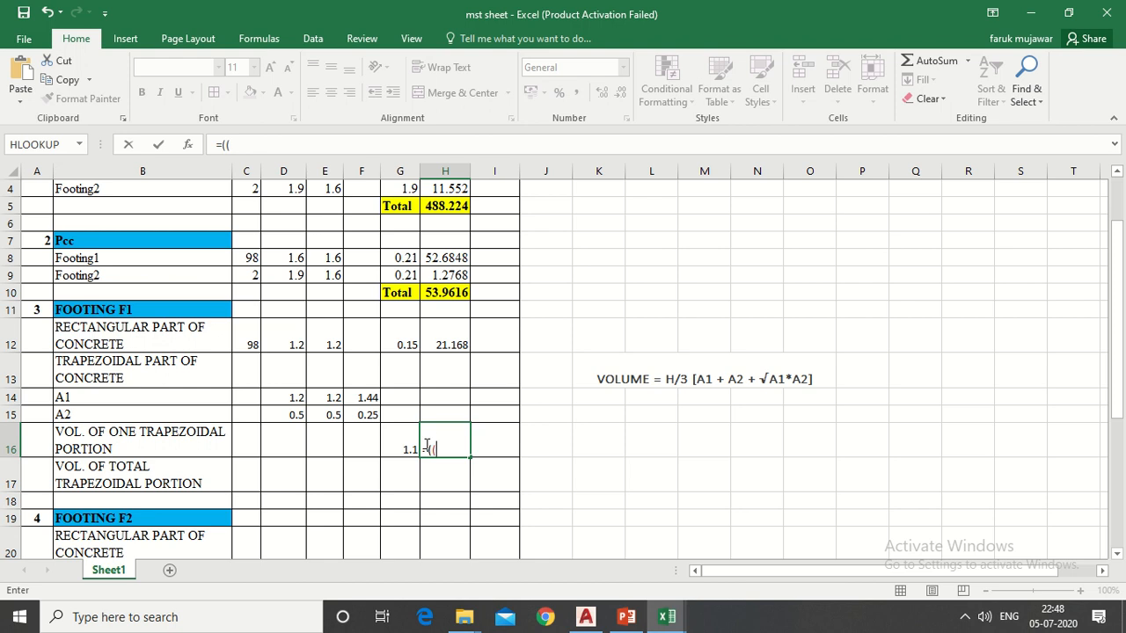
{"action": "left_click", "coordinate": [400, 449]}
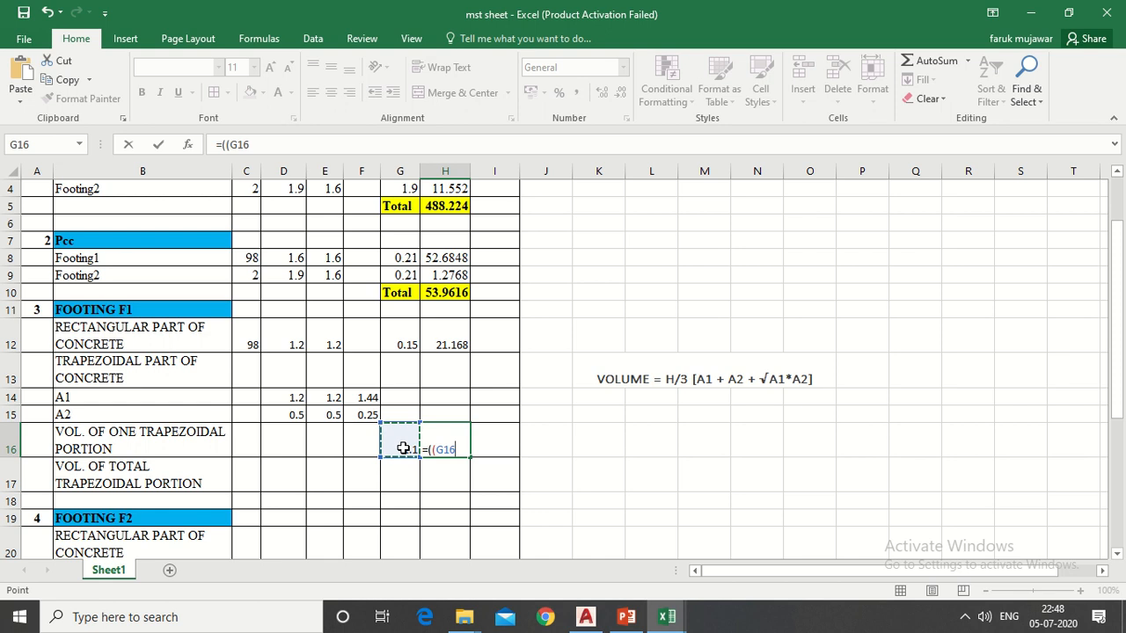
{"action": "type", "text": "/"}
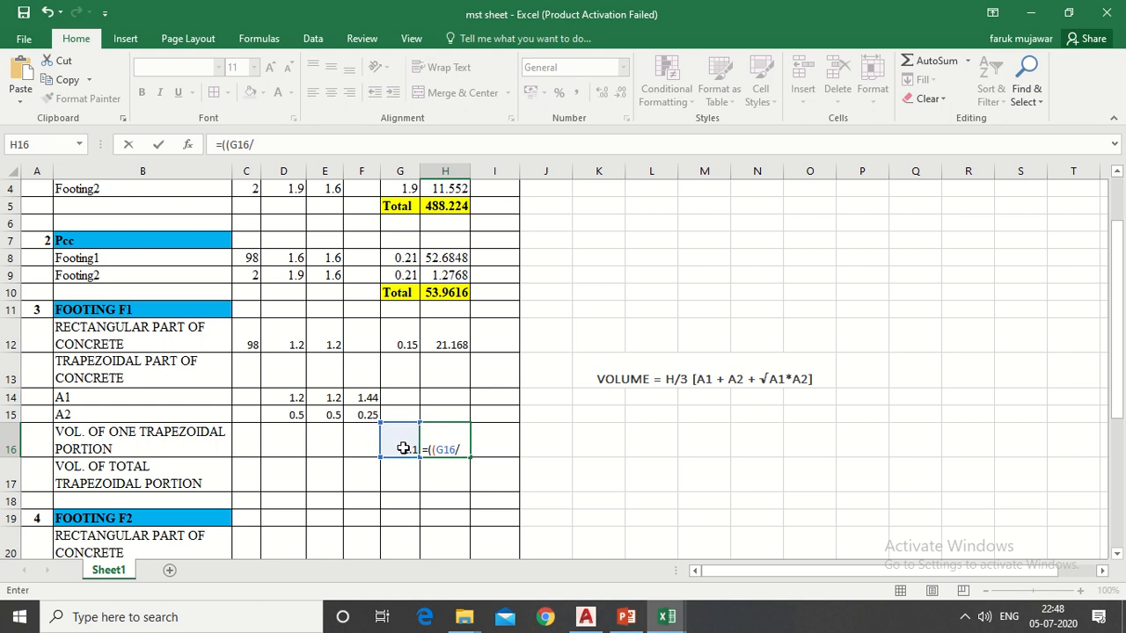
{"action": "type", "text": "3)"}
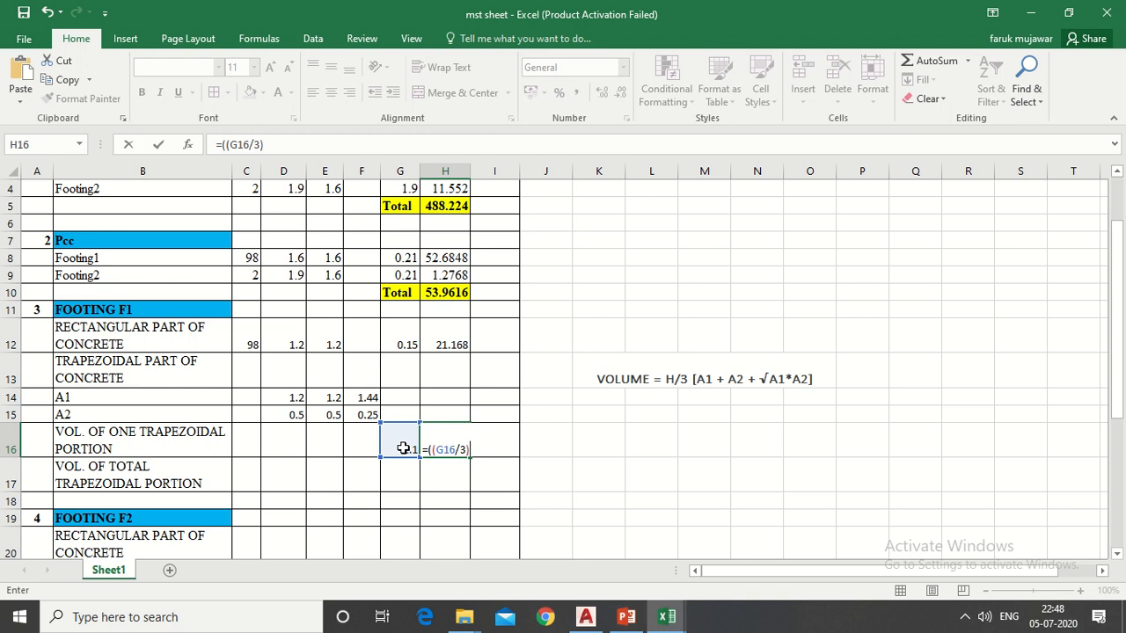
{"action": "type", "text": "*"}
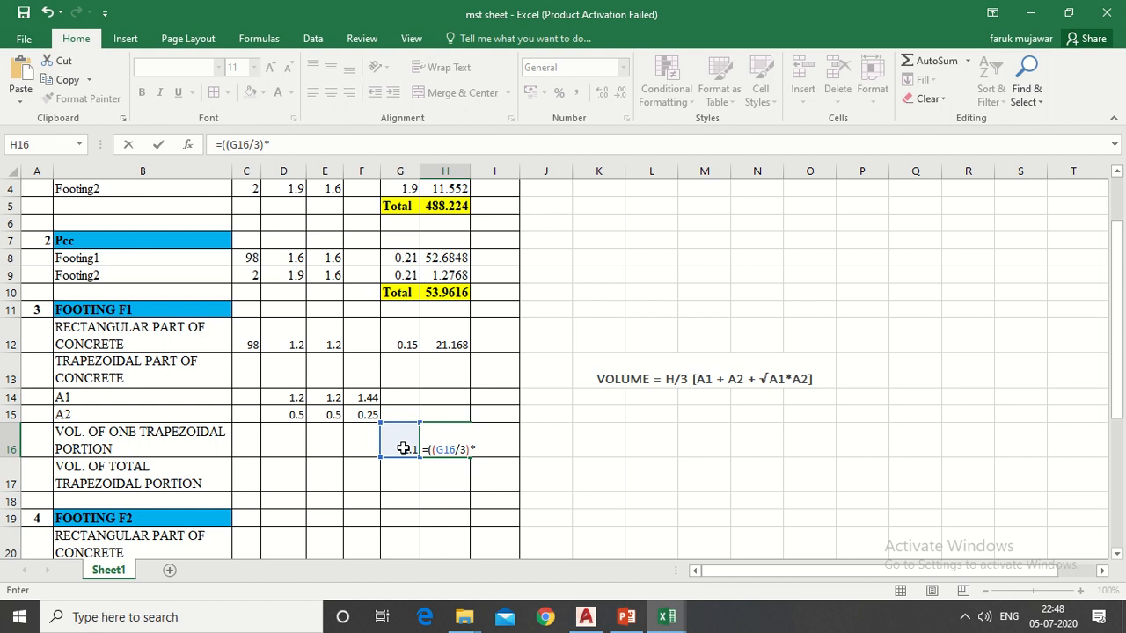
{"action": "type", "text": "("}
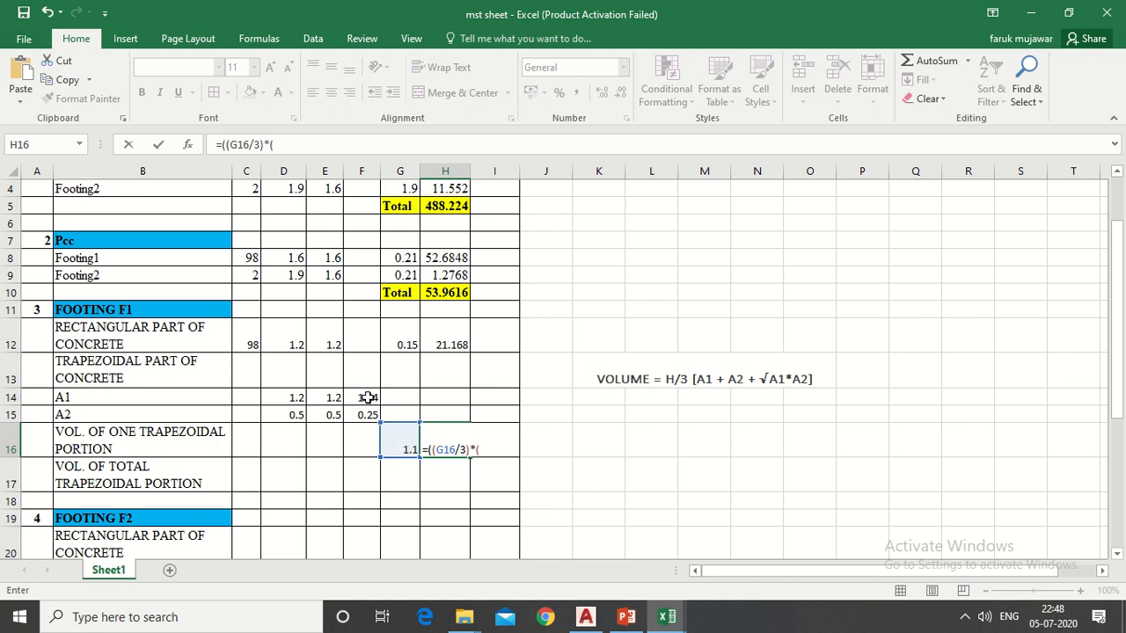
{"action": "left_click", "coordinate": [360, 397]}
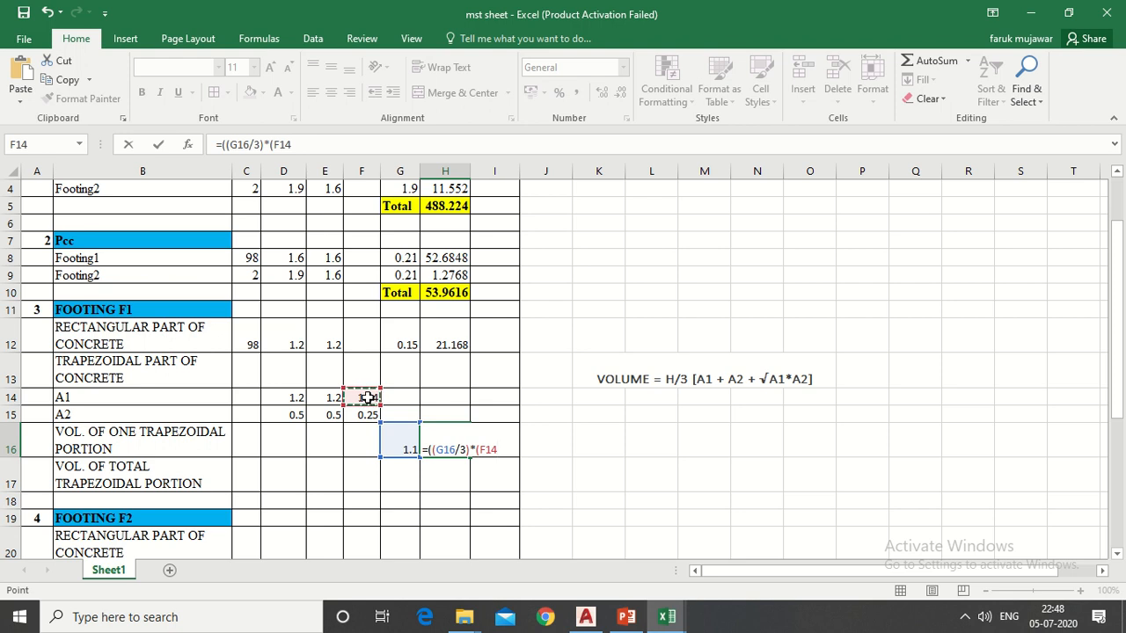
{"action": "type", "text": "+"}
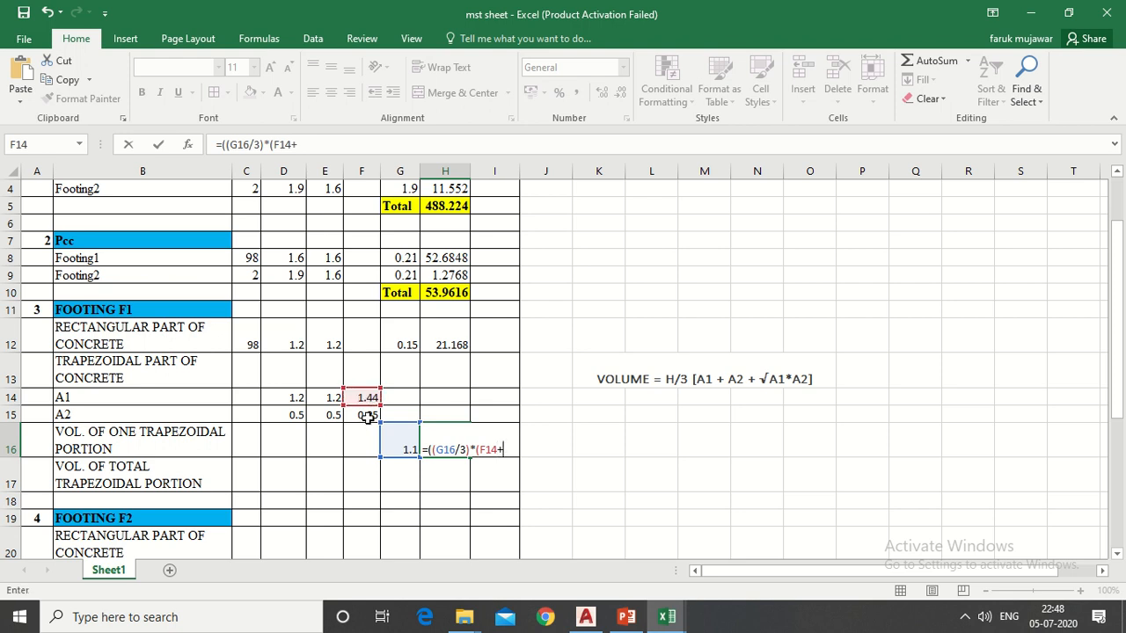
{"action": "left_click", "coordinate": [363, 415]}
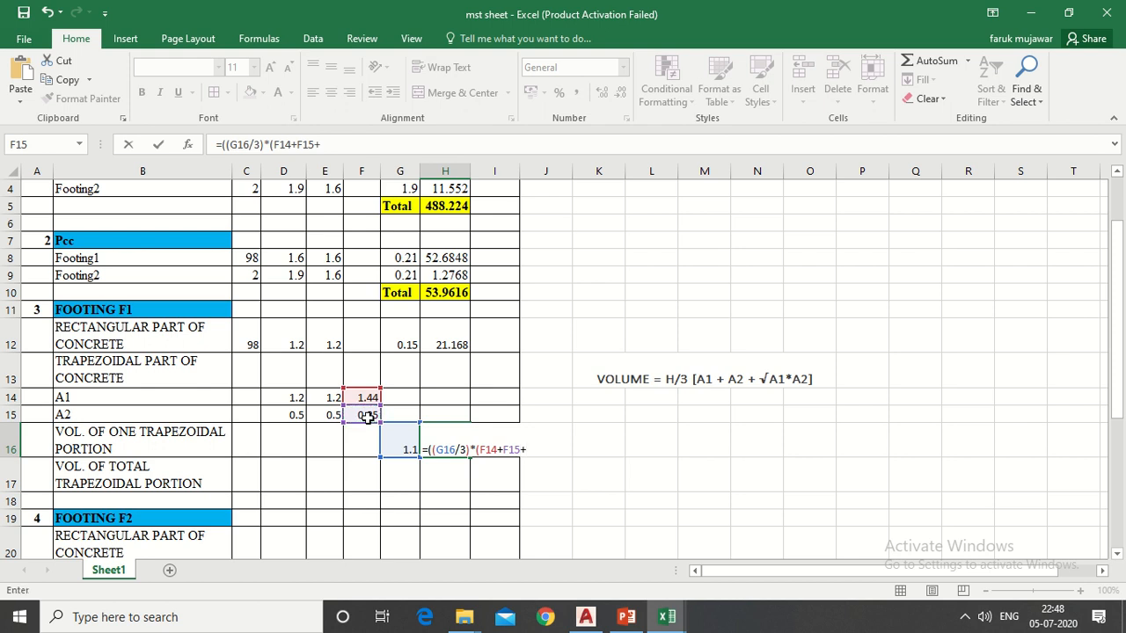
- Complete the formula with (A1*A2)^0.5, giving one-portion volume 0.839667
{"action": "type", "text": "("}
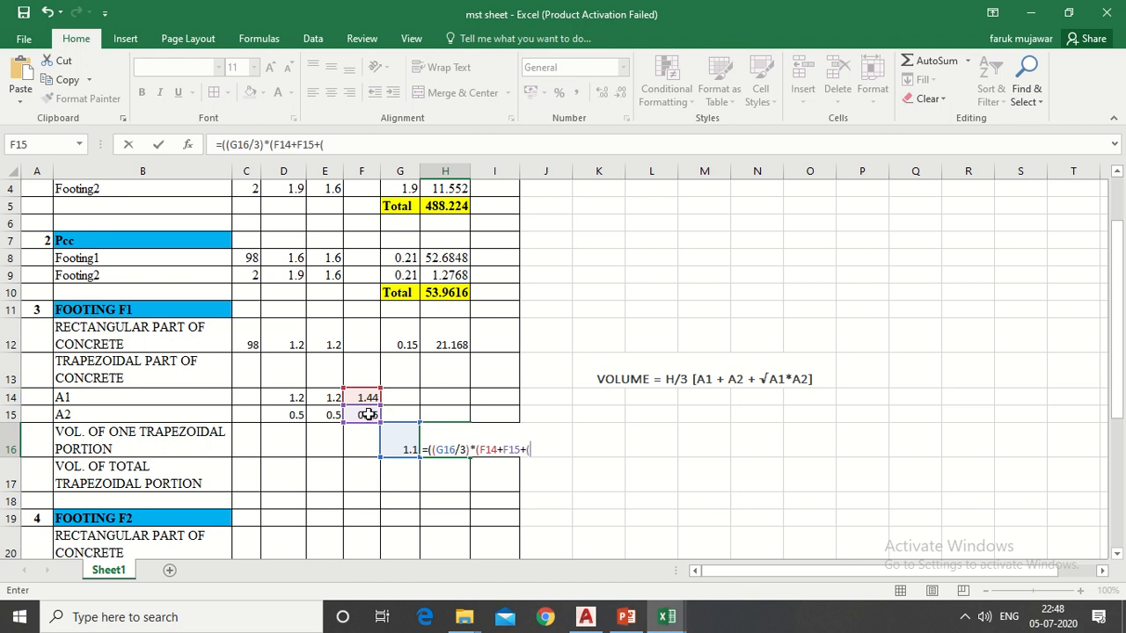
{"action": "left_click", "coordinate": [361, 397]}
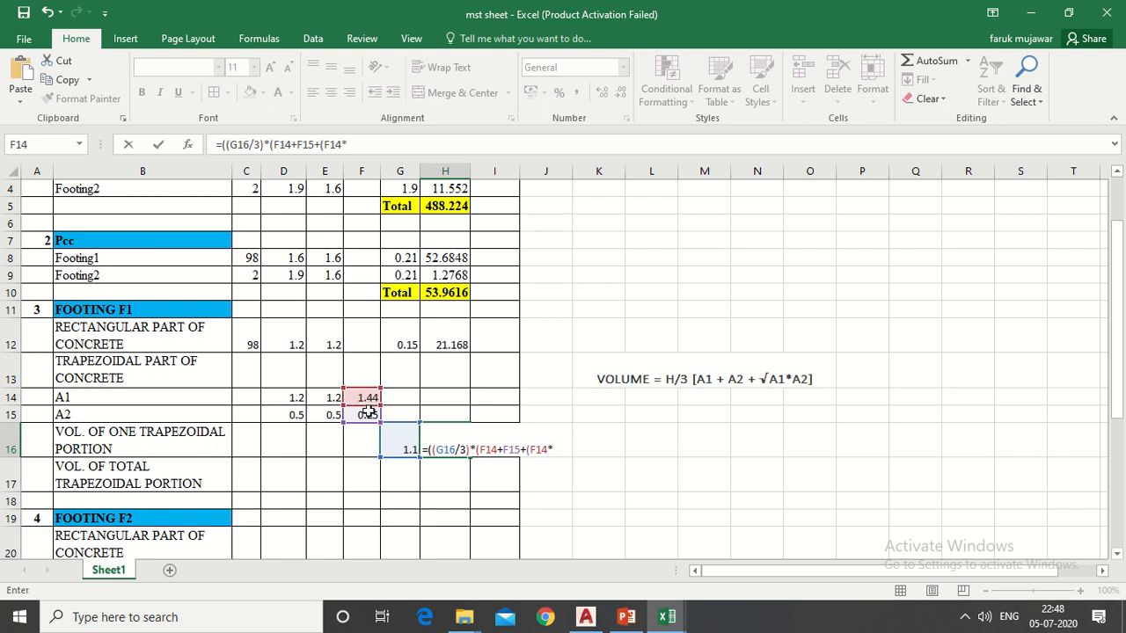
{"action": "left_click", "coordinate": [362, 415]}
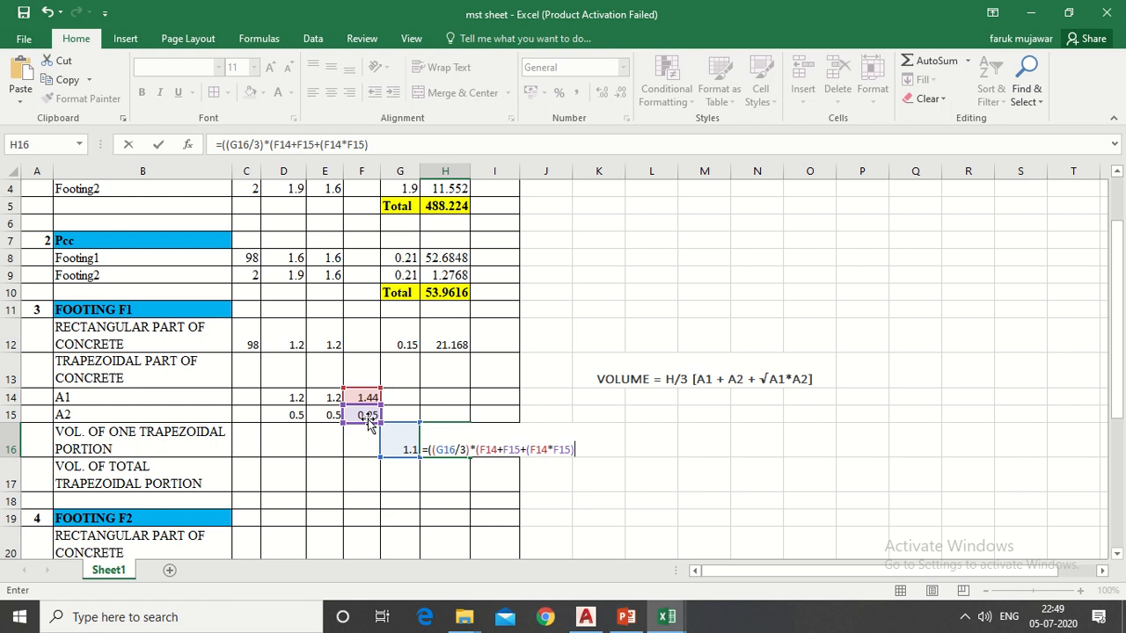
{"action": "type", "text": "^"}
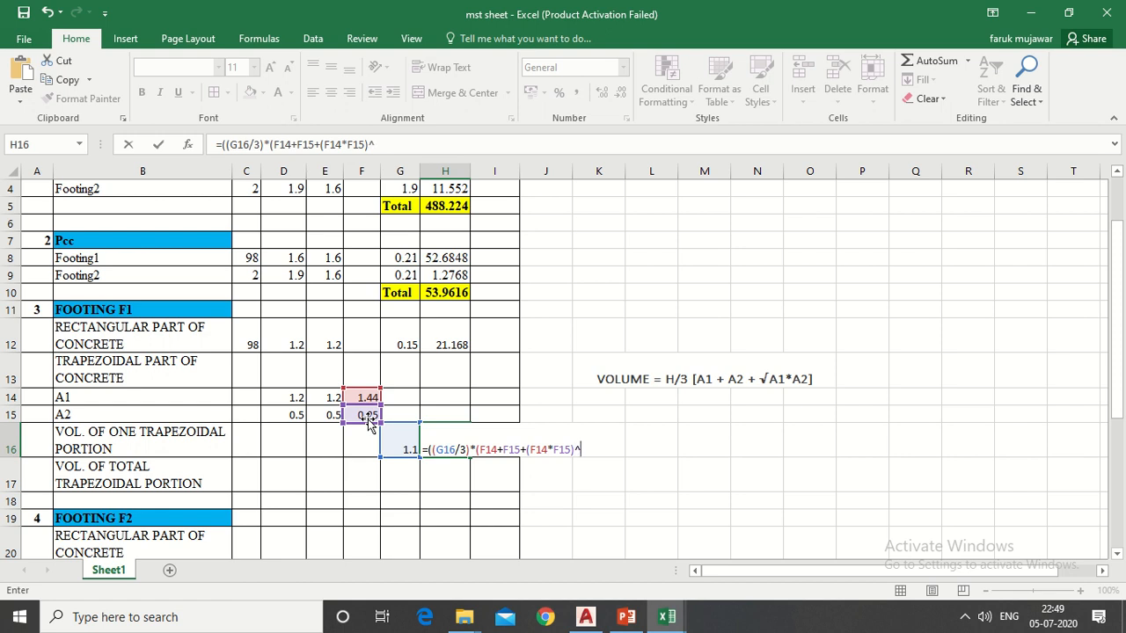
{"action": "type", "text": "0"}
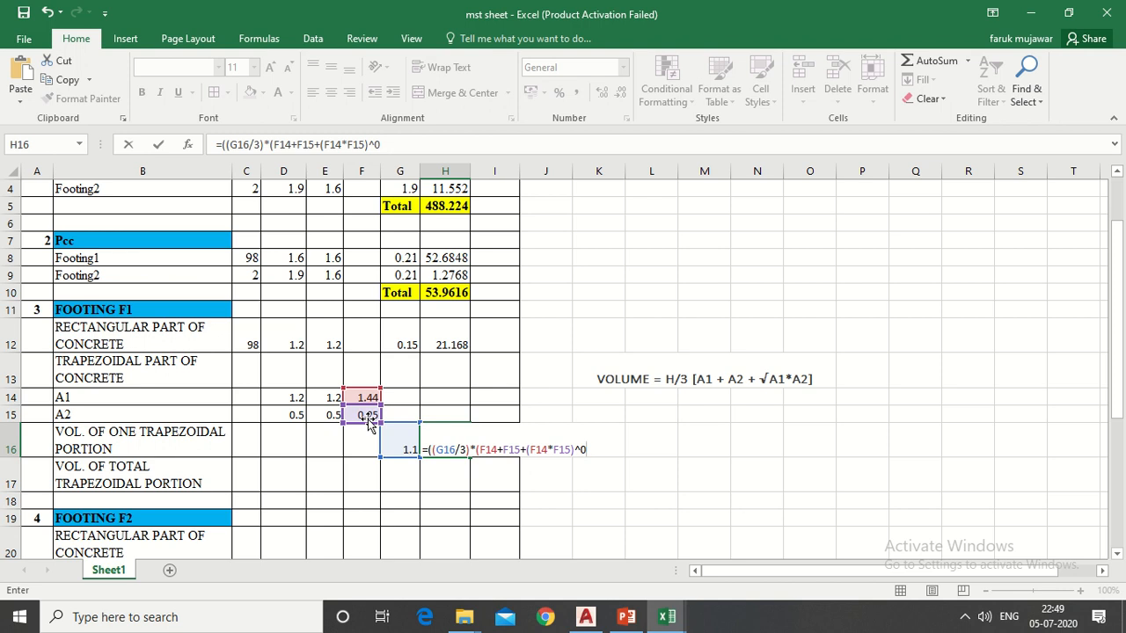
{"action": "type", "text": ".5"}
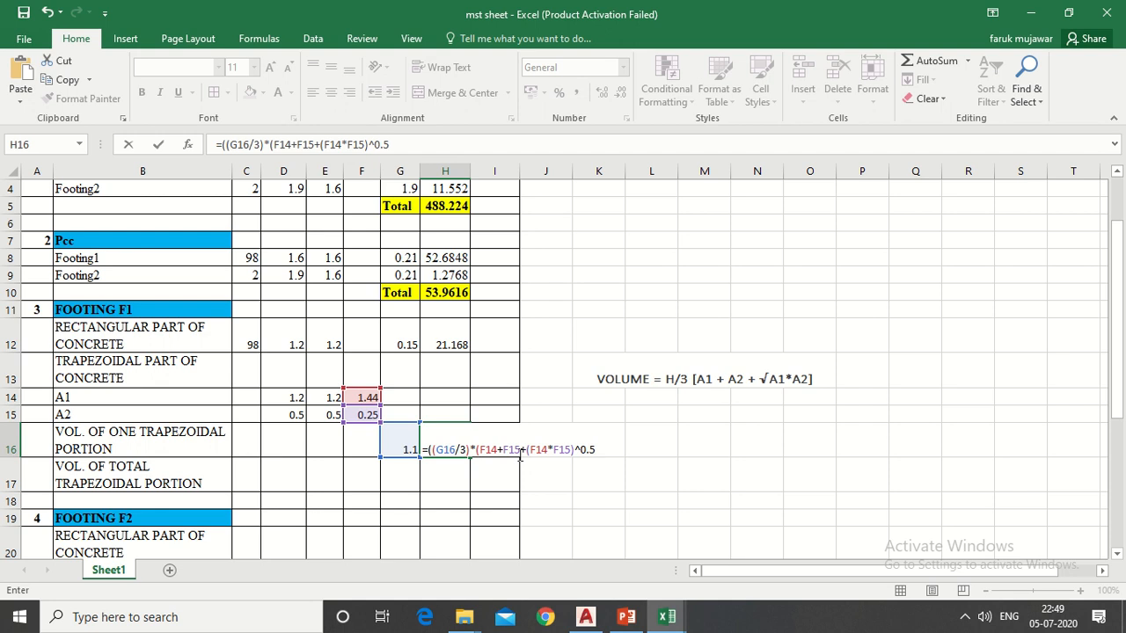
{"action": "type", "text": "))"}
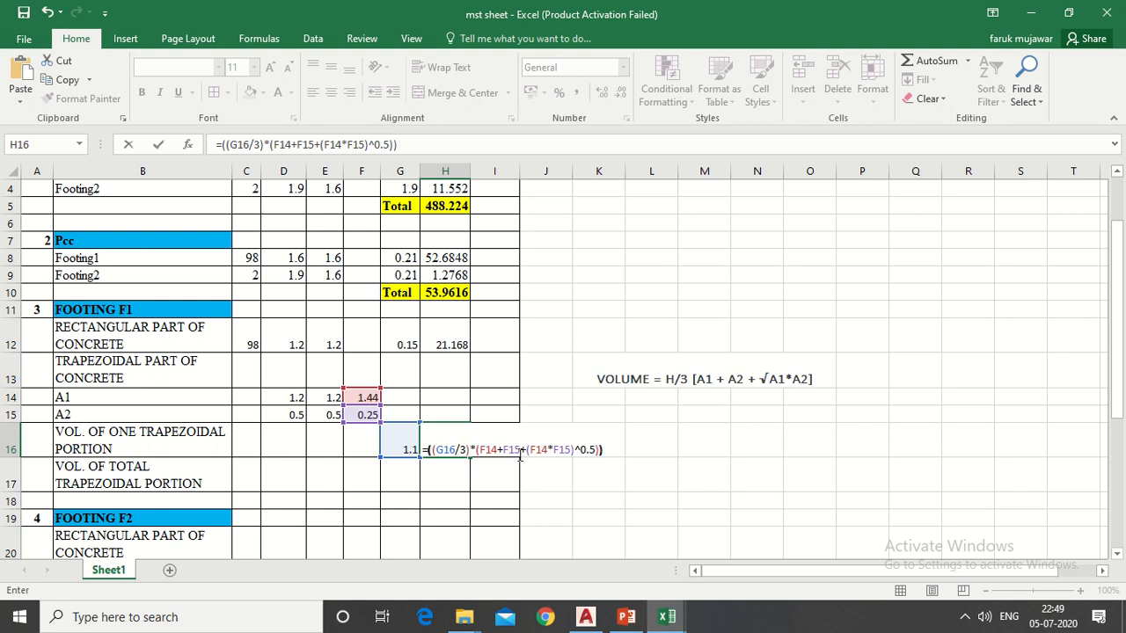
{"action": "key", "text": "Return"}
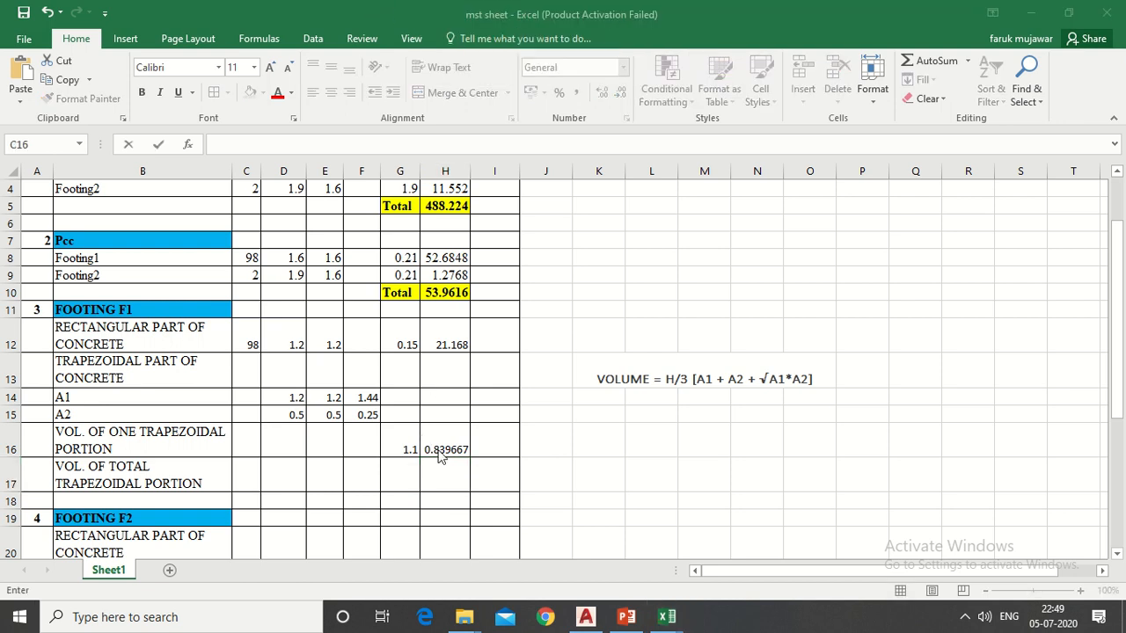
{"action": "mouse_move", "coordinate": [255, 491]}
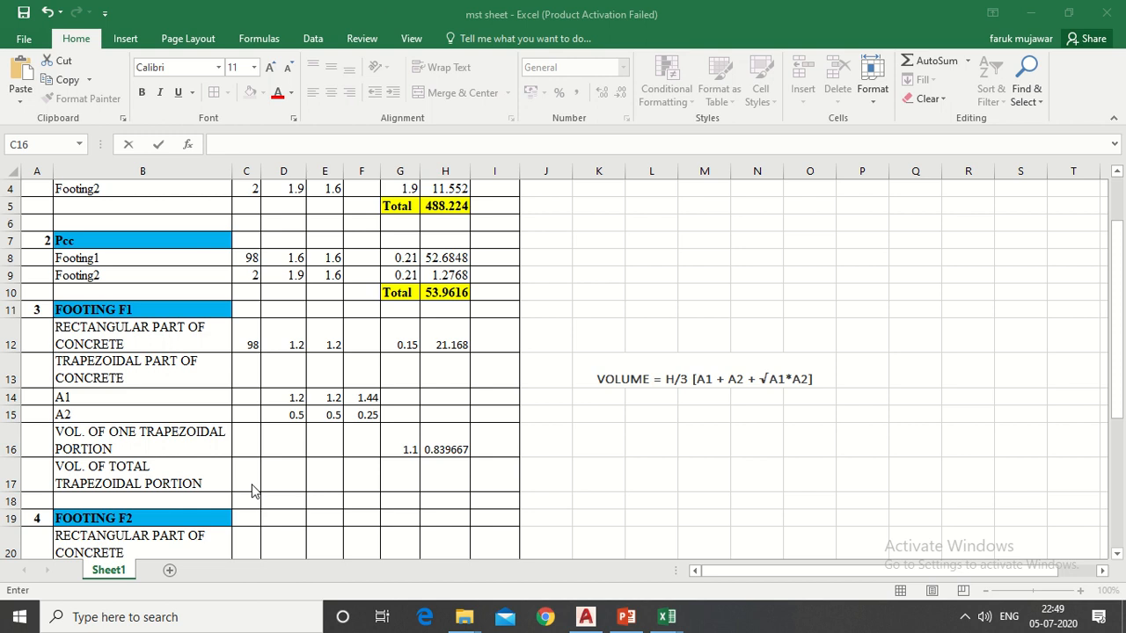
{"action": "left_click", "coordinate": [246, 474]}
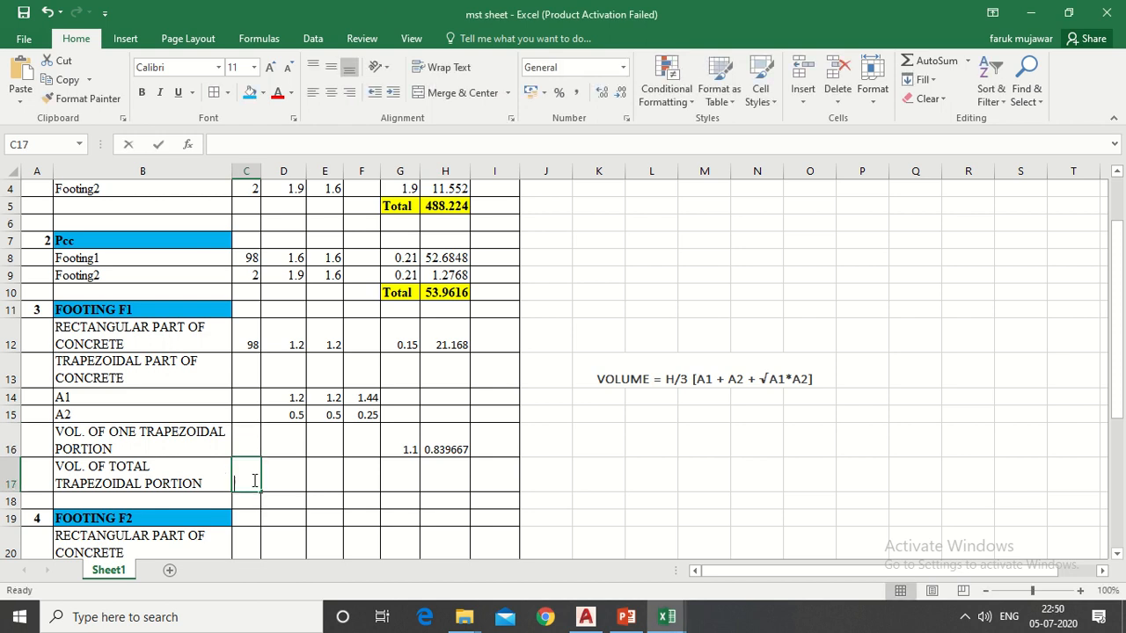
- Enter count 98 and compute total trapezoidal volume 82.28733 as =H16*C17, accepting the formula correction
{"action": "type", "text": "98"}
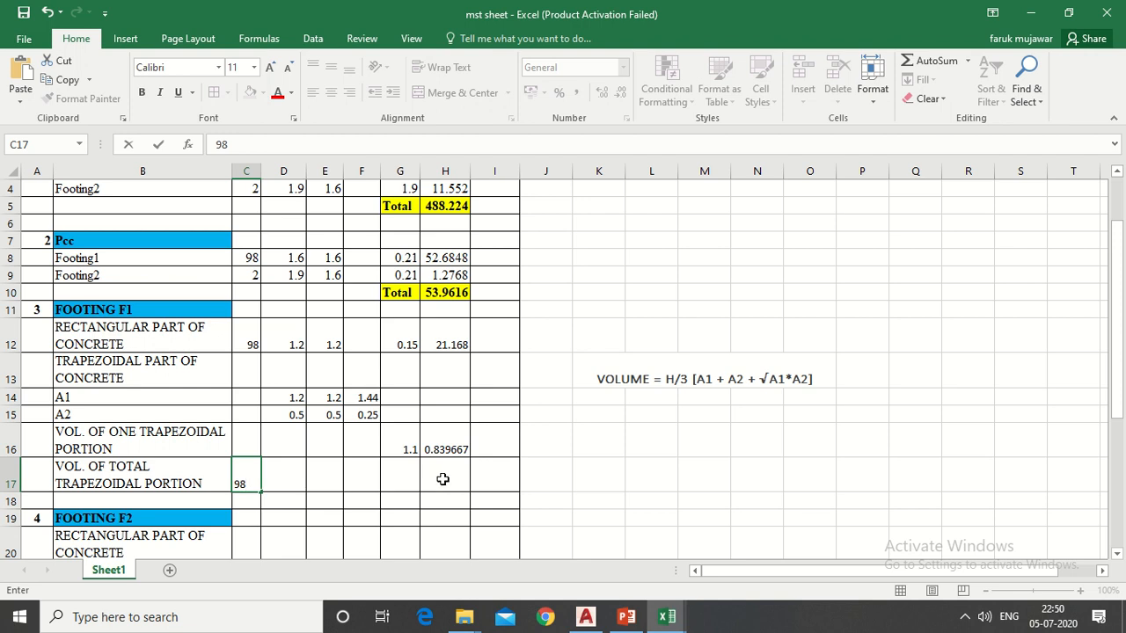
{"action": "left_click", "coordinate": [445, 478]}
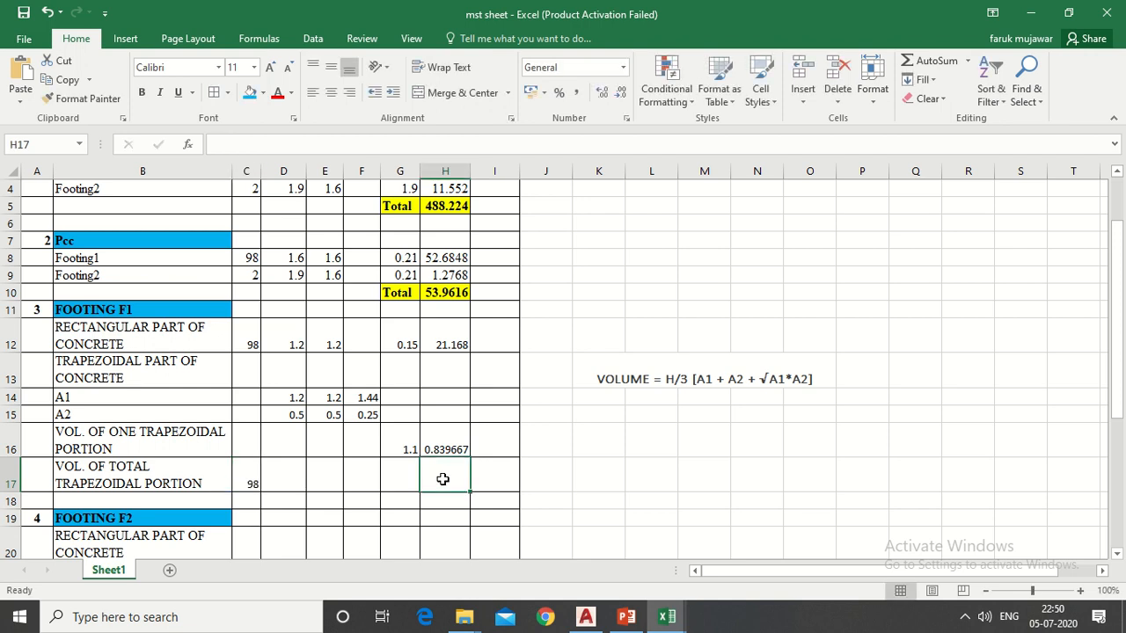
{"action": "type", "text": "="}
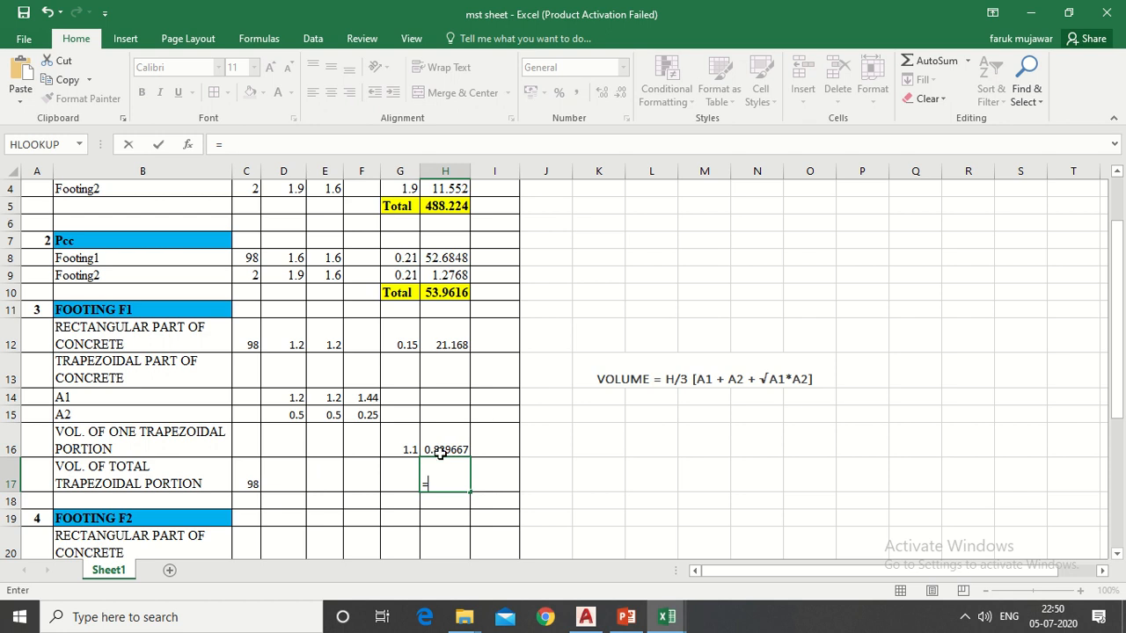
{"action": "left_click", "coordinate": [445, 450]}
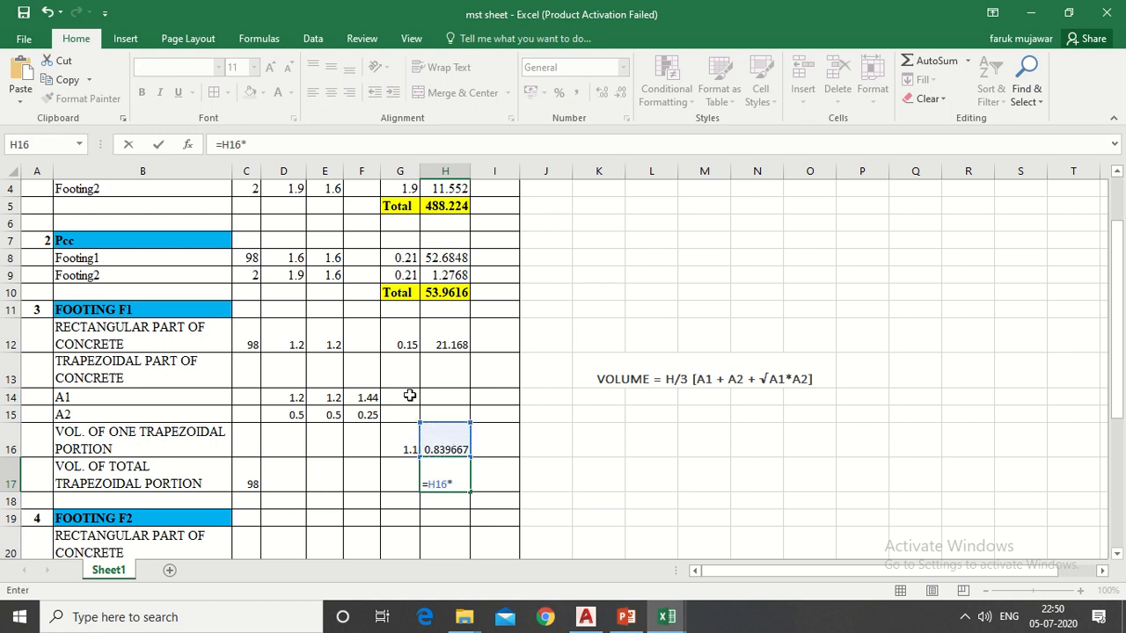
{"action": "left_click", "coordinate": [246, 483]}
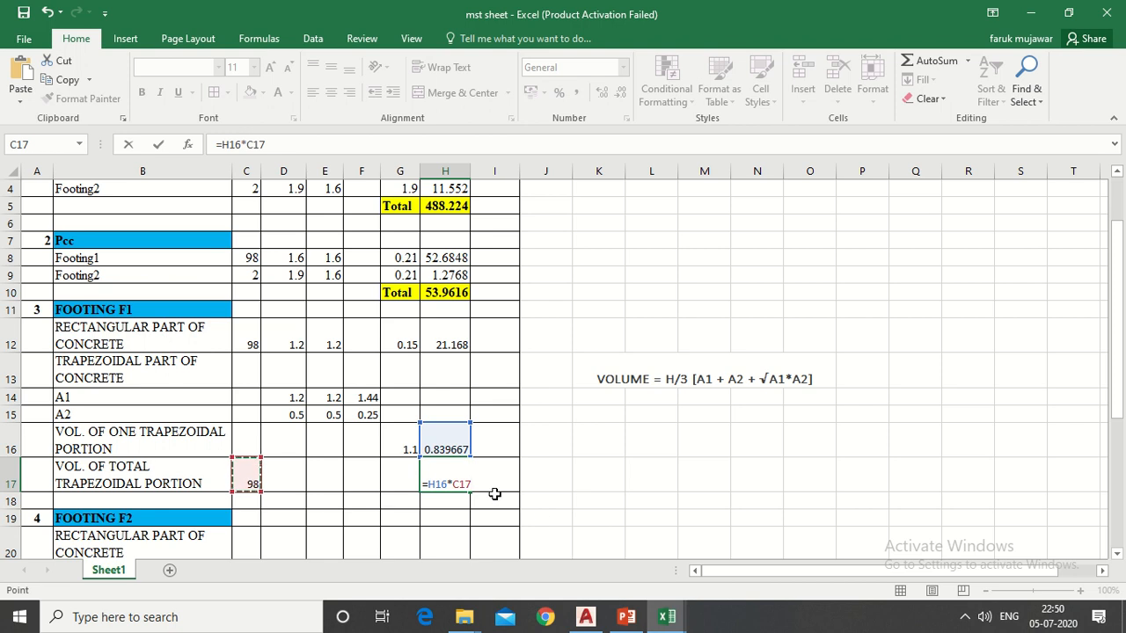
{"action": "type", "text": ")"}
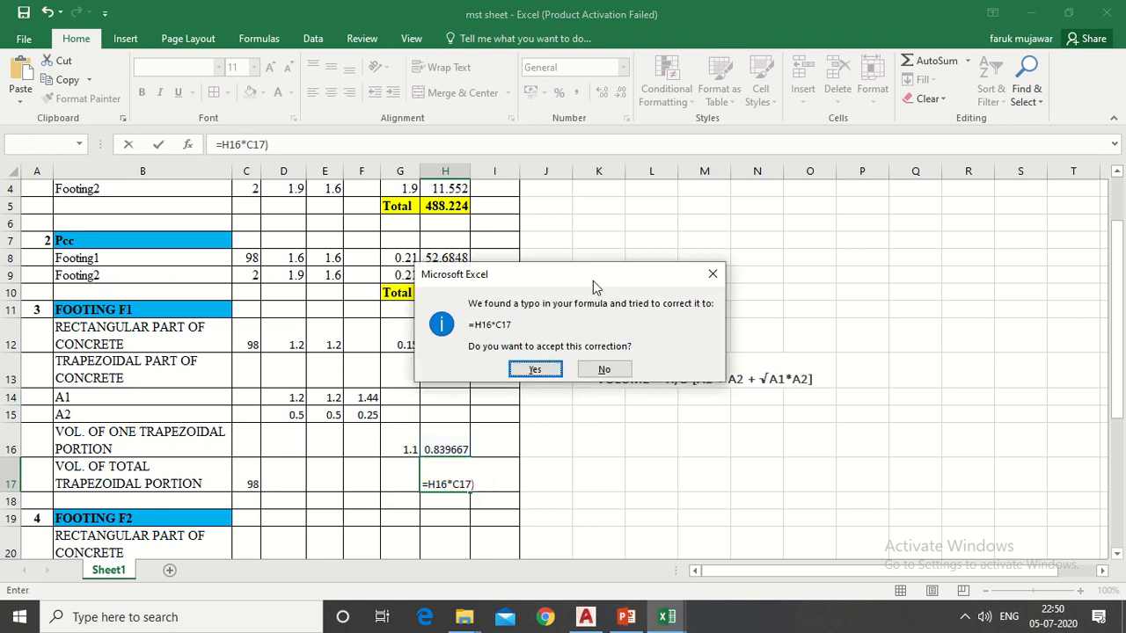
{"action": "left_click", "coordinate": [606, 370]}
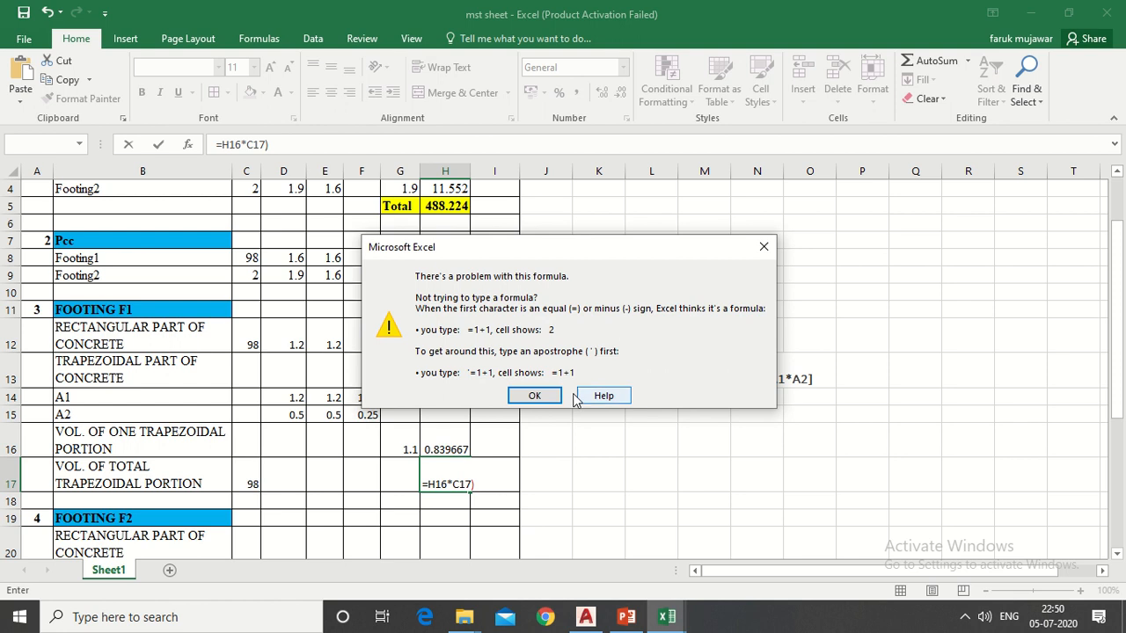
{"action": "left_click", "coordinate": [535, 394]}
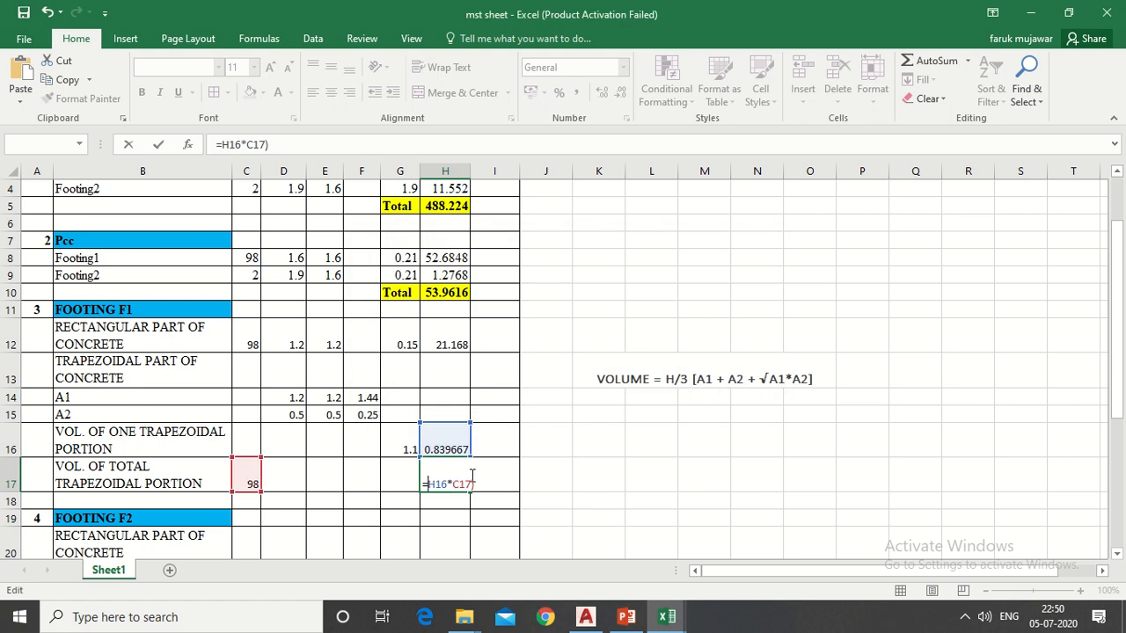
{"action": "type", "text": "()"}
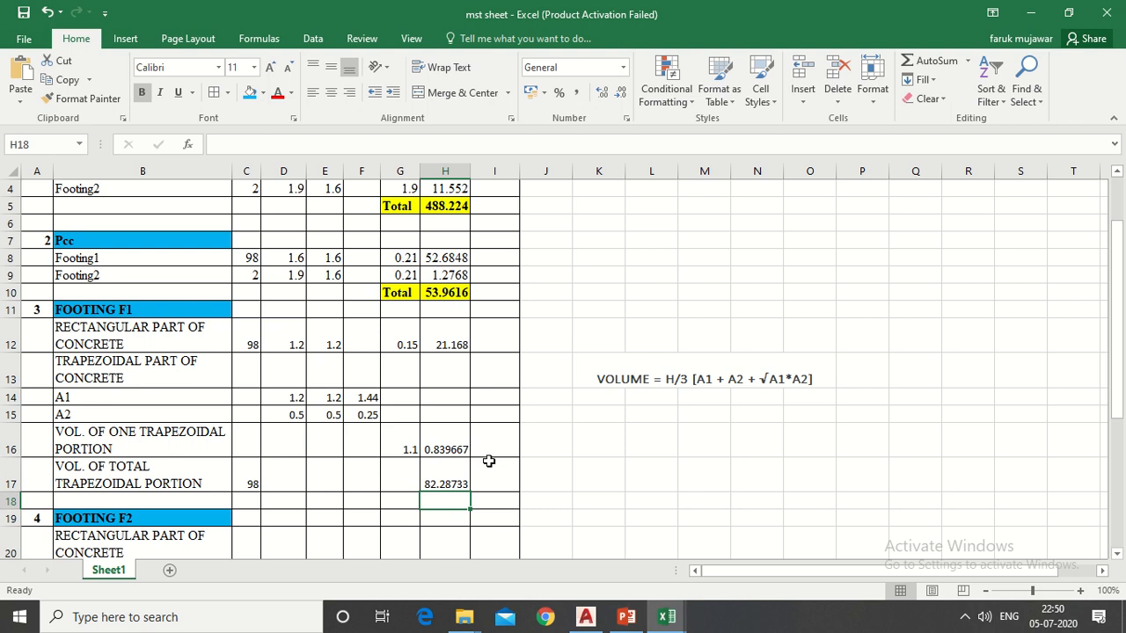
{"action": "mouse_move", "coordinate": [513, 498]}
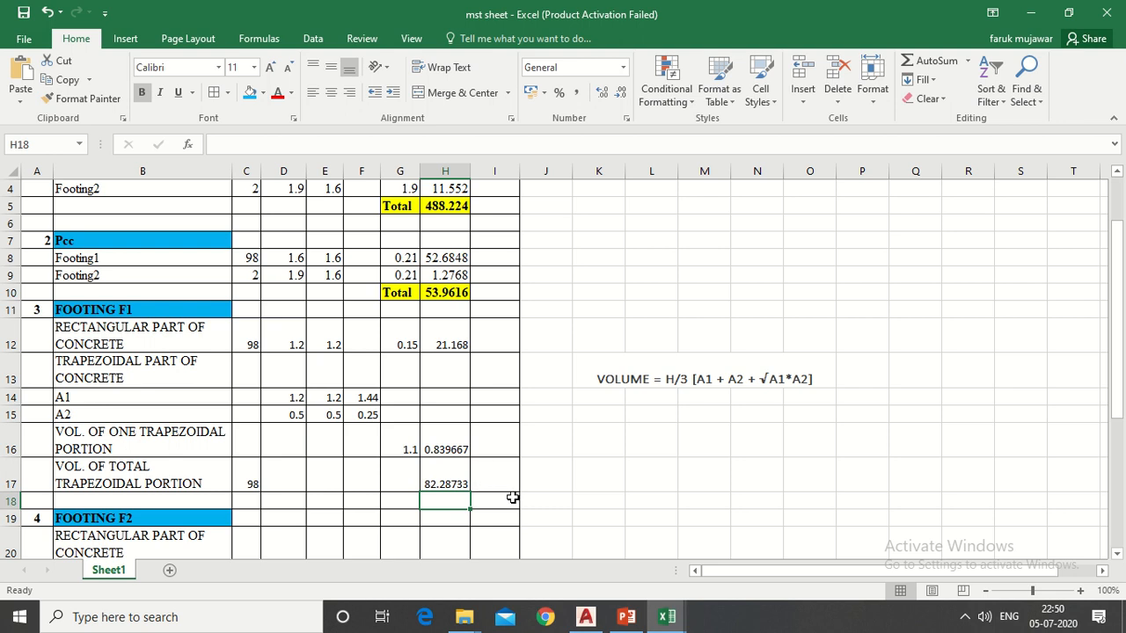
{"action": "mouse_move", "coordinate": [208, 475]}
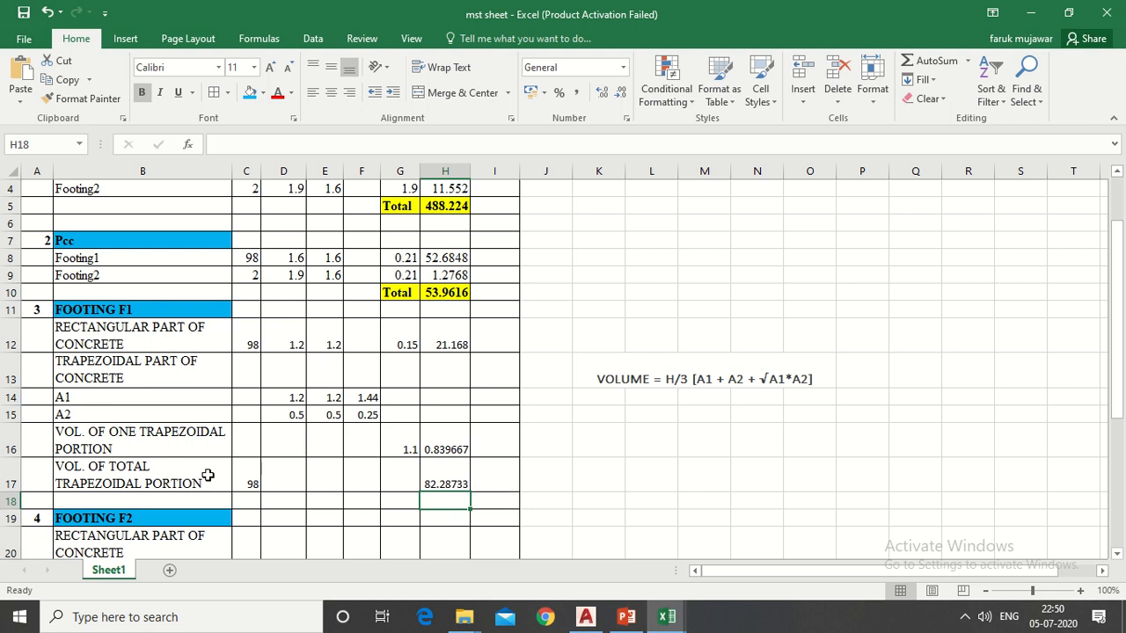
- Review the filled Footing F2 rows with volumes 1.68 and 3.36 and select the Total label cell
{"action": "scroll", "scroll_direction": "down", "scroll_amount": 3}
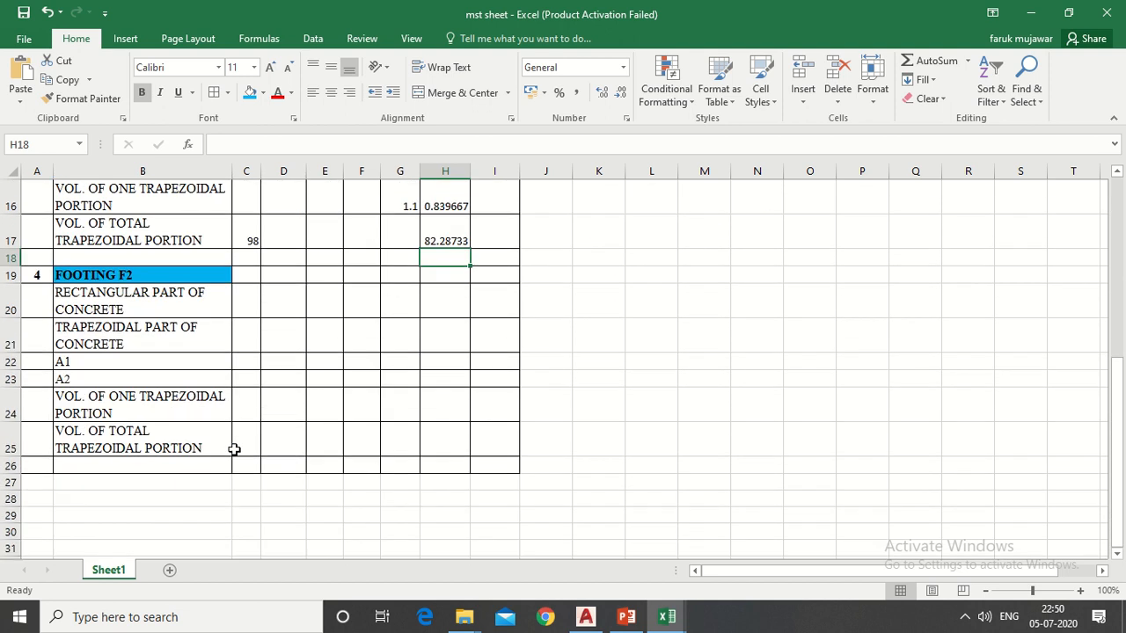
{"action": "mouse_move", "coordinate": [356, 310]}
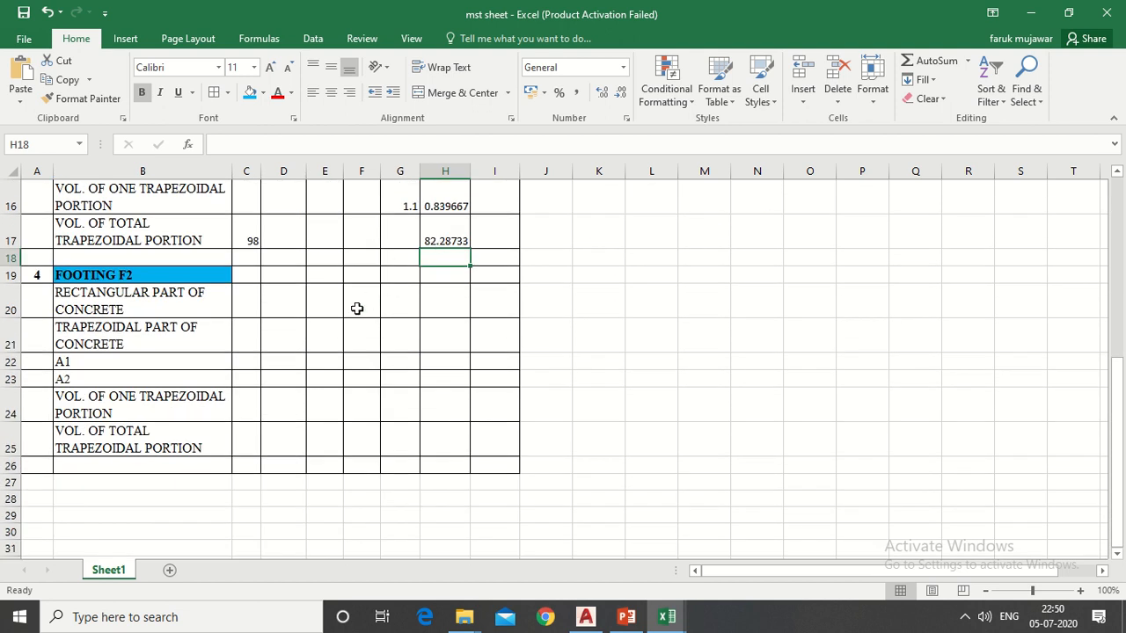
{"action": "scroll", "scroll_direction": "up", "scroll_amount": 3}
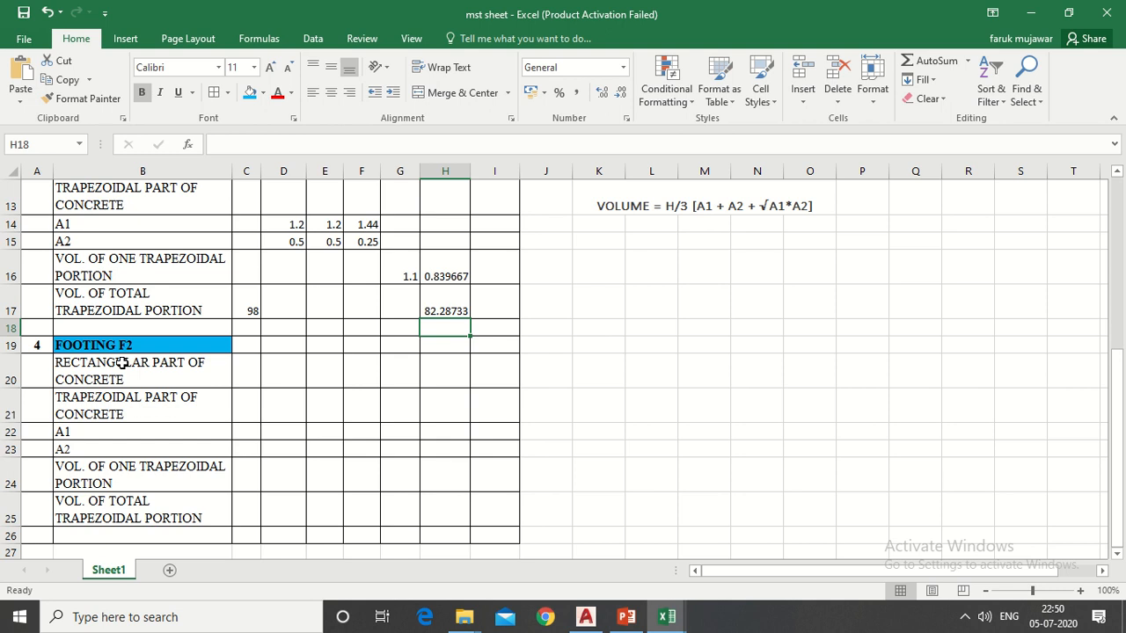
{"action": "scroll", "scroll_direction": "up", "scroll_amount": 3}
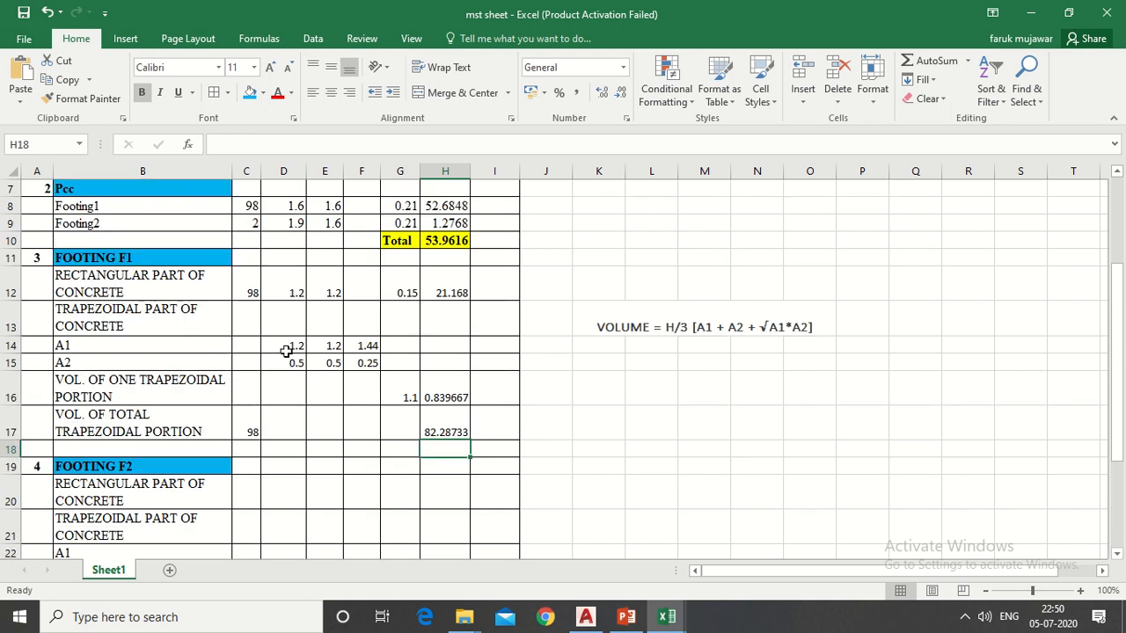
{"action": "mouse_move", "coordinate": [208, 422]}
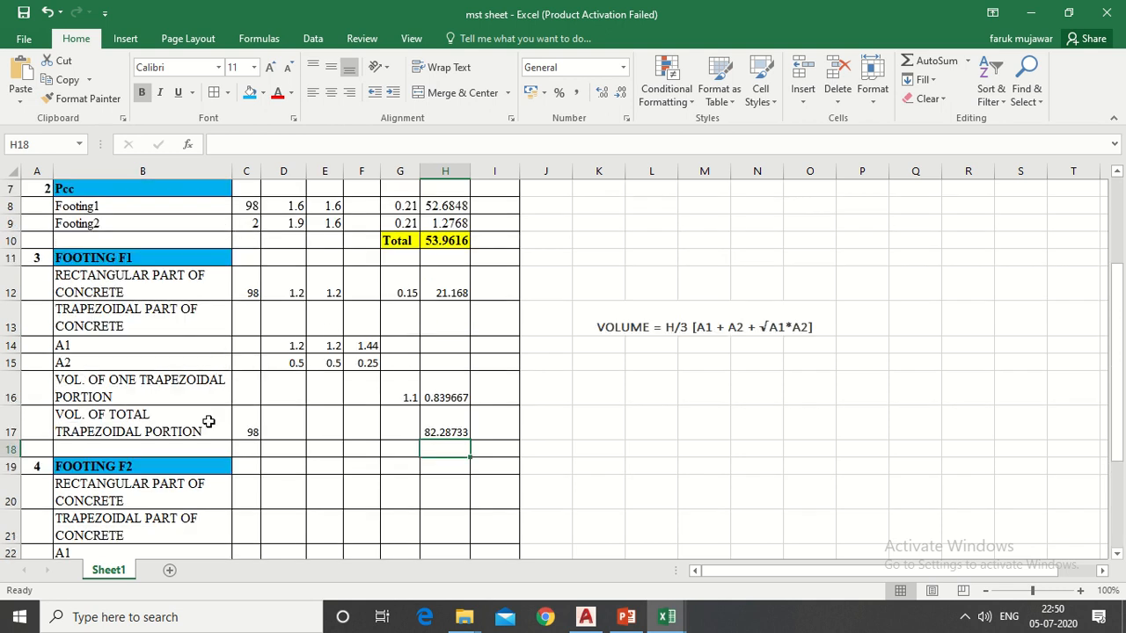
{"action": "scroll", "scroll_direction": "down", "scroll_amount": 3}
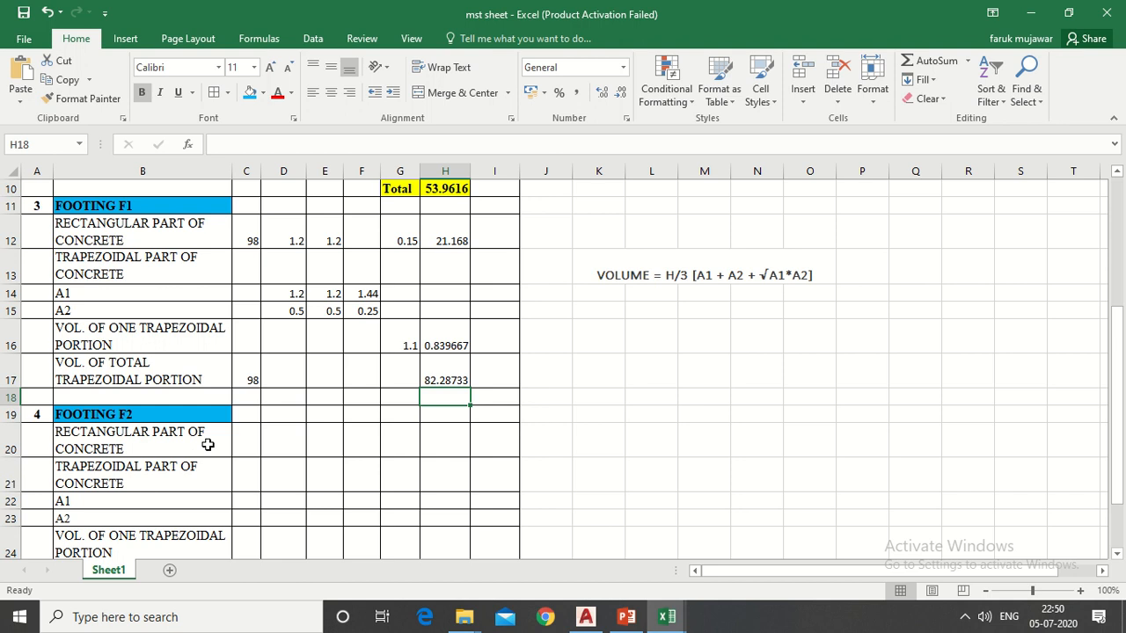
{"action": "scroll", "scroll_direction": "down", "scroll_amount": 3}
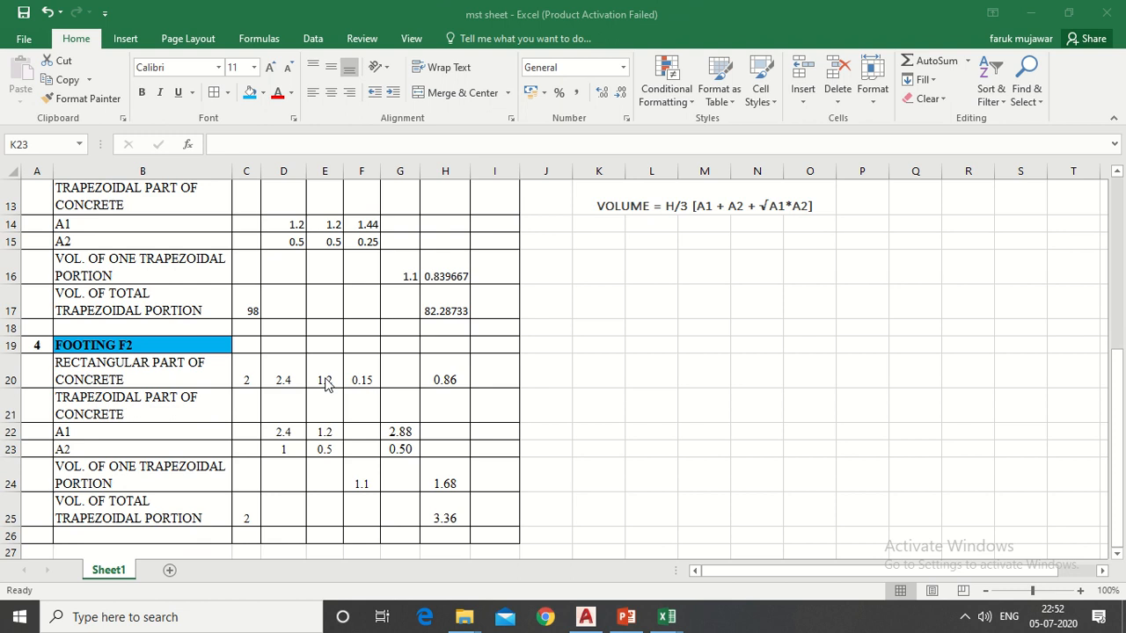
{"action": "mouse_move", "coordinate": [292, 432]}
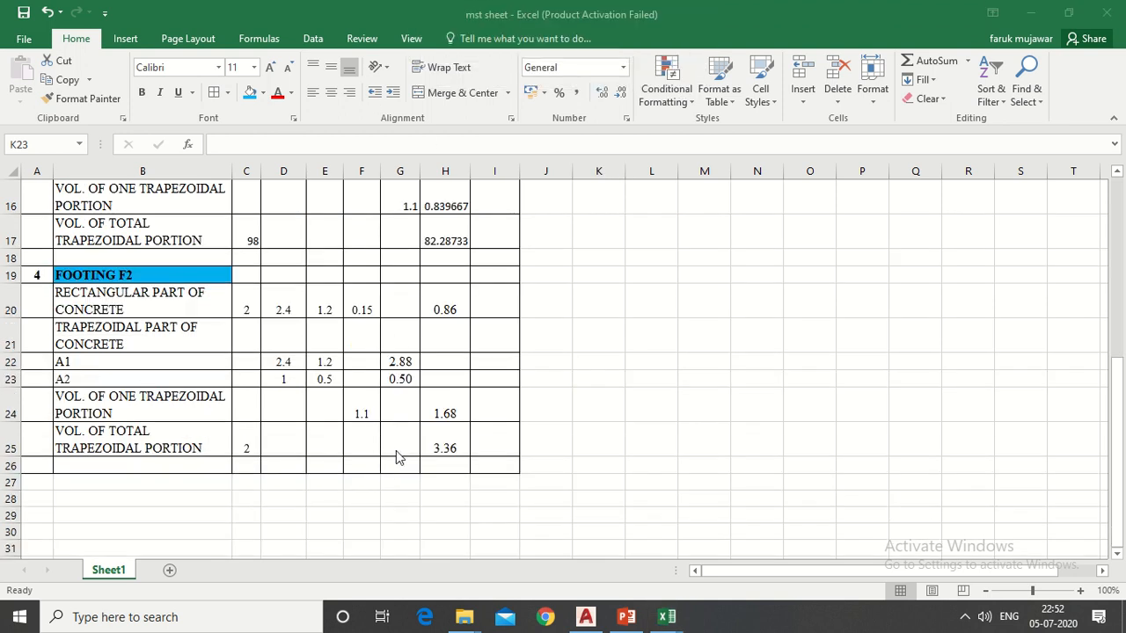
{"action": "left_click", "coordinate": [598, 380]}
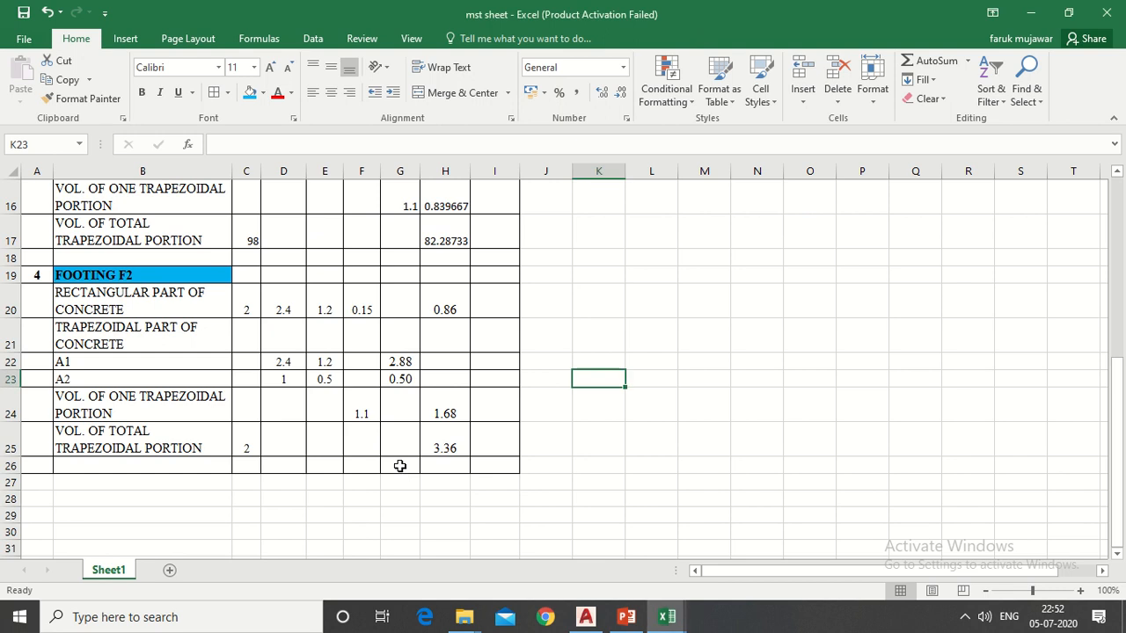
{"action": "left_click", "coordinate": [401, 464]}
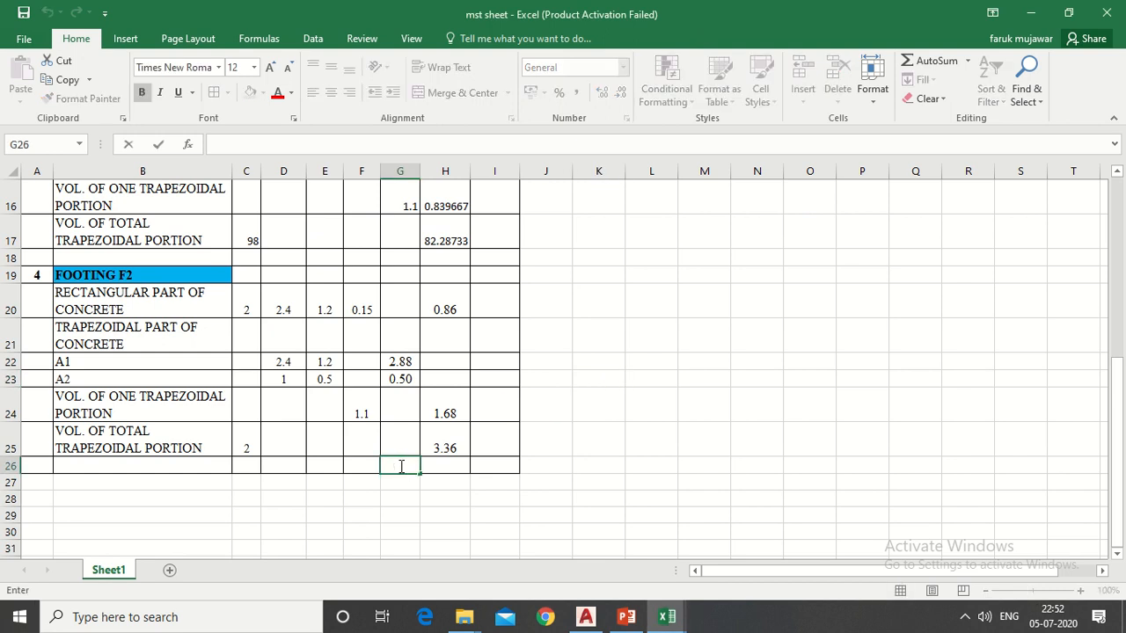
- Label the row Total and start its sum with F1's rectangular volume H12
{"action": "type", "text": "To"}
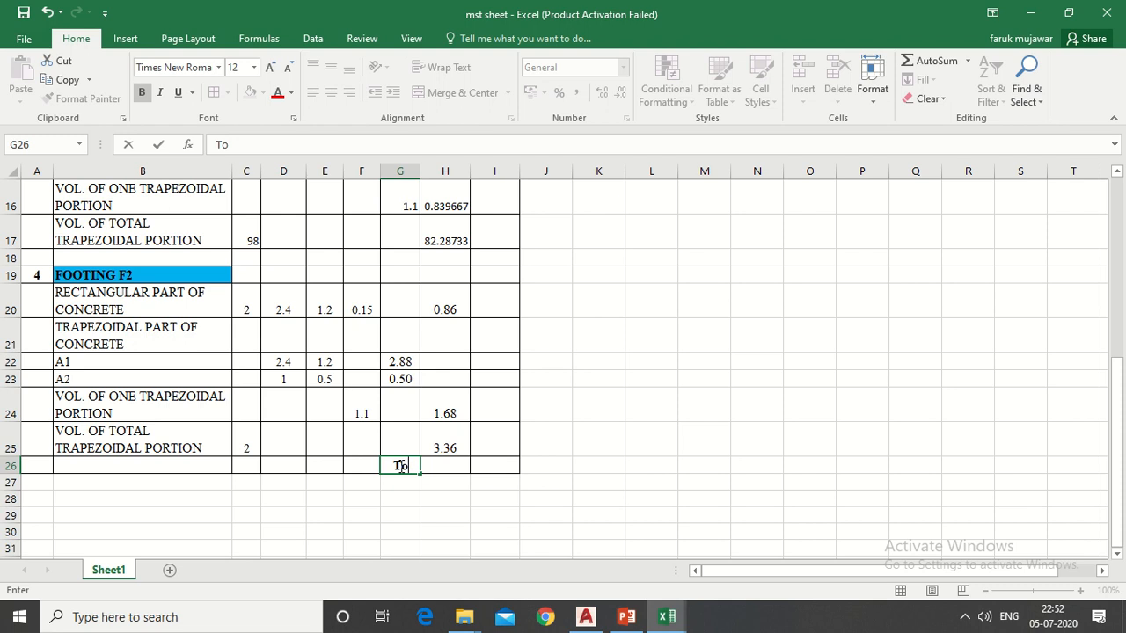
{"action": "type", "text": "ta"}
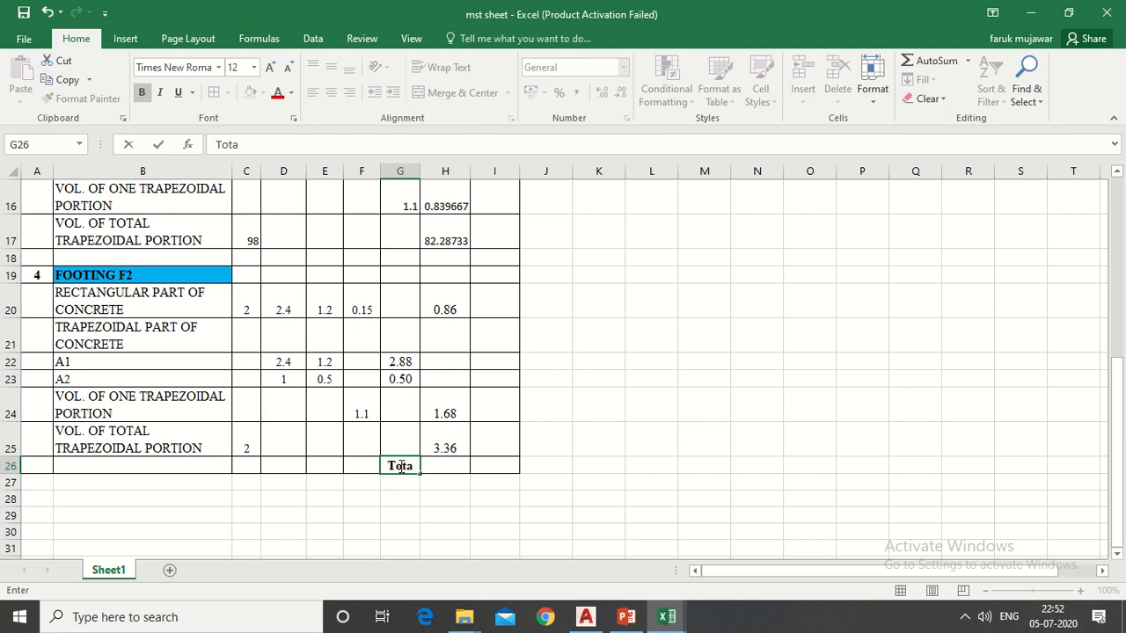
{"action": "type", "text": "l"}
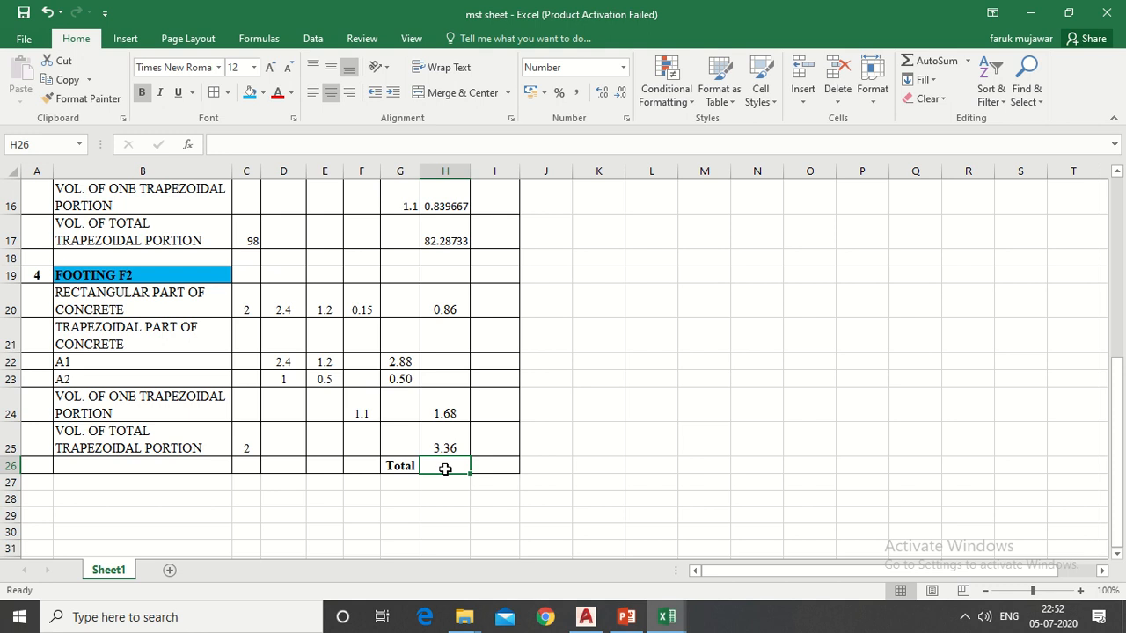
{"action": "type", "text": "="}
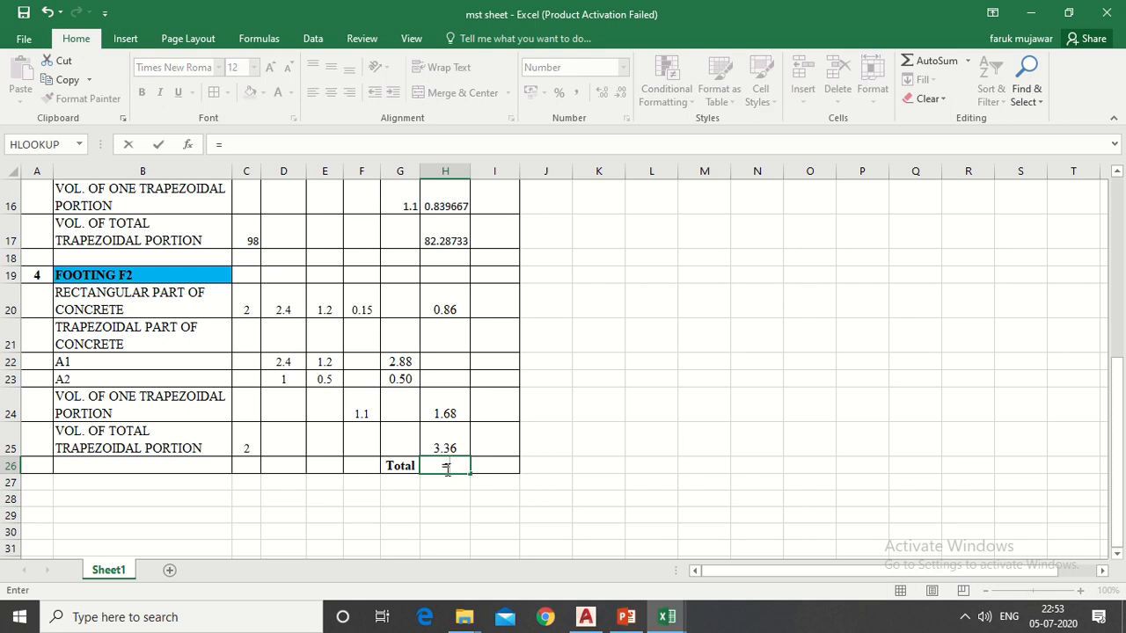
{"action": "scroll", "scroll_direction": "up", "scroll_amount": 3}
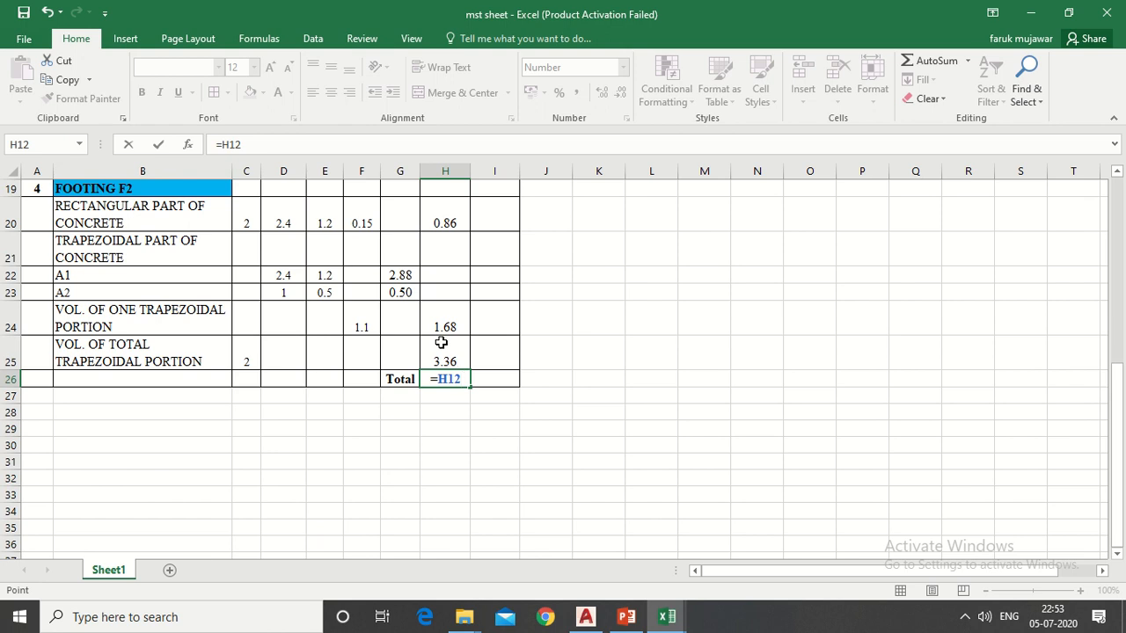
{"action": "type", "text": "+"}
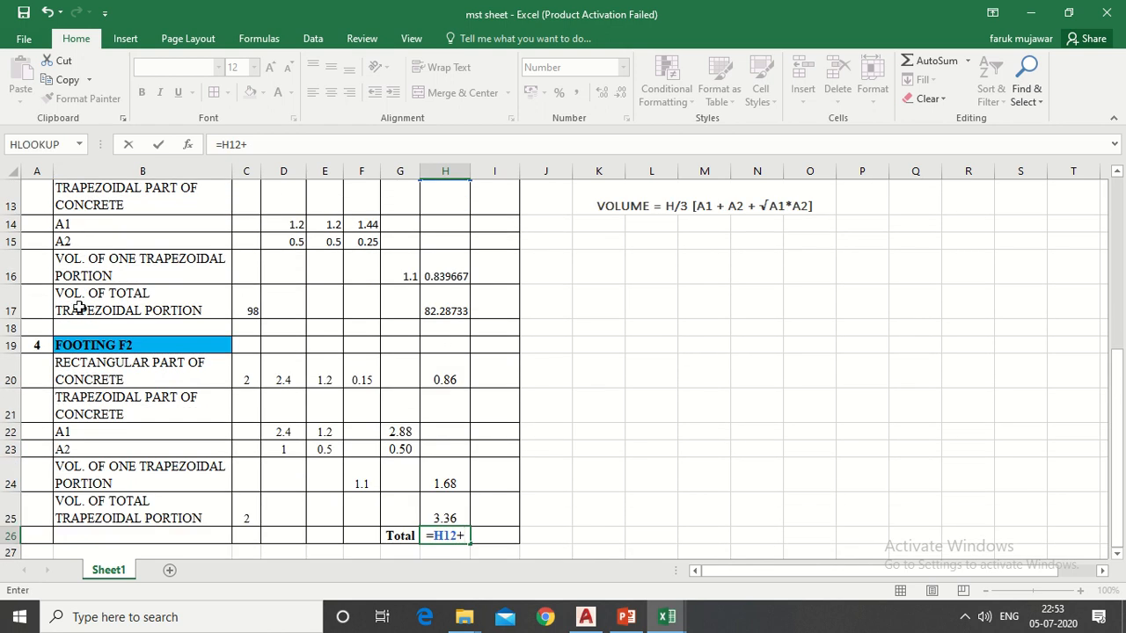
{"action": "mouse_move", "coordinate": [352, 304]}
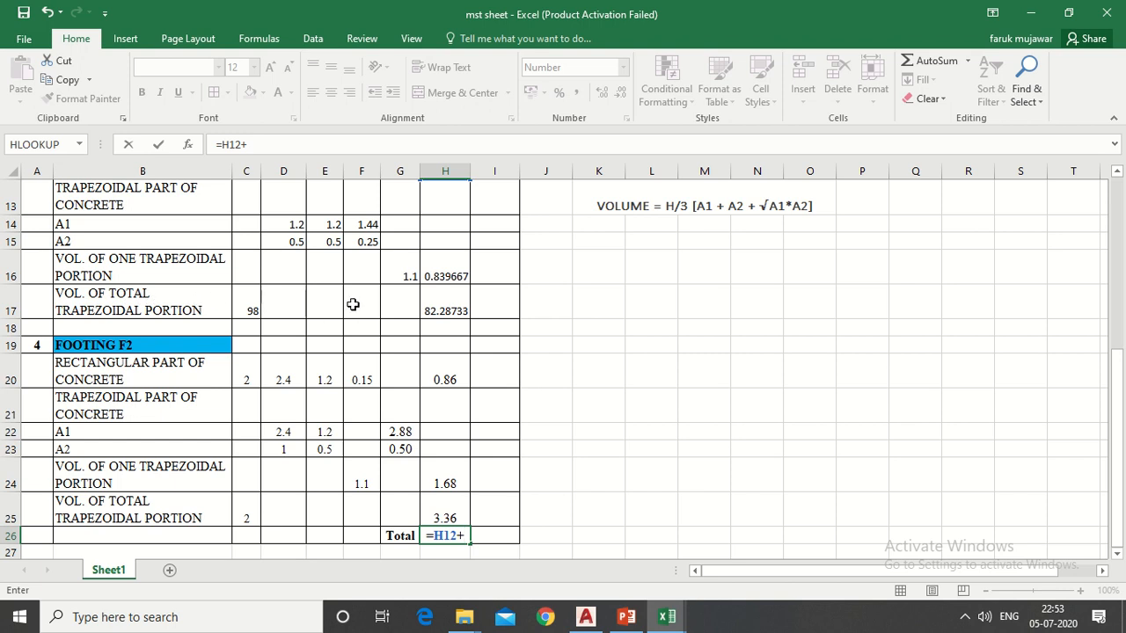
- Add H17, H20 and H25 to the sum, giving total concrete volume 107.68
{"action": "left_click", "coordinate": [445, 310]}
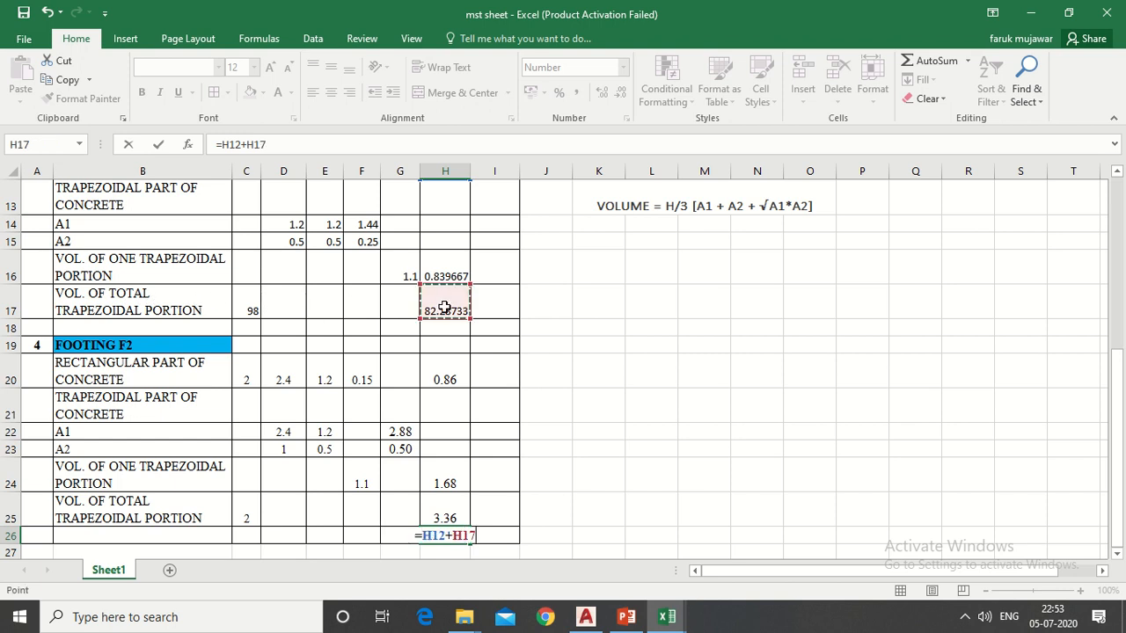
{"action": "mouse_move", "coordinate": [408, 408]}
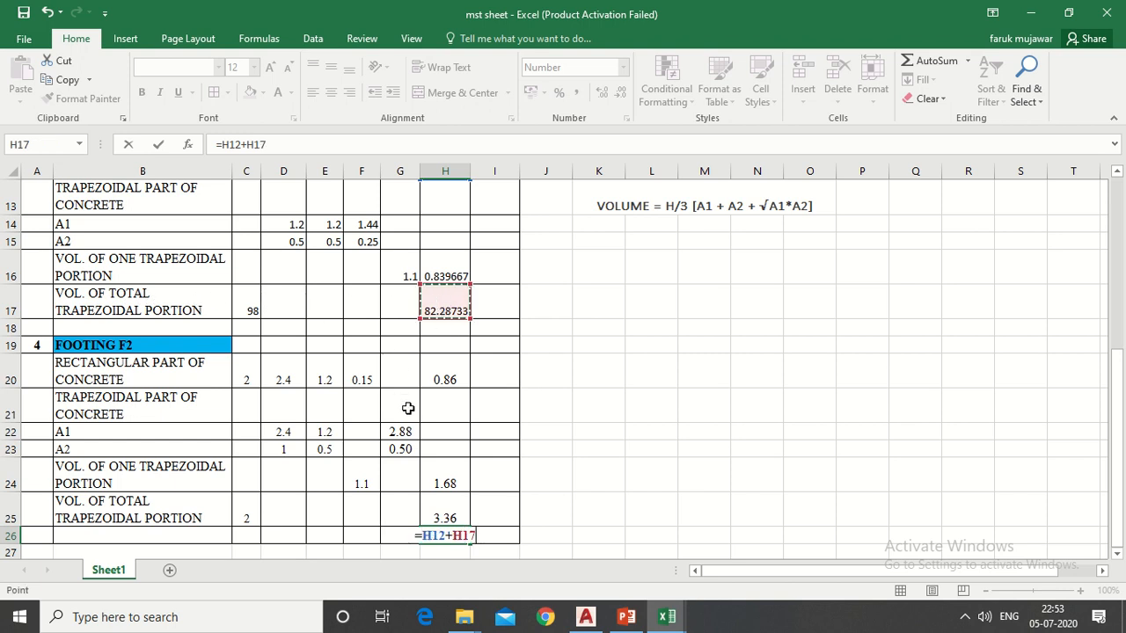
{"action": "type", "text": "+"}
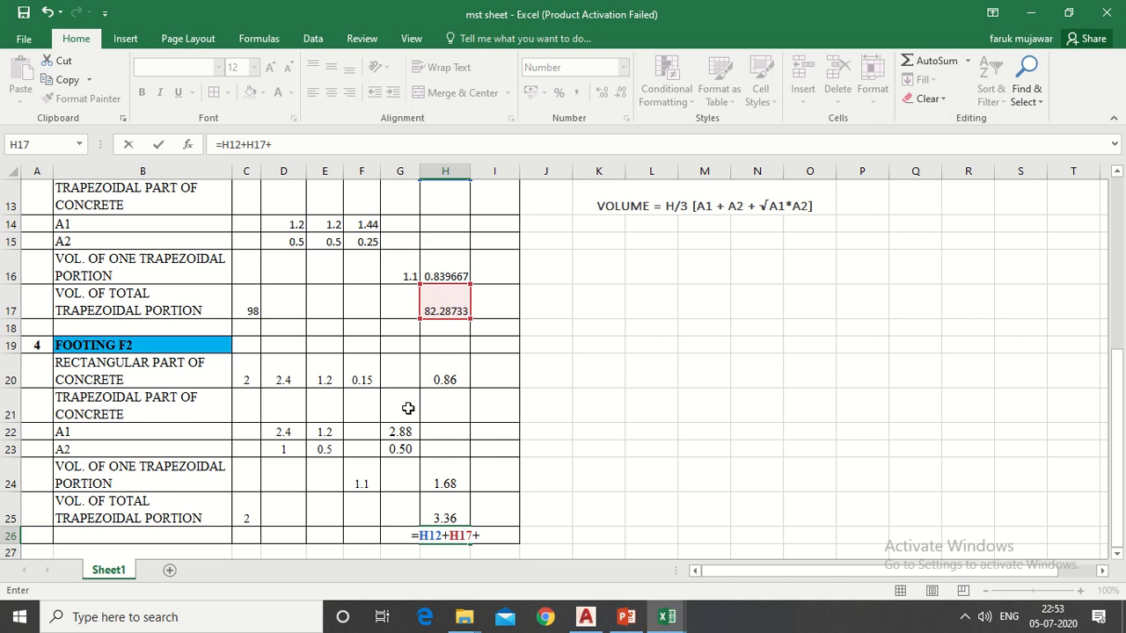
{"action": "mouse_move", "coordinate": [130, 380]}
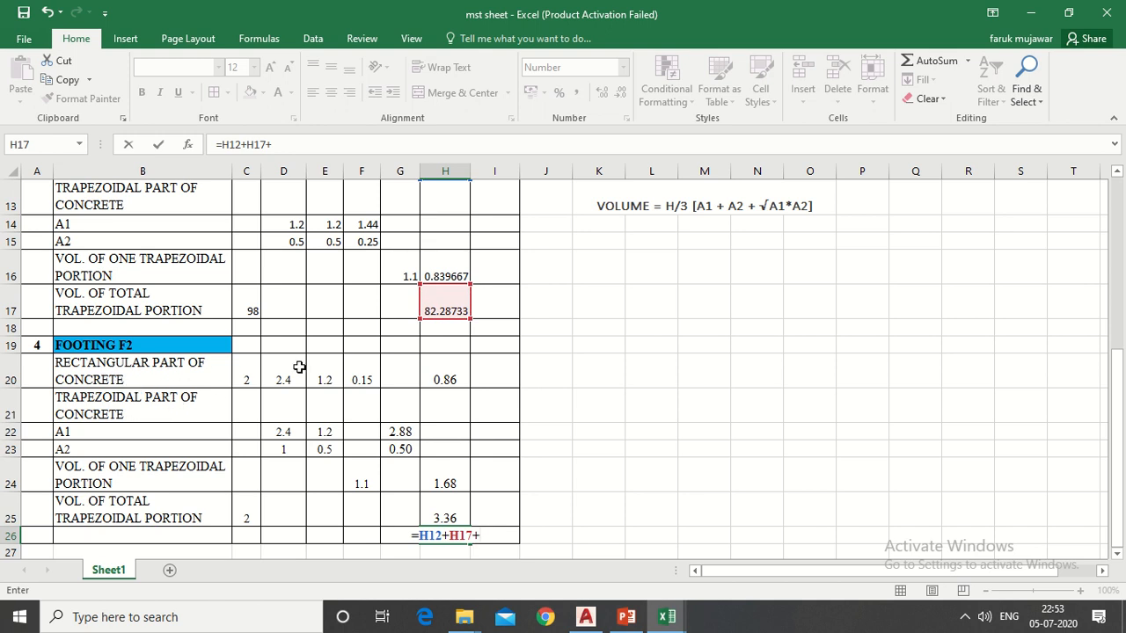
{"action": "left_click", "coordinate": [445, 380]}
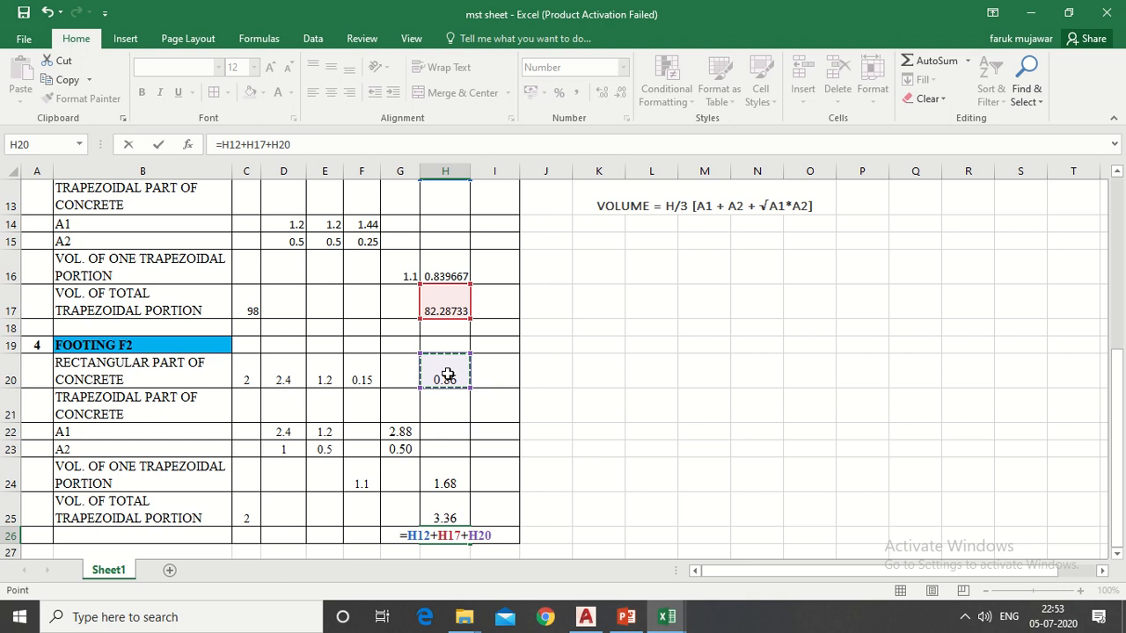
{"action": "type", "text": "+"}
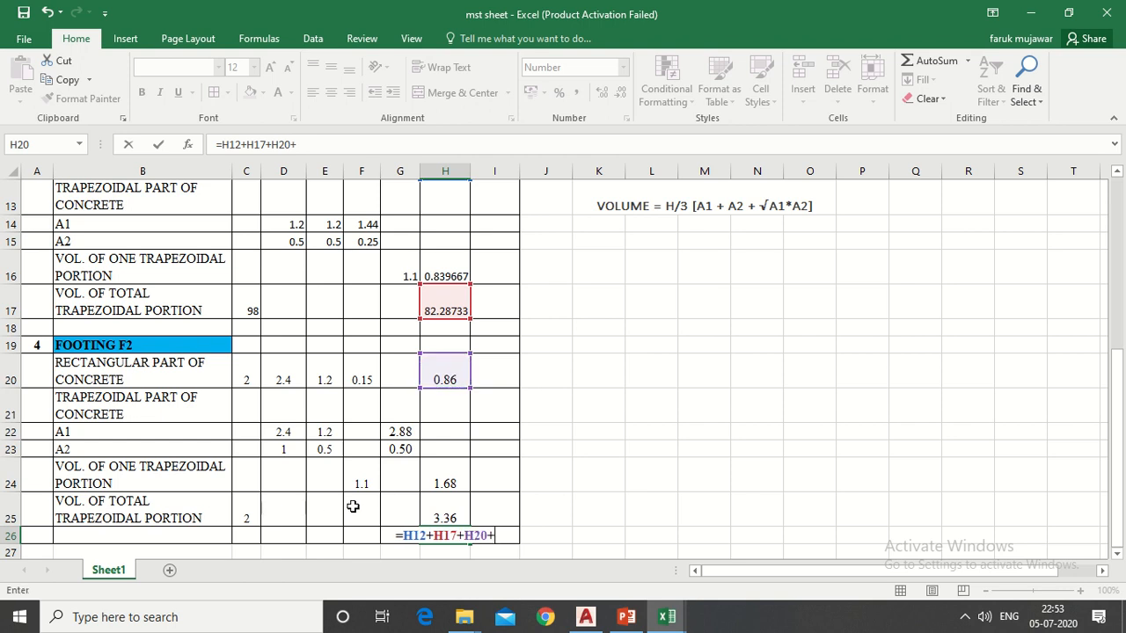
{"action": "mouse_move", "coordinate": [434, 508]}
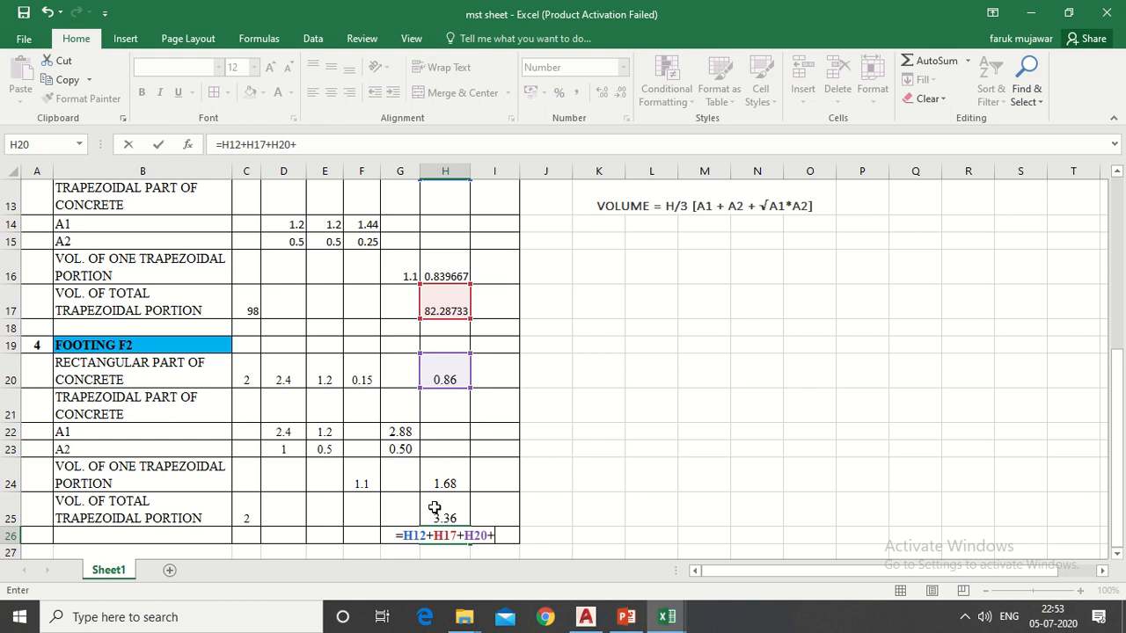
{"action": "left_click", "coordinate": [445, 518]}
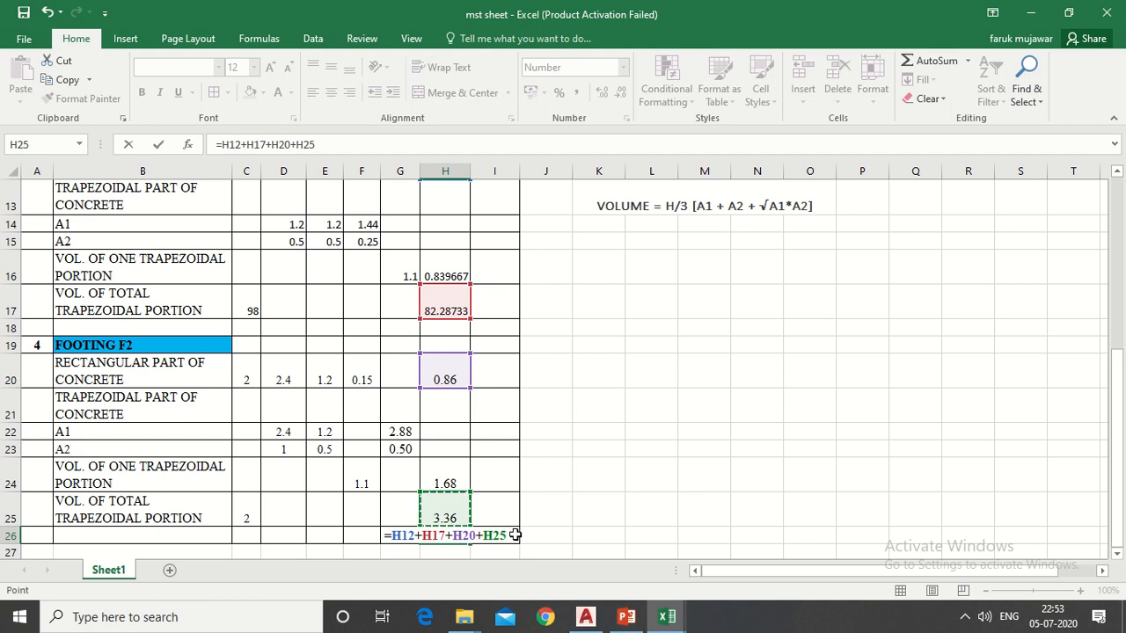
{"action": "key", "text": "Return"}
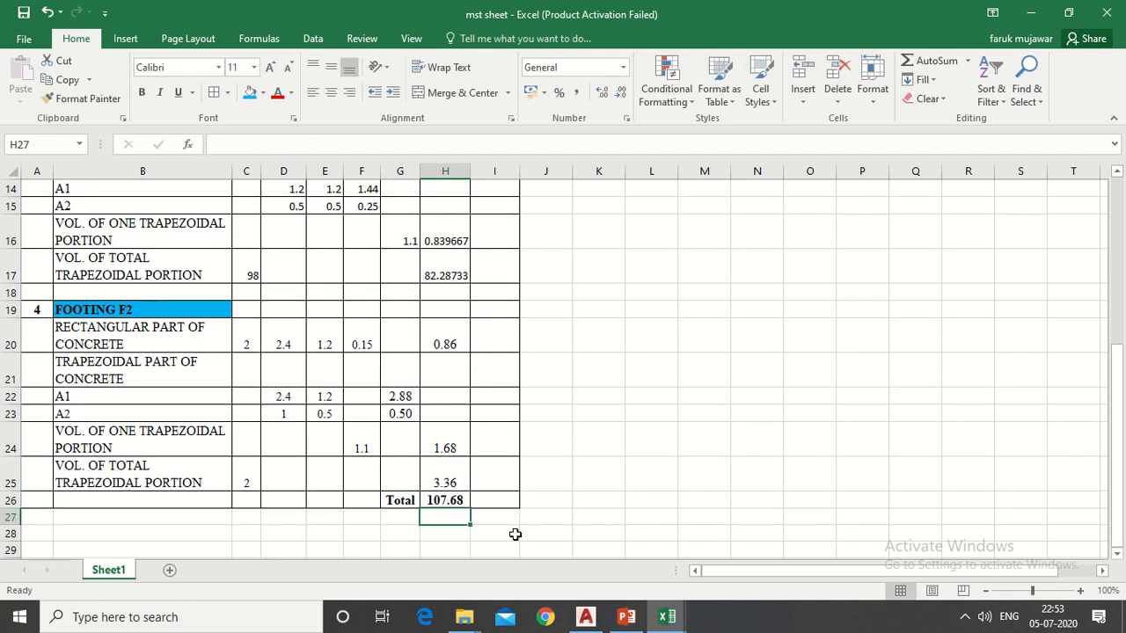
{"action": "mouse_move", "coordinate": [443, 502]}
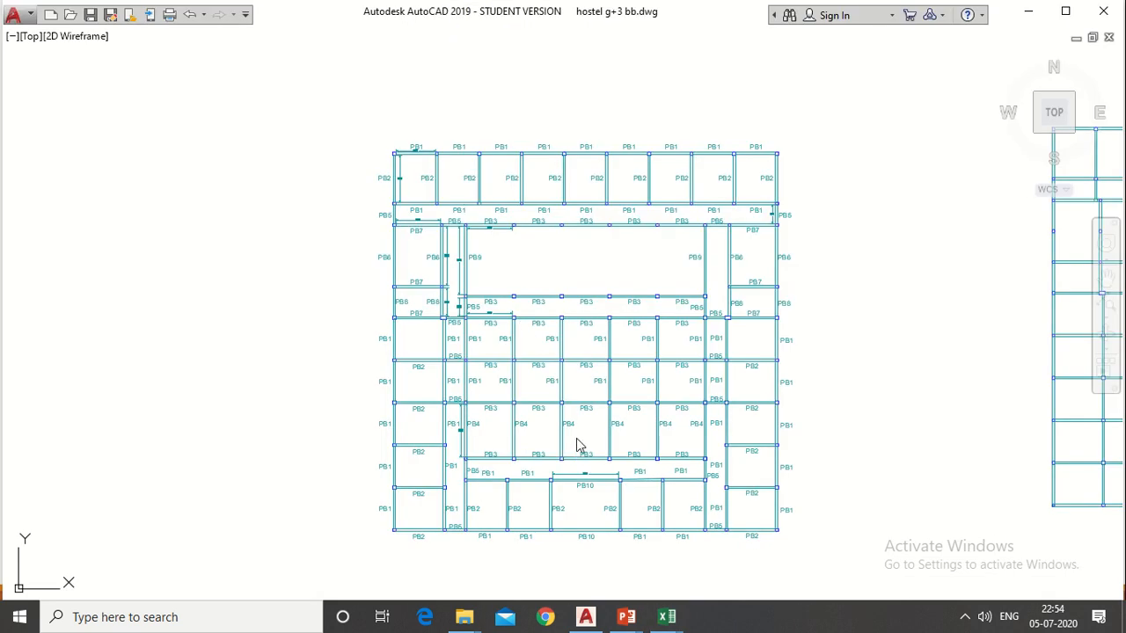
{"action": "mouse_move", "coordinate": [616, 506]}
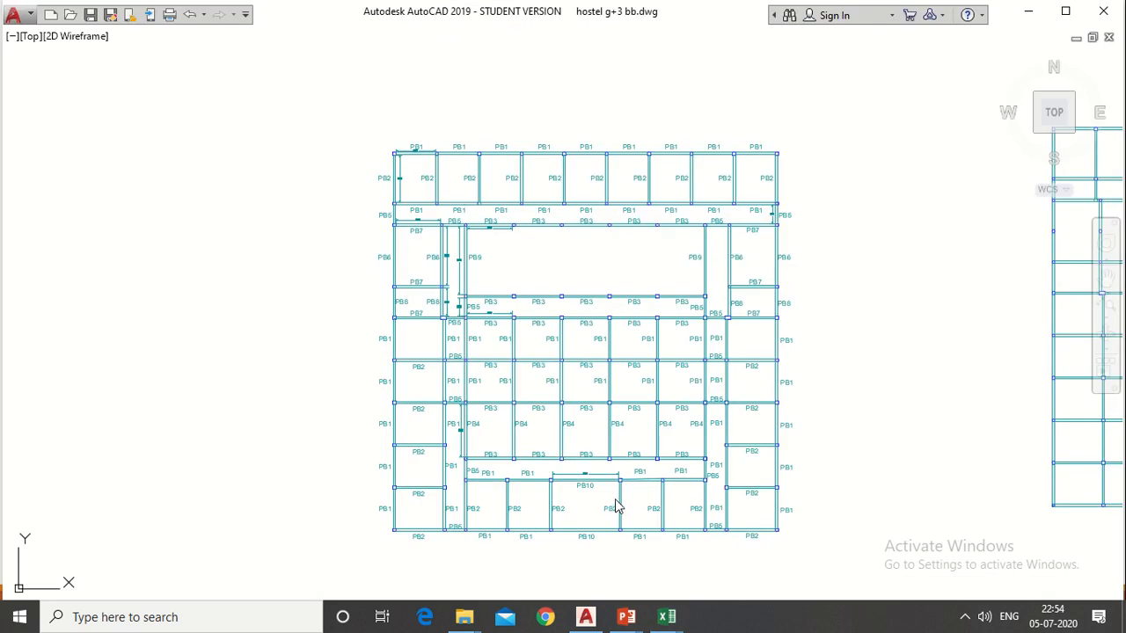